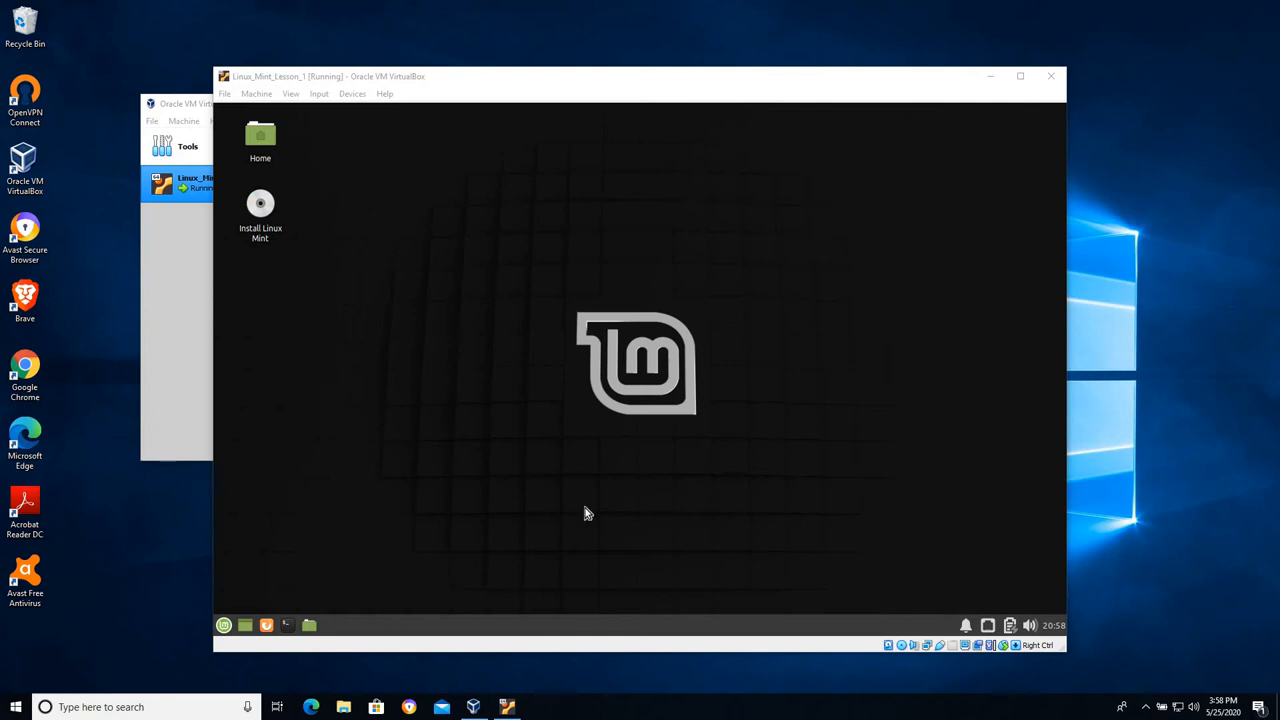
mouse_move(573, 440)
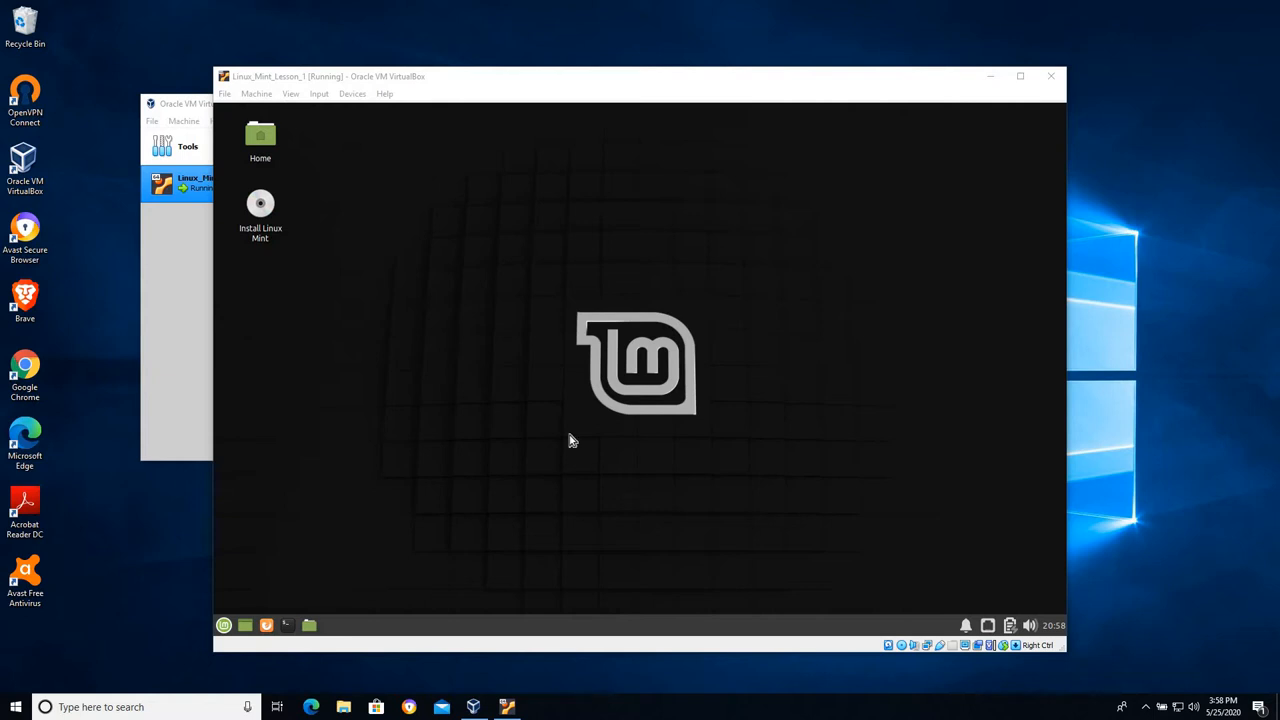
mouse_move(585, 357)
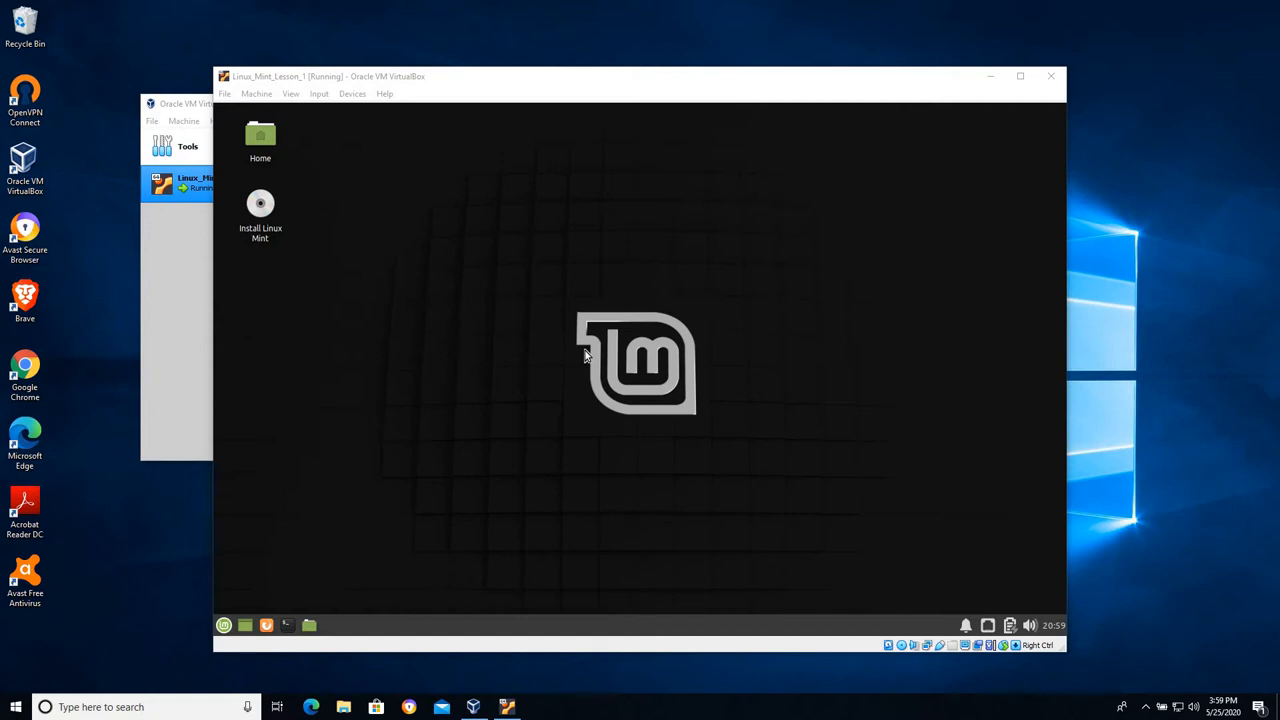
mouse_move(673, 276)
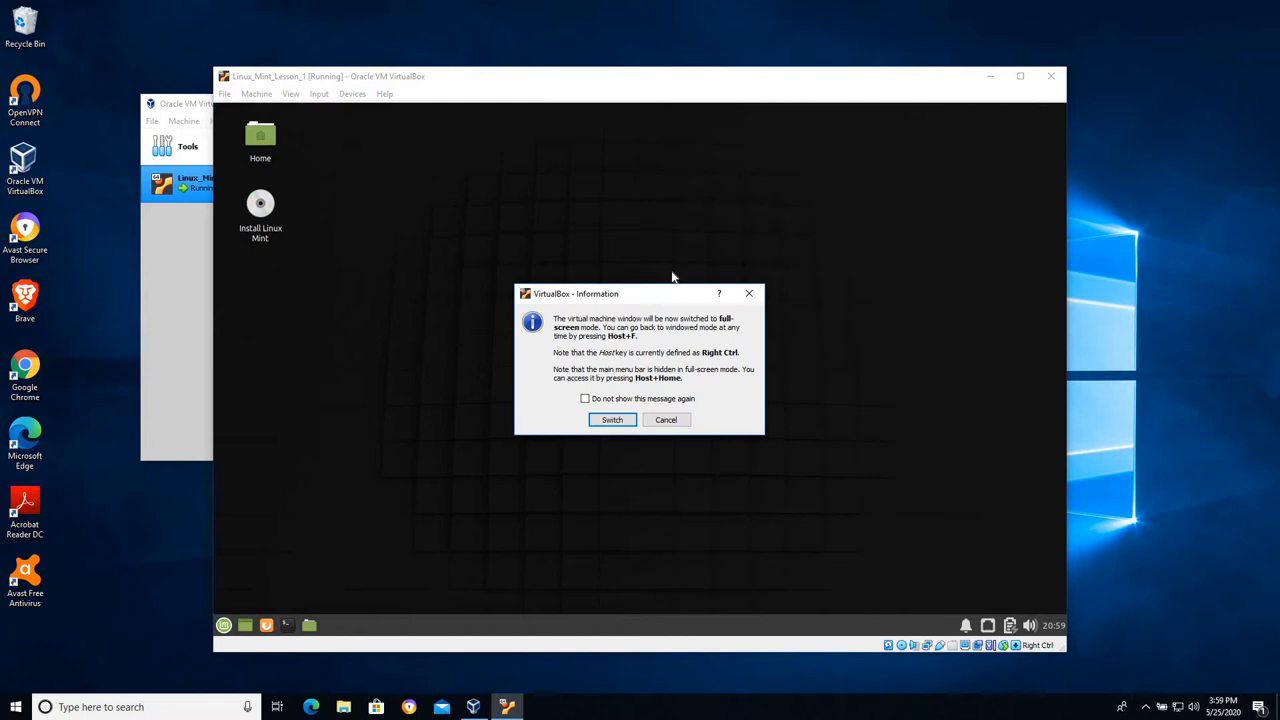
mouse_move(690, 328)
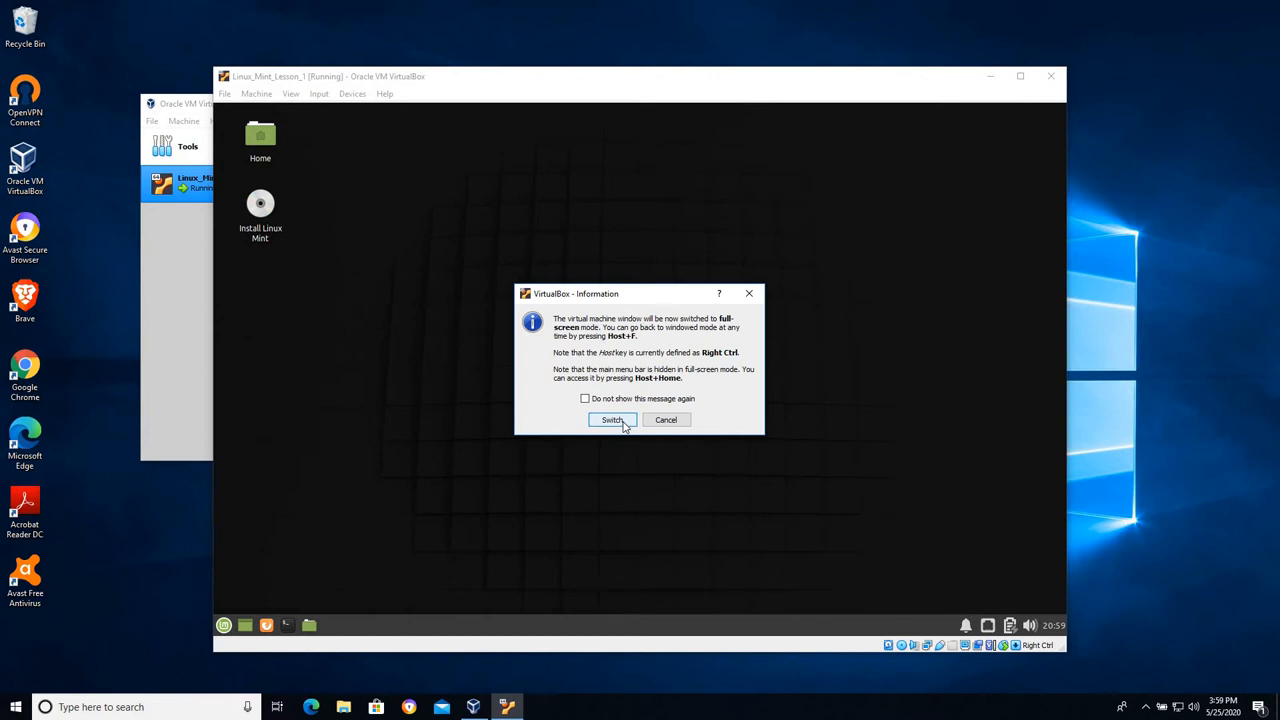
Create a new folder named Myfolder on the Mint desktop from the right-click menu
left_click(612, 419)
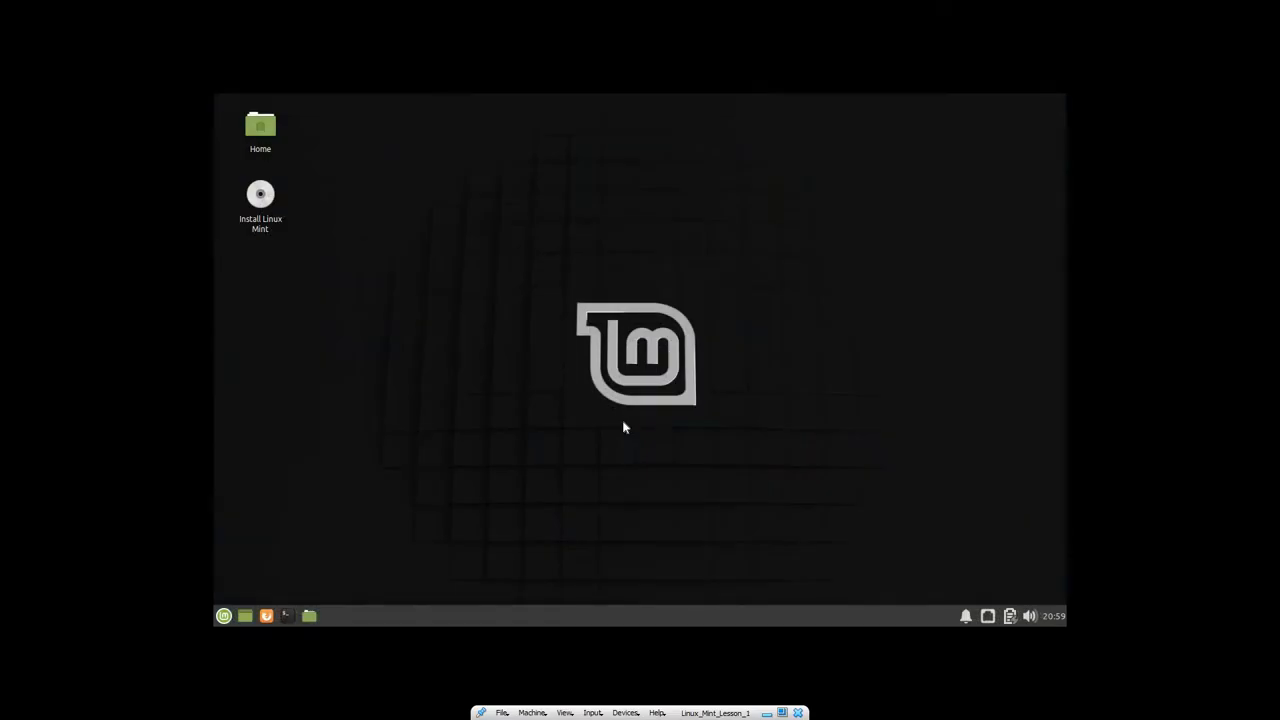
mouse_move(435, 138)
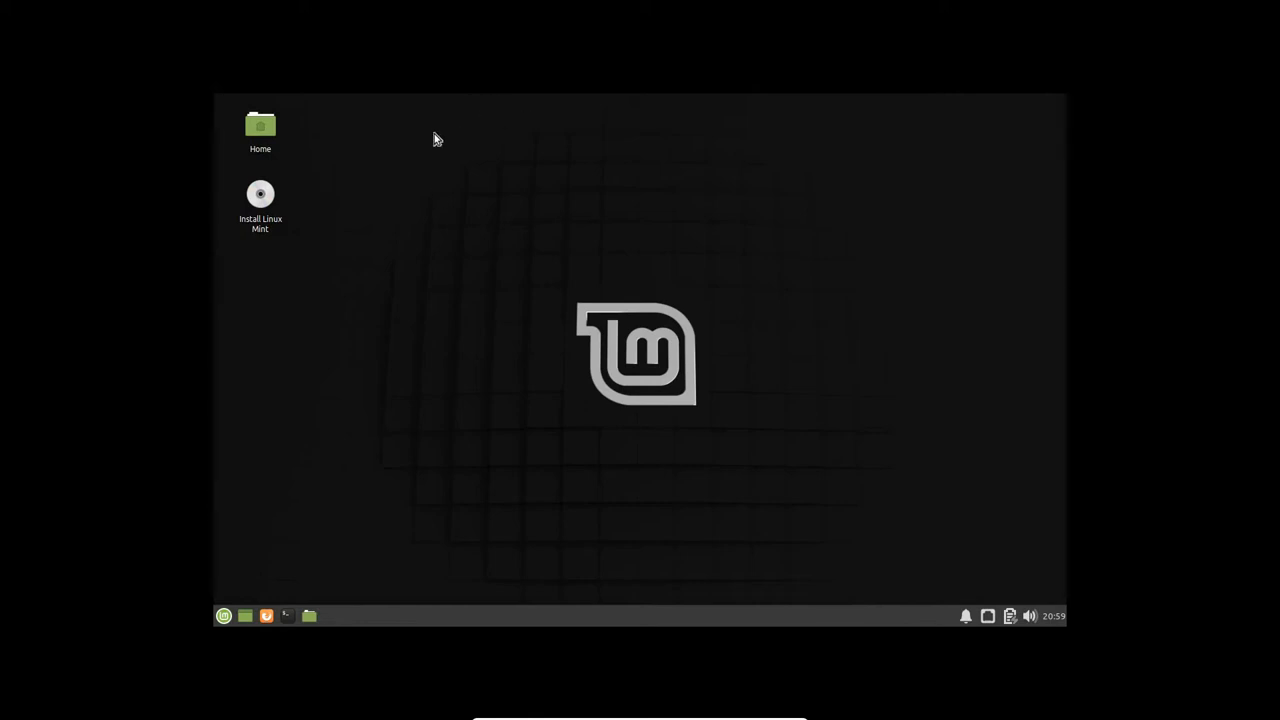
mouse_move(332, 75)
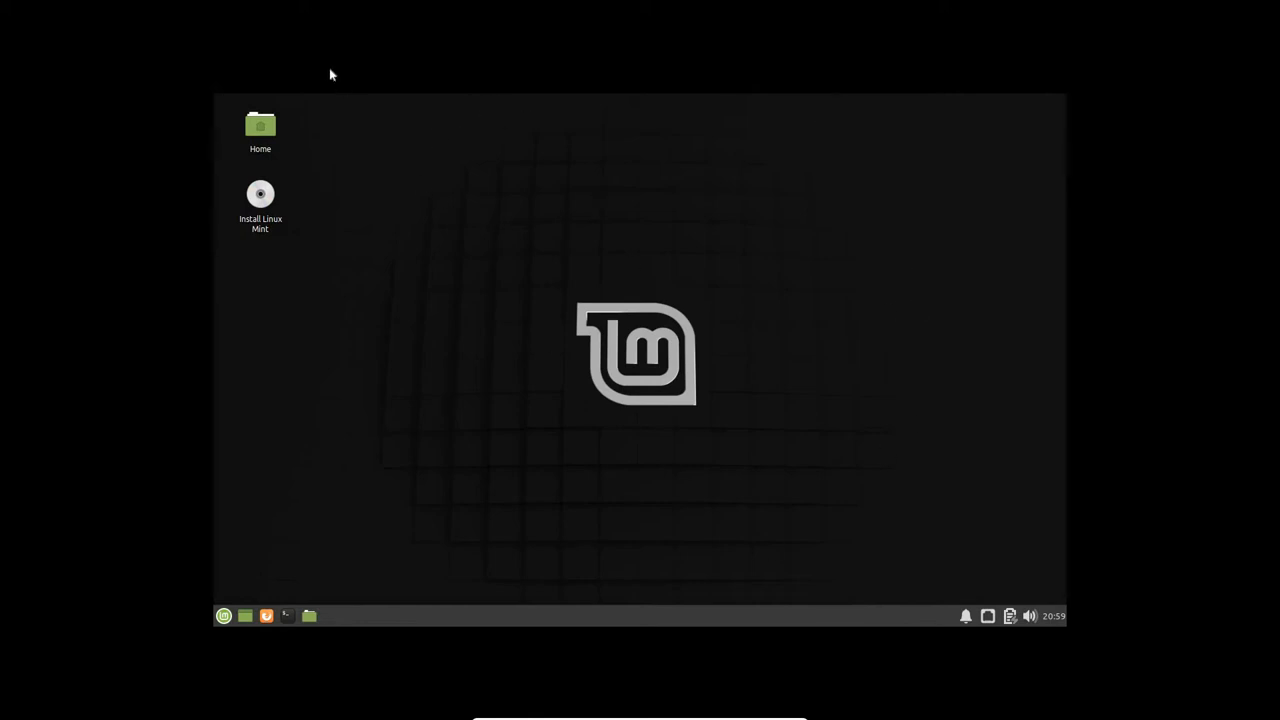
mouse_move(800, 305)
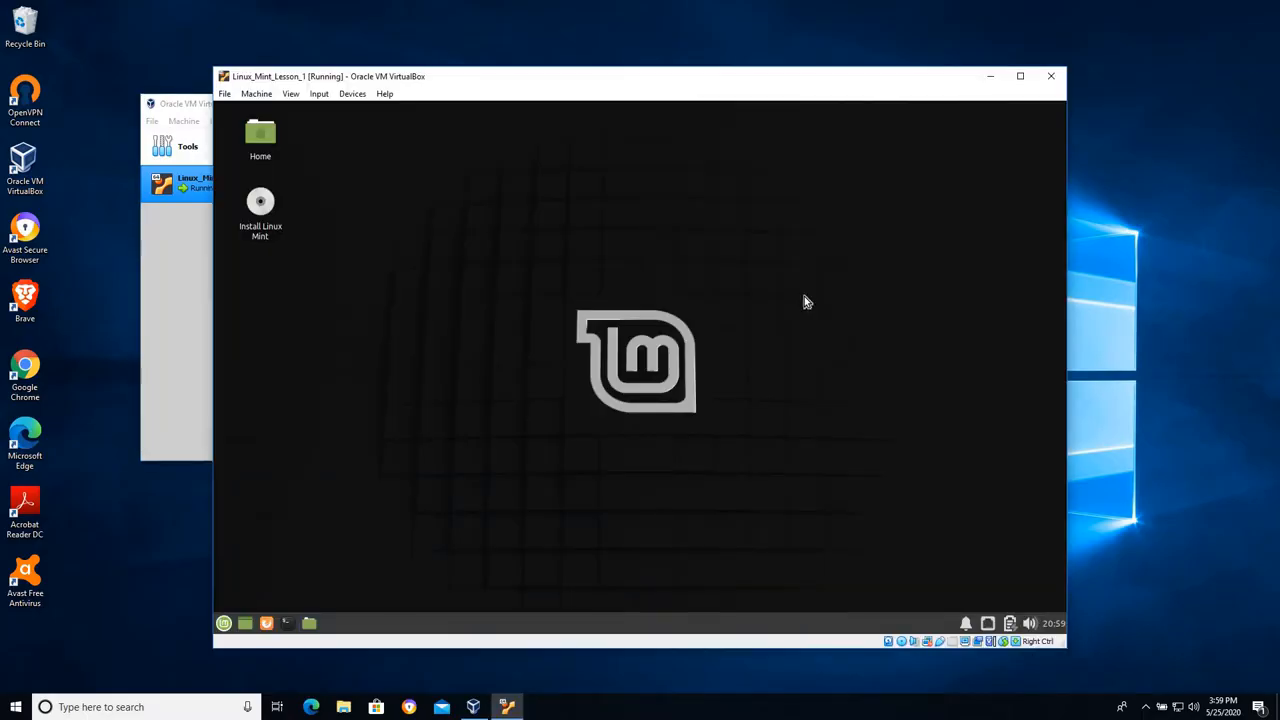
mouse_move(800, 295)
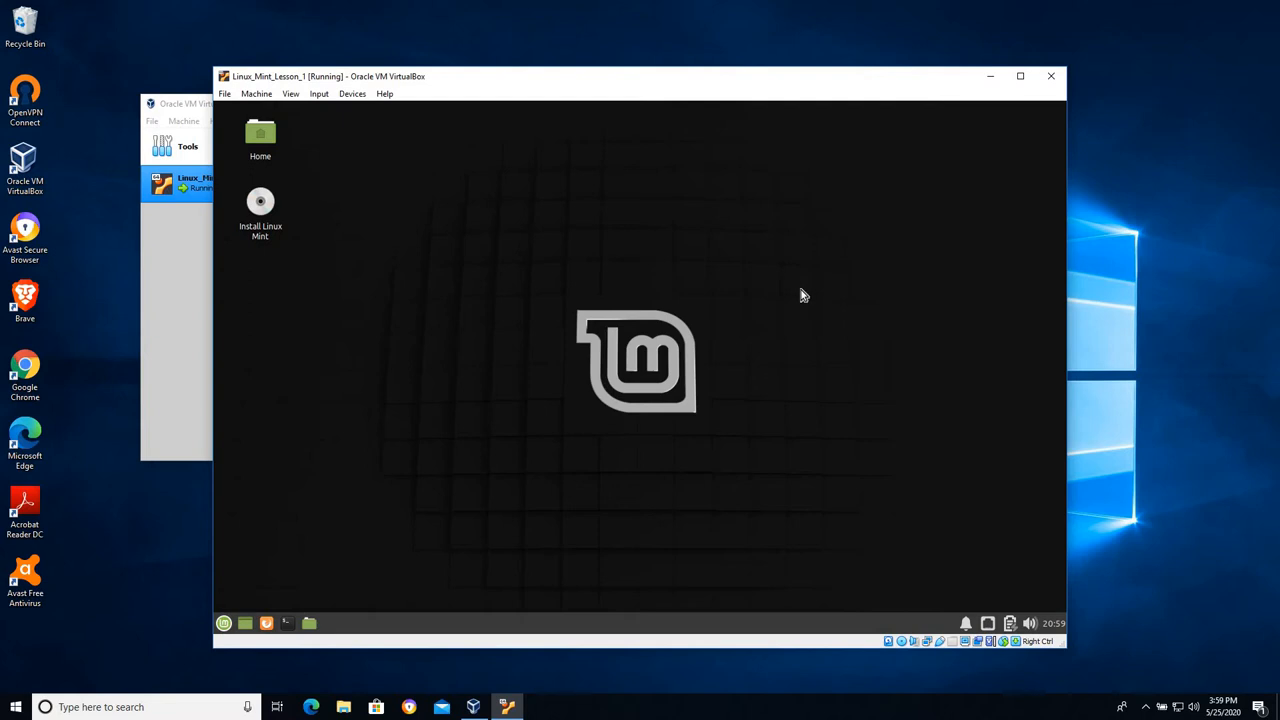
mouse_move(428, 205)
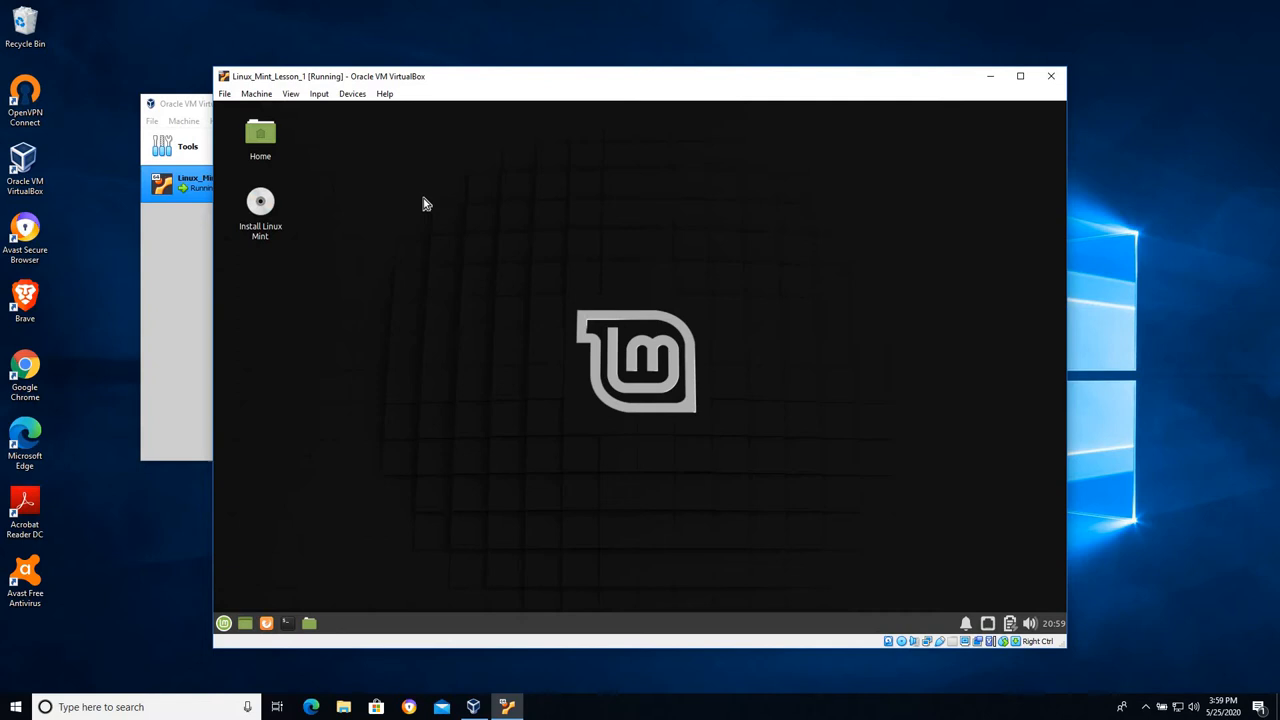
right_click(425, 193)
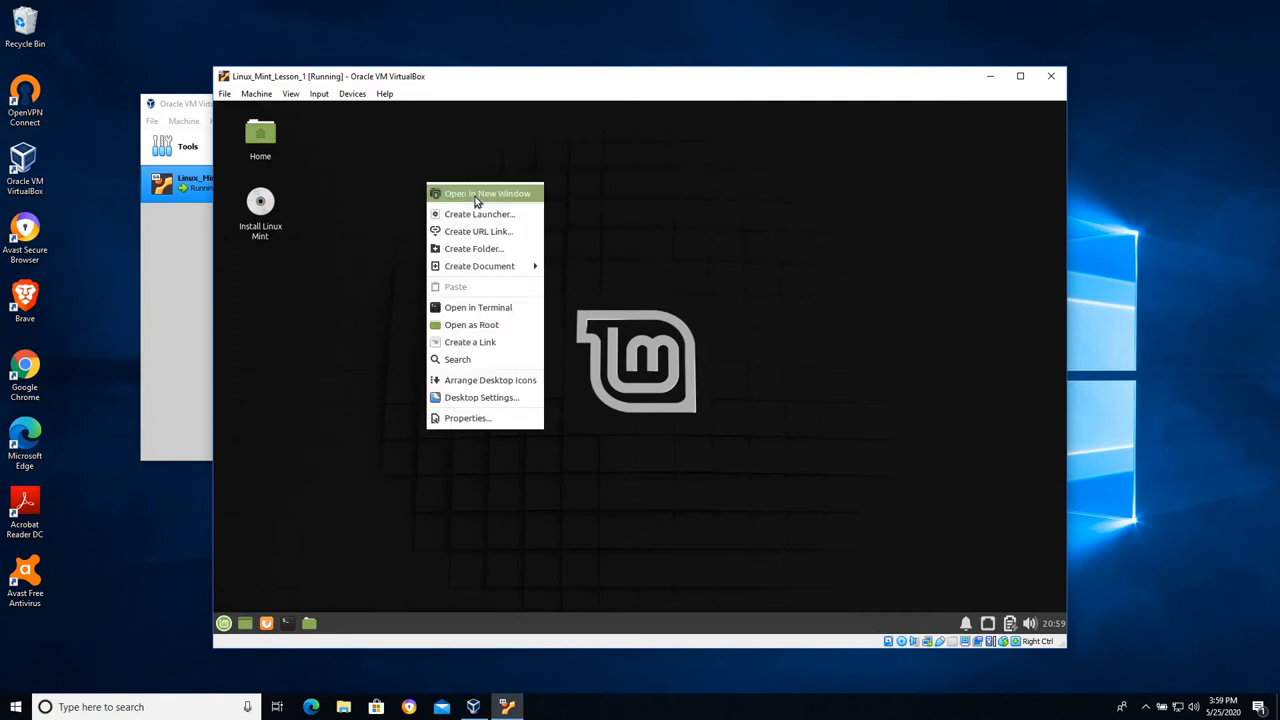
mouse_move(471, 324)
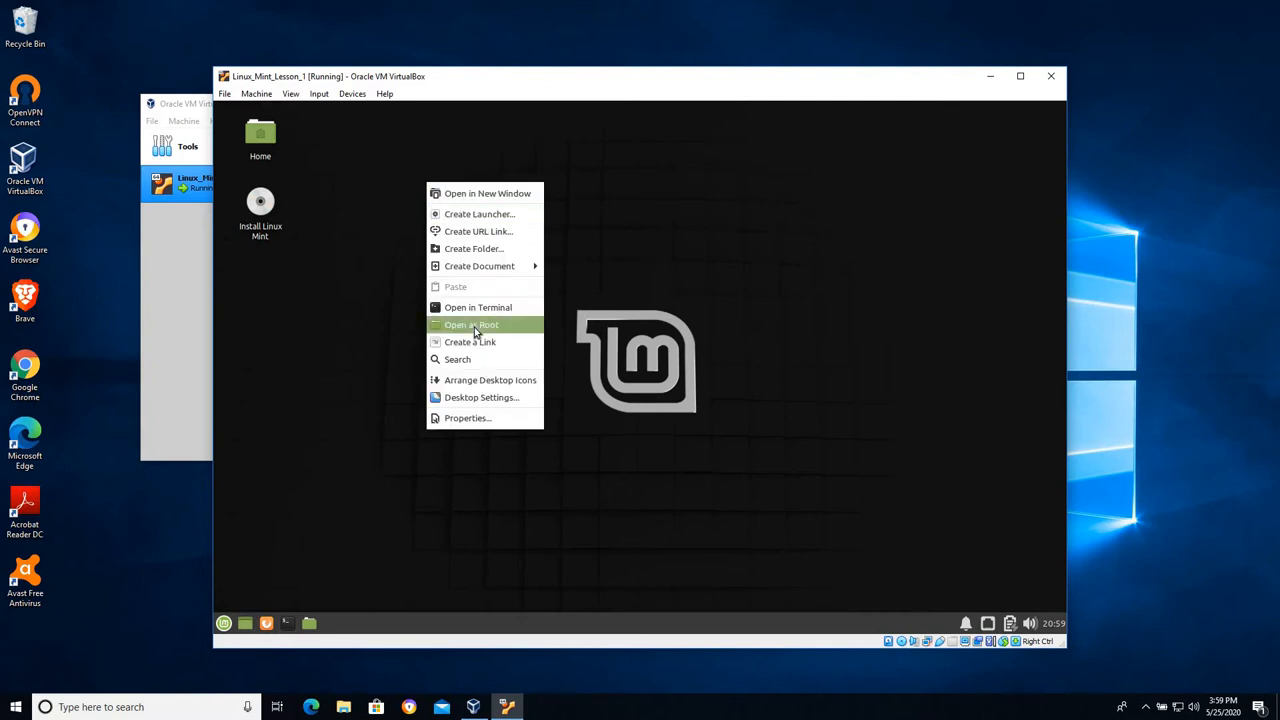
left_click(793, 310)
type("My")
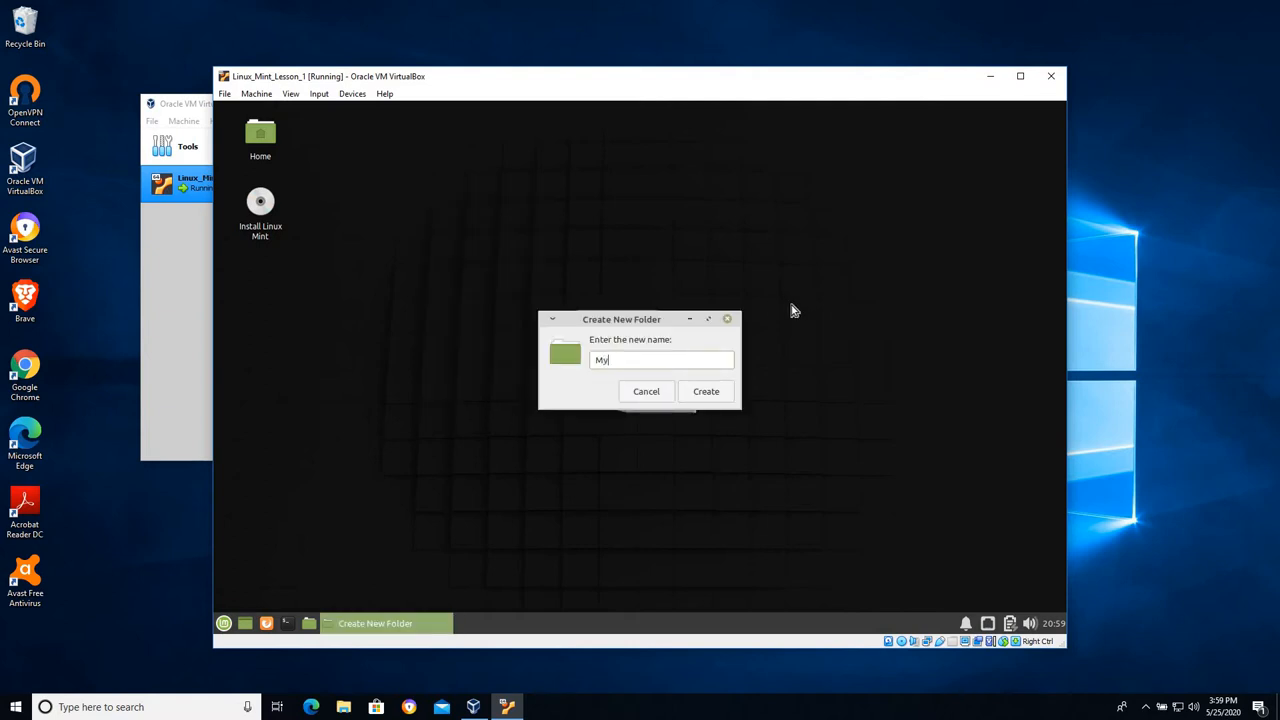
type("folder")
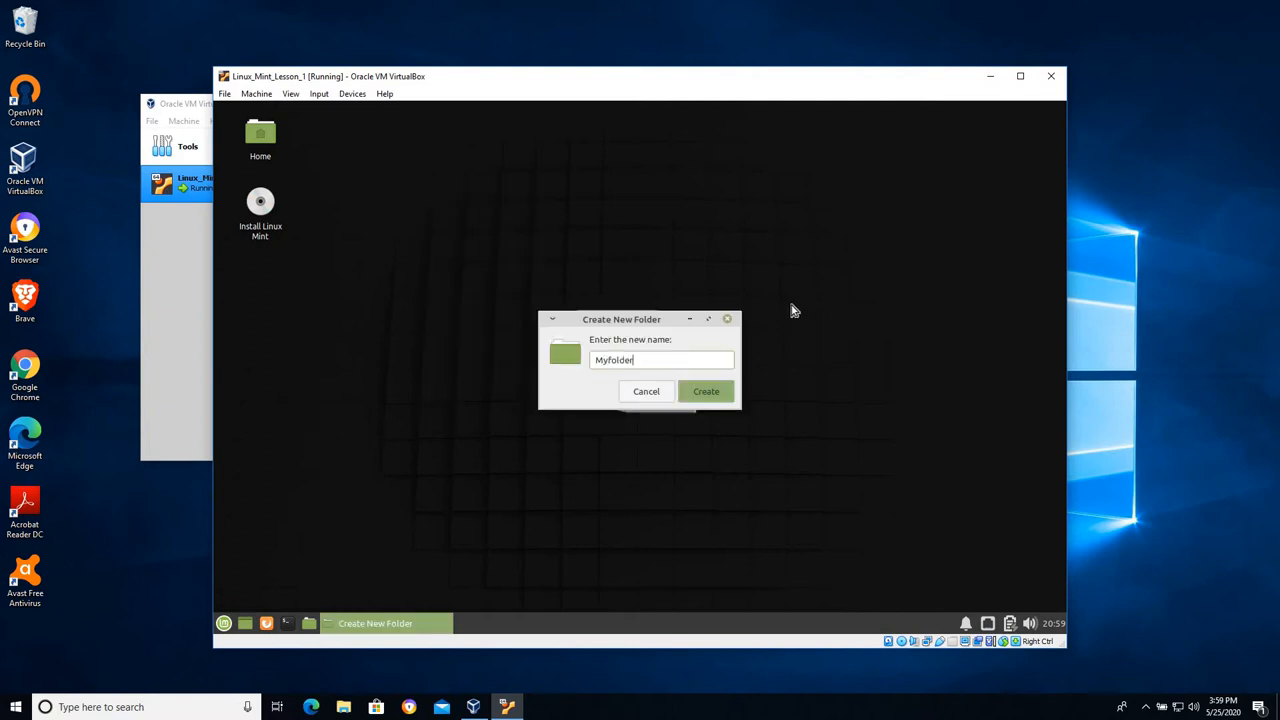
left_click(705, 391)
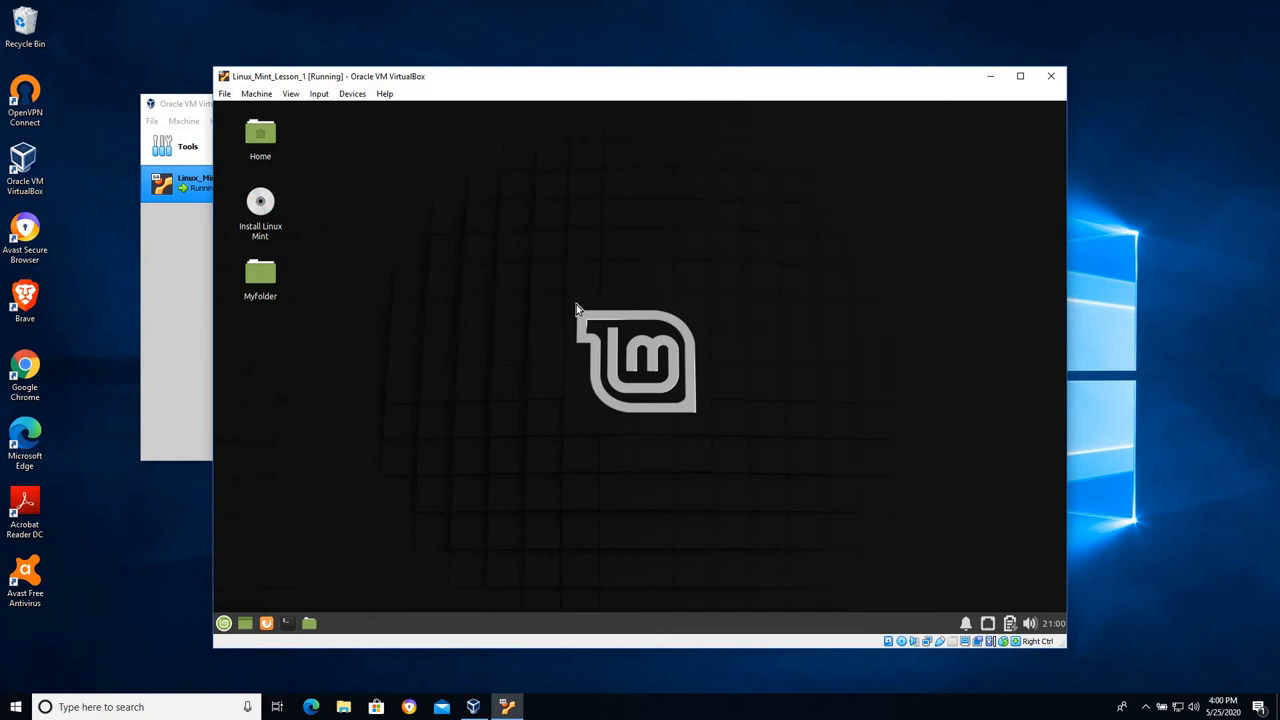
mouse_move(388, 183)
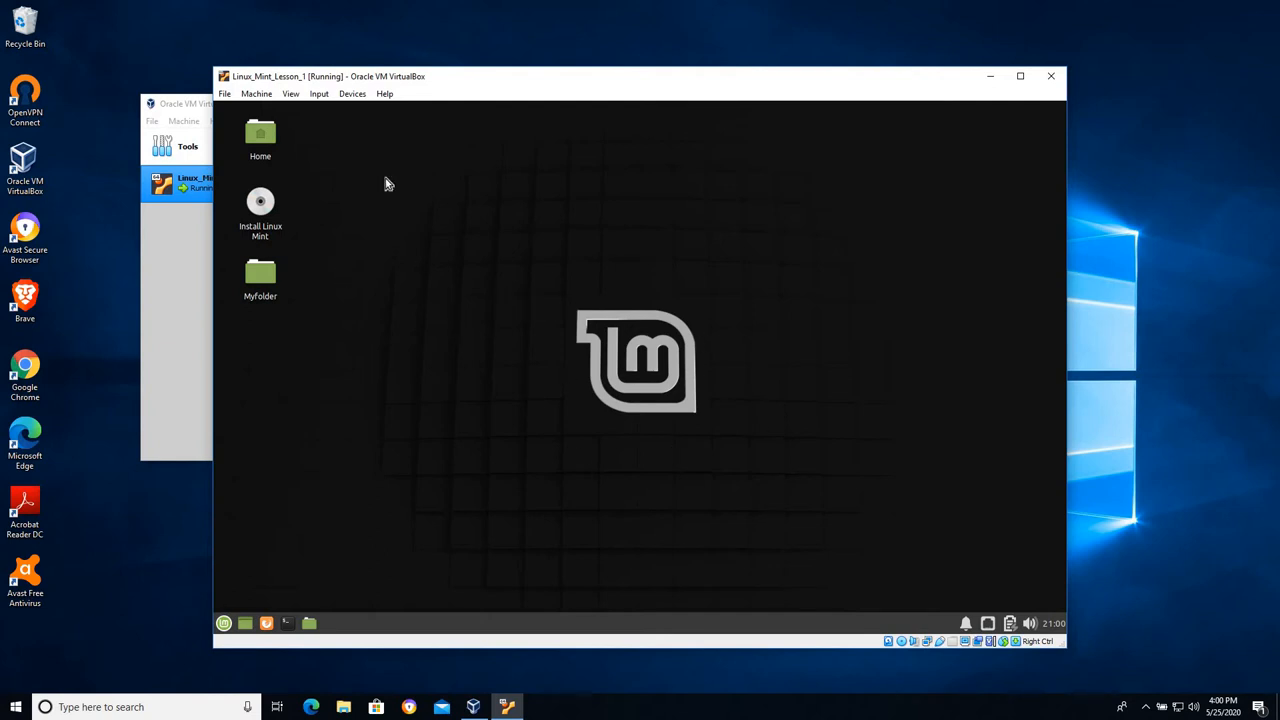
mouse_move(456, 333)
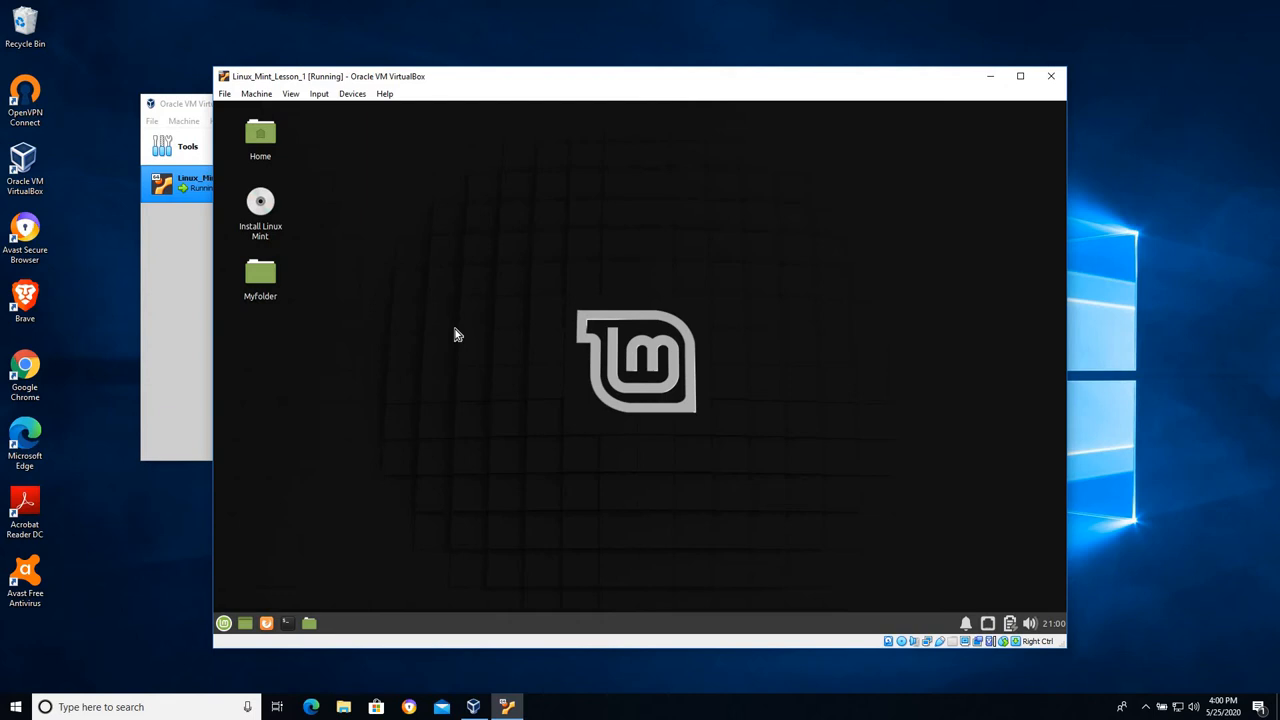
mouse_move(252, 215)
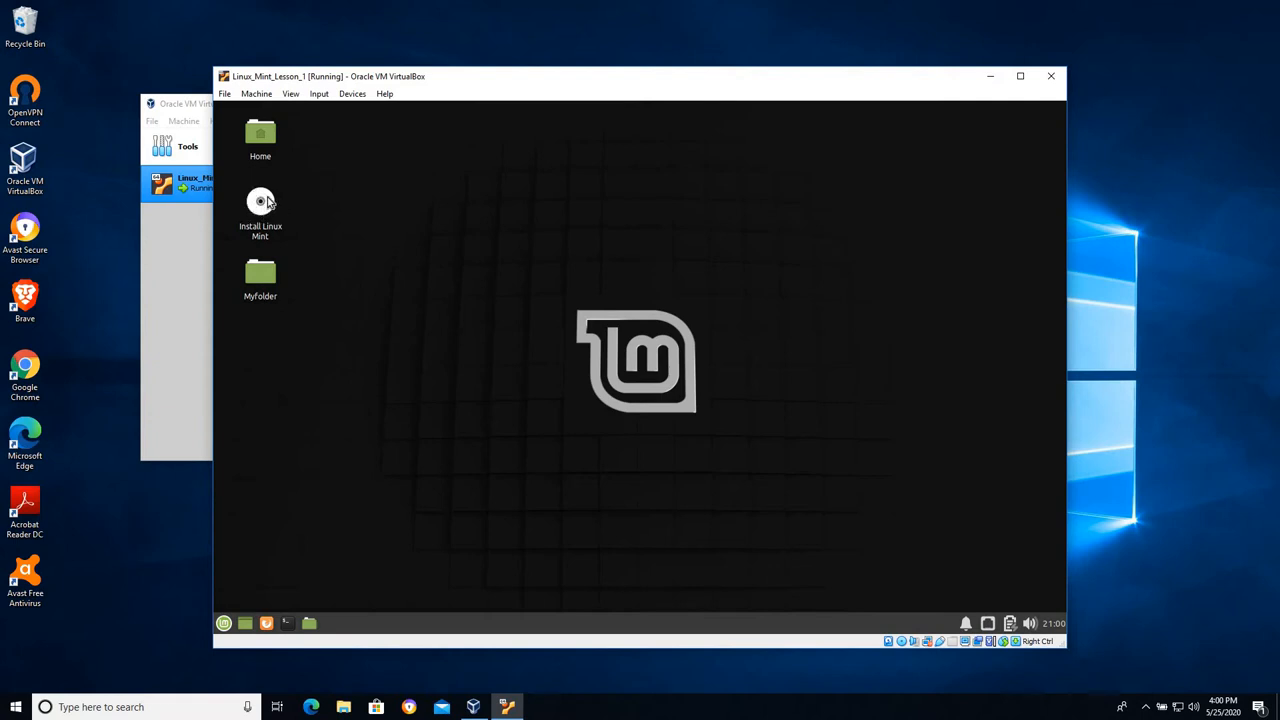
mouse_move(260, 205)
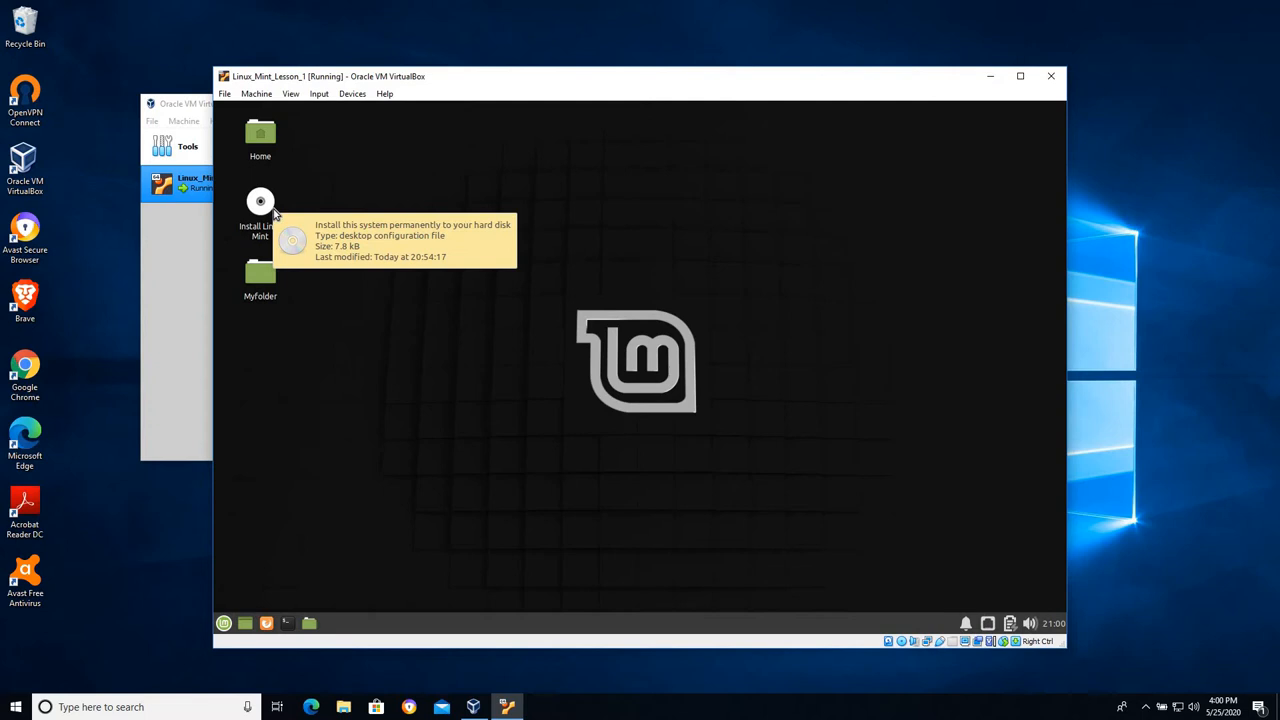
mouse_move(424, 216)
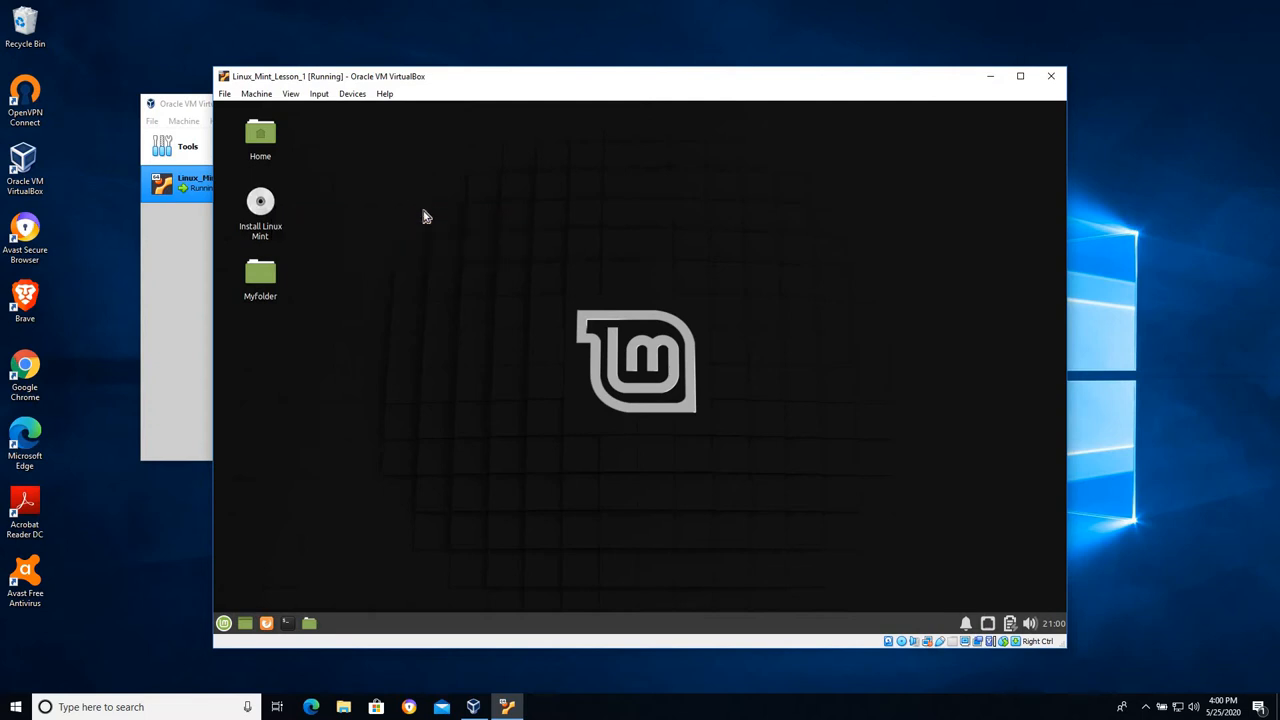
mouse_move(307, 284)
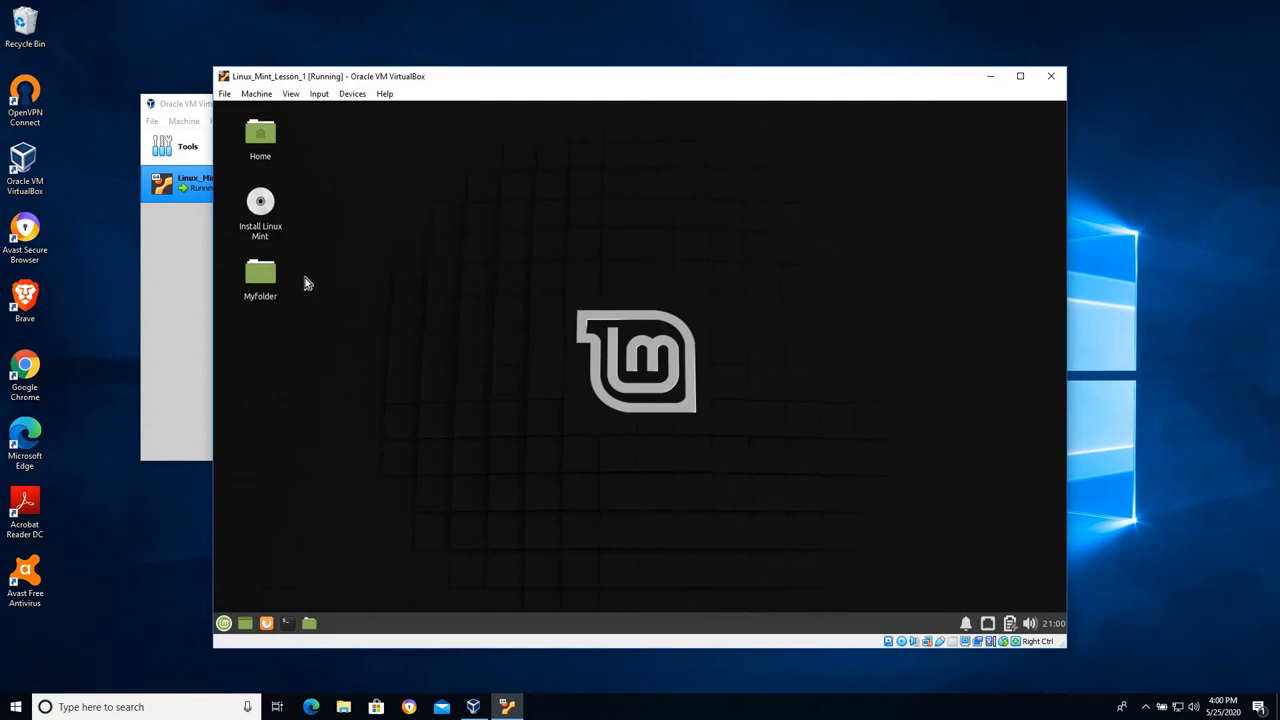
mouse_move(1051, 76)
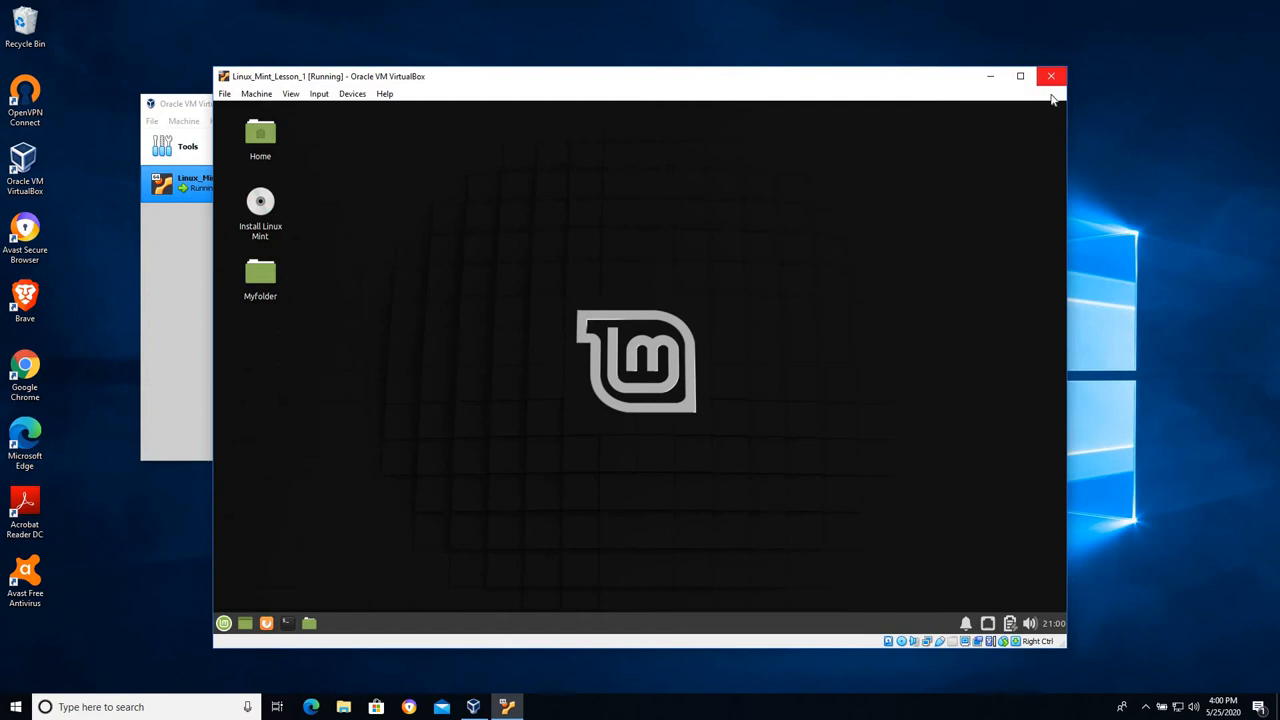
Power off the Linux_Mint_Lesson_1 VM and start it again
left_click(1051, 76)
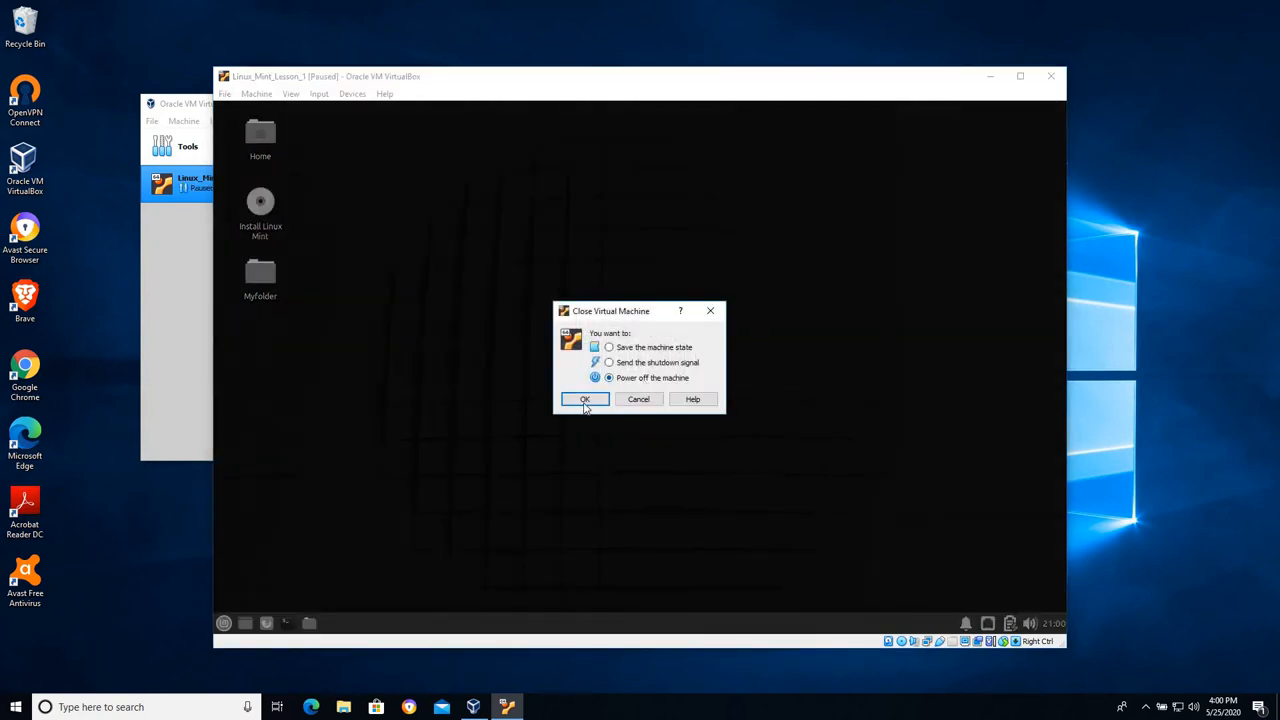
left_click(585, 399)
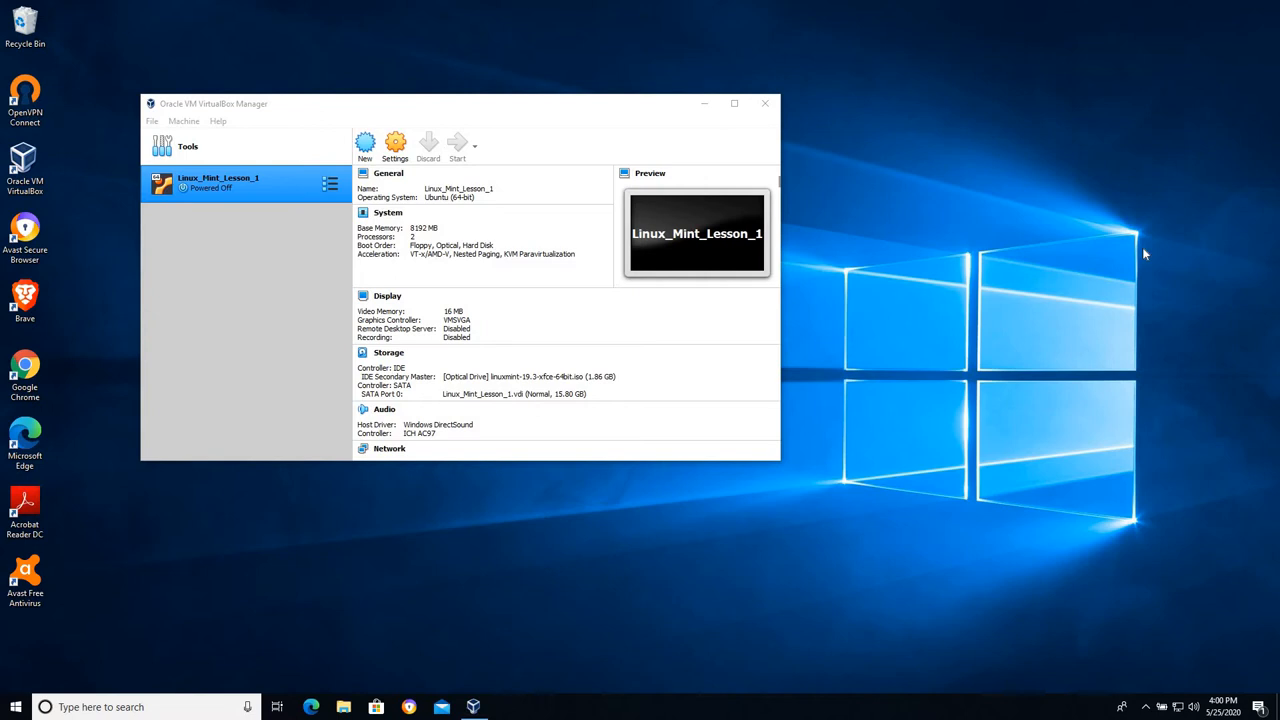
mouse_move(950, 336)
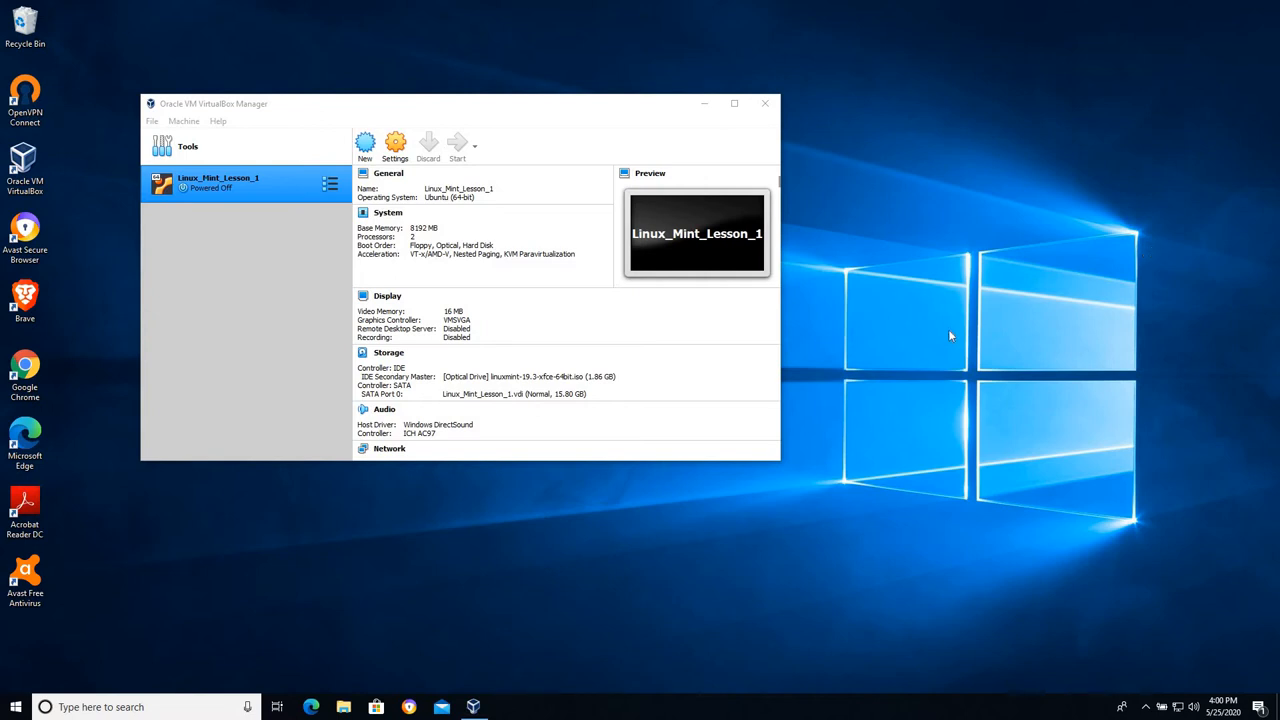
left_click(456, 145)
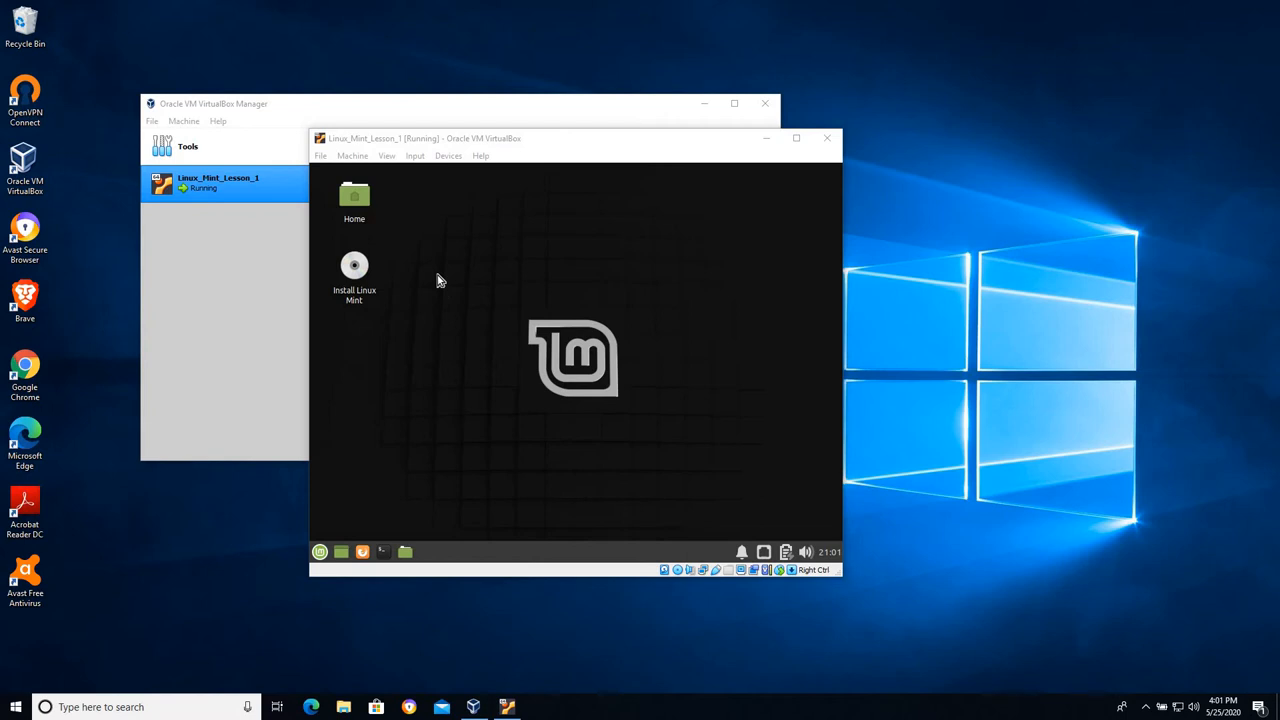
mouse_move(450, 297)
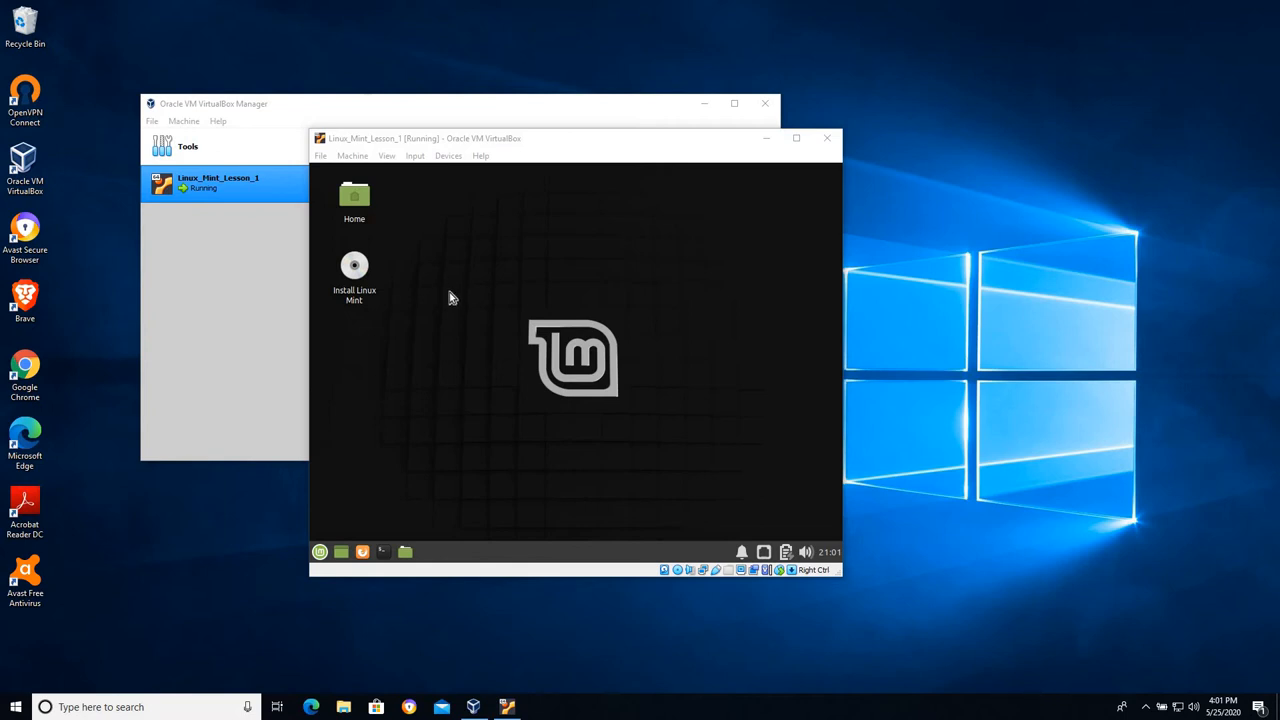
mouse_move(455, 320)
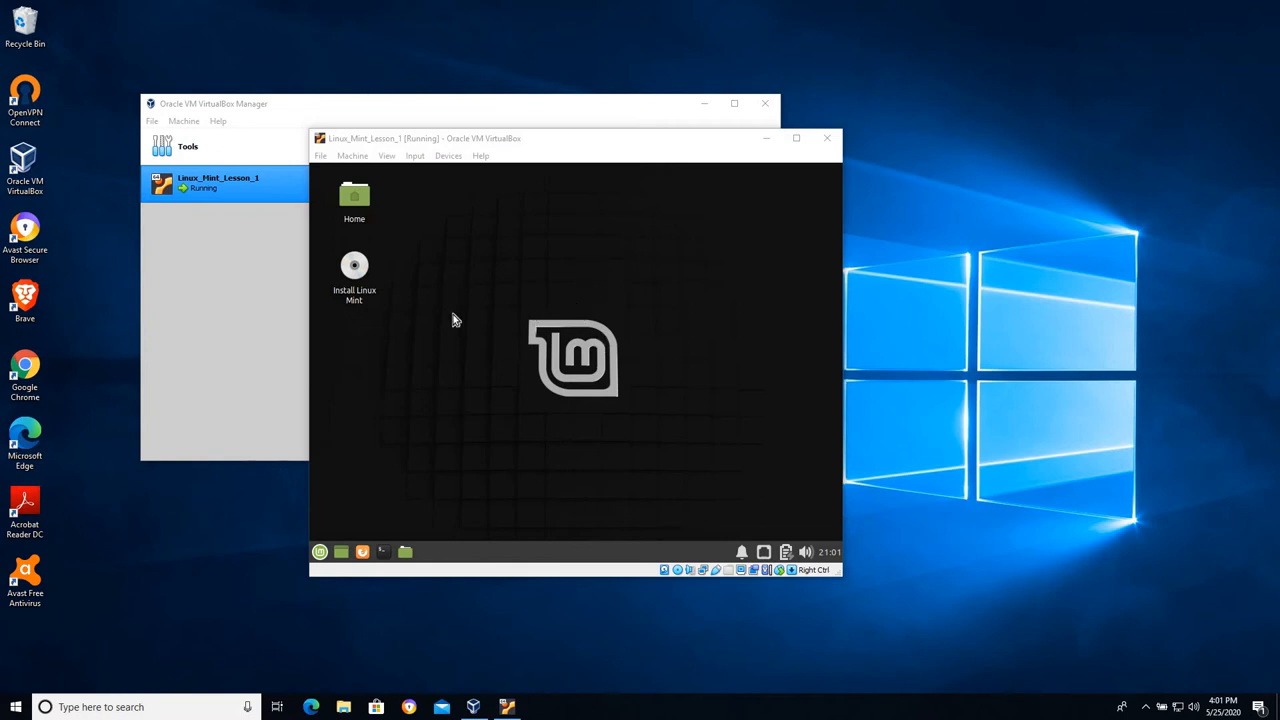
mouse_move(516, 358)
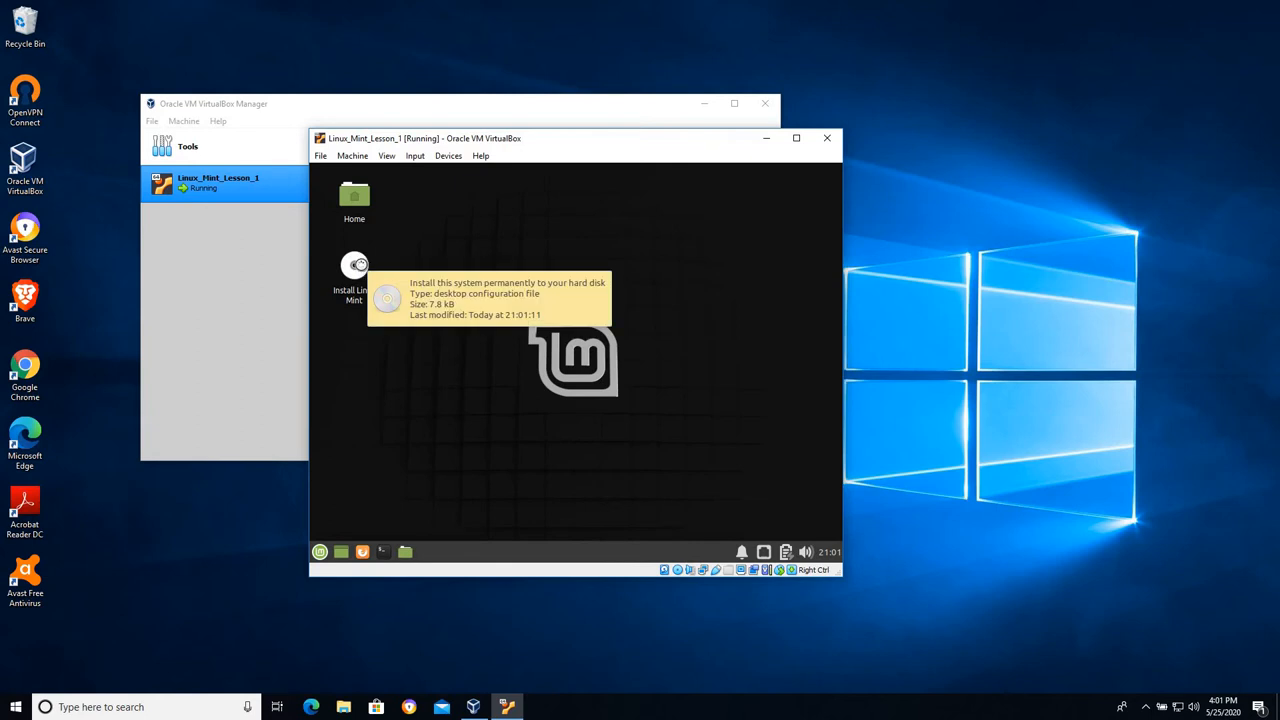
mouse_move(540, 365)
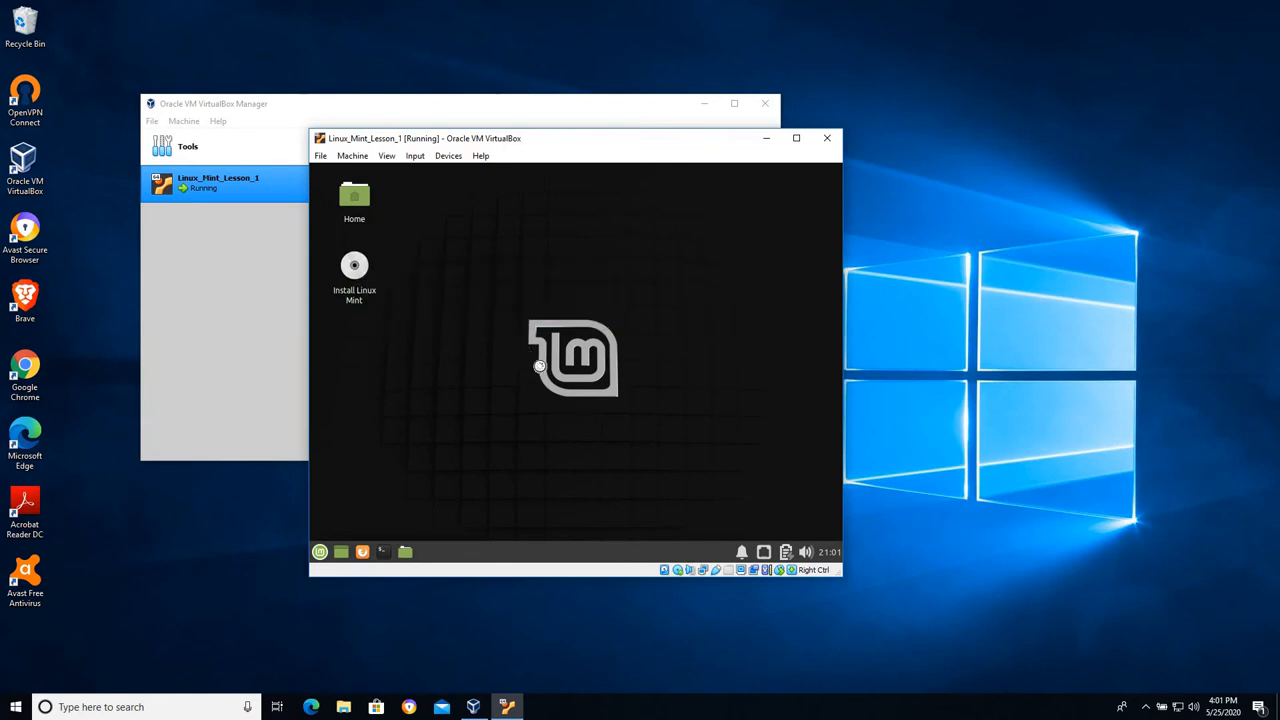
mouse_move(713, 221)
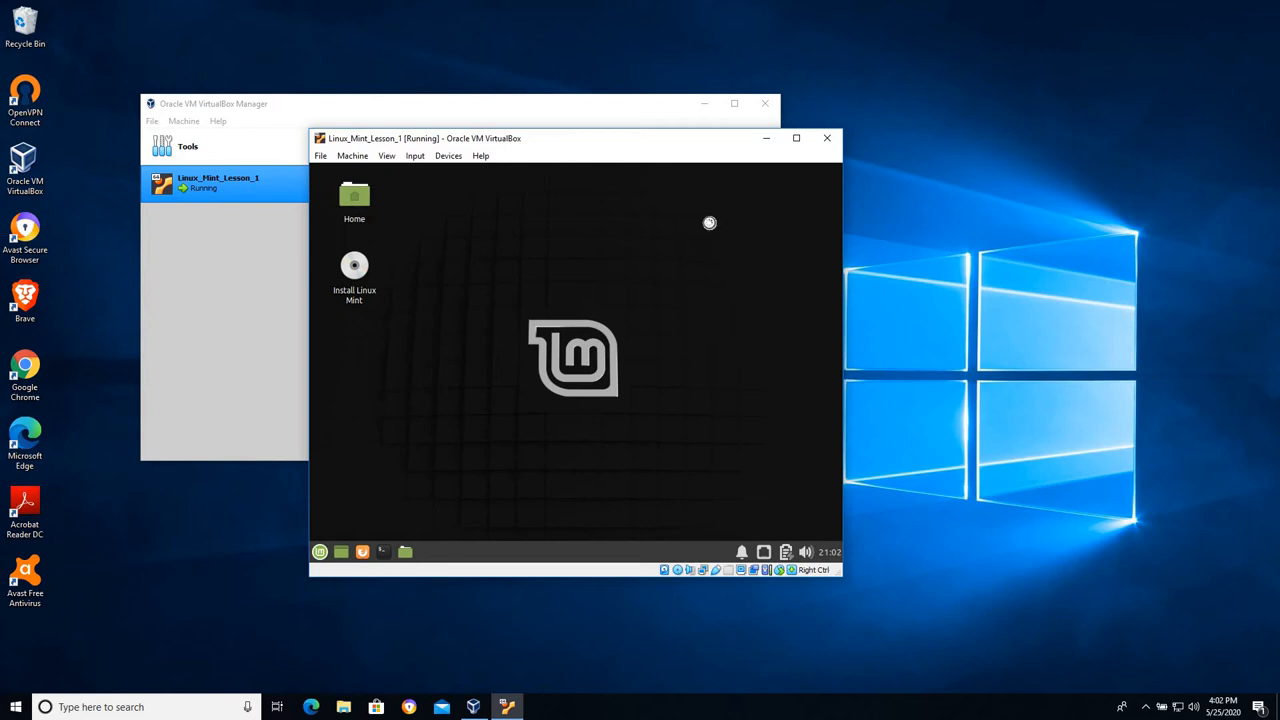
Launch the Install Linux Mint installer and continue with English as the language
double_click(354, 270)
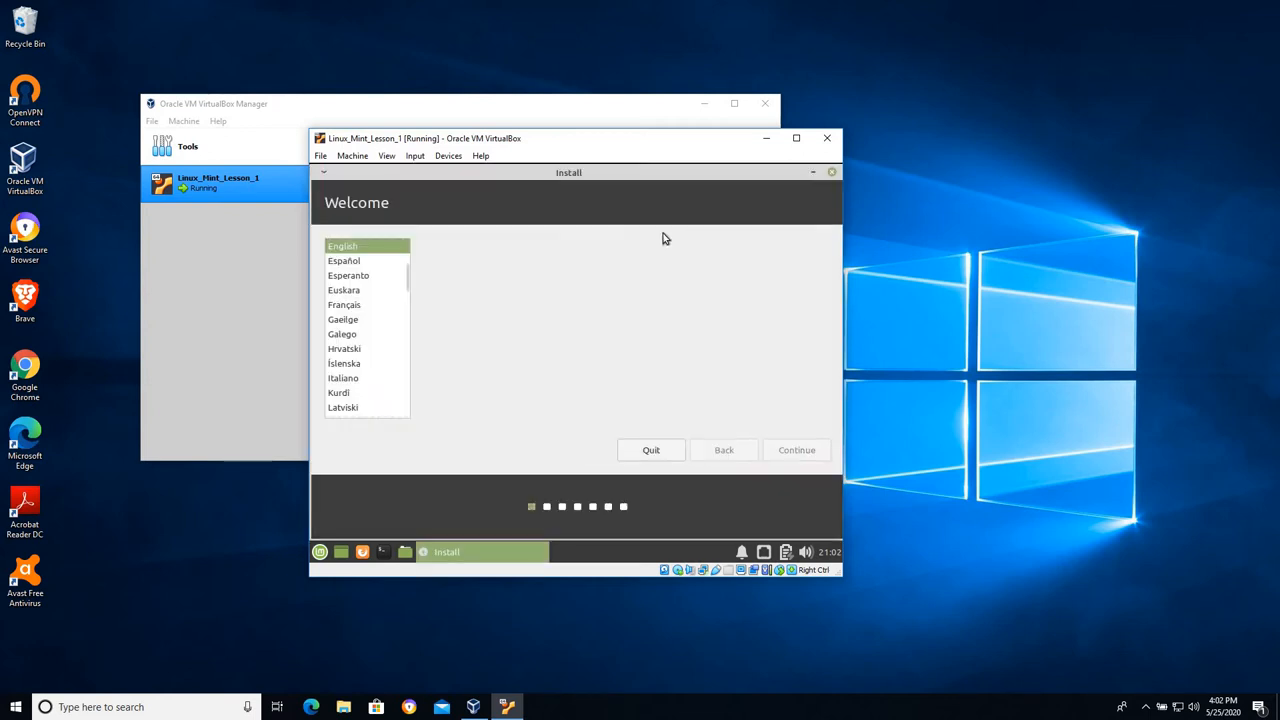
left_click(342, 246)
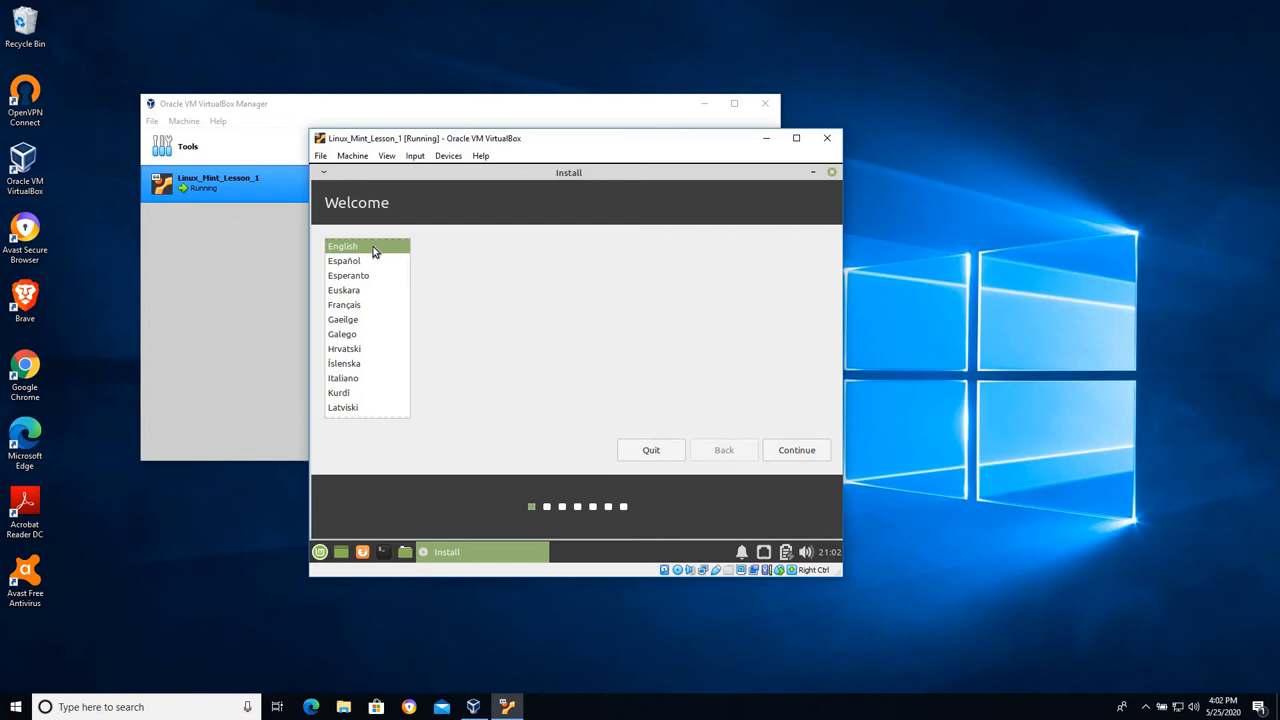
mouse_move(808, 443)
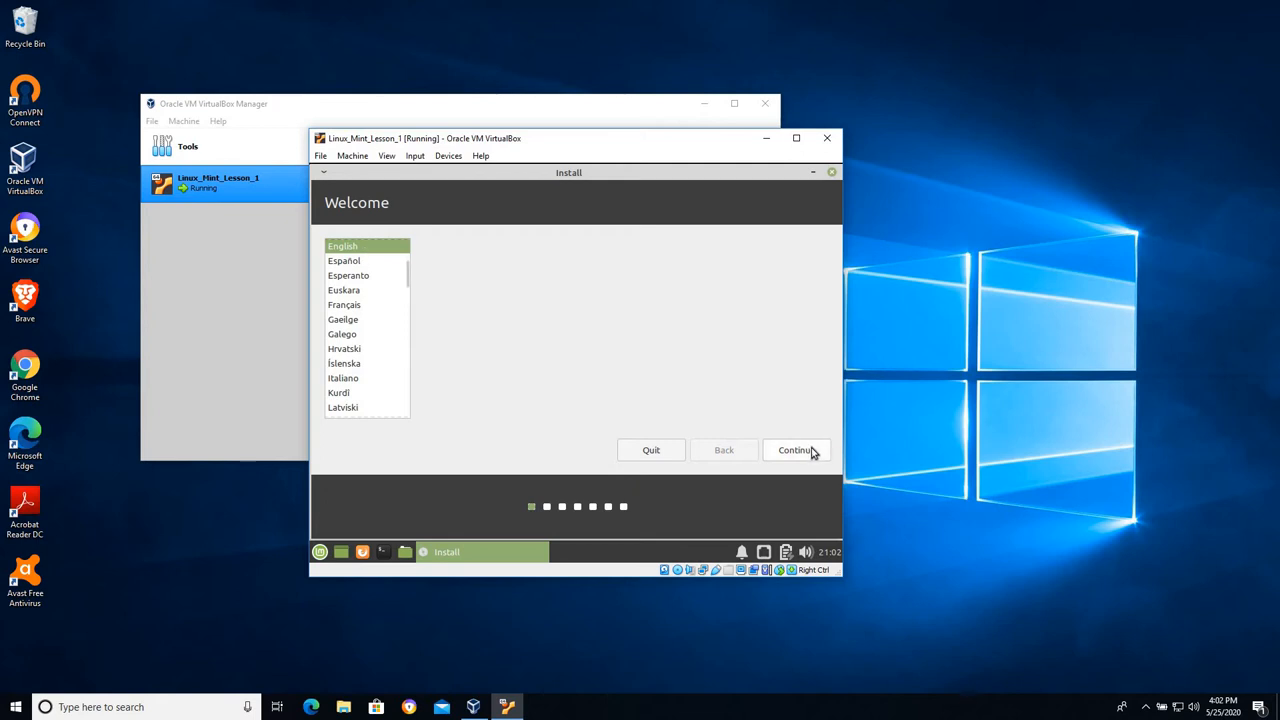
left_click(796, 449)
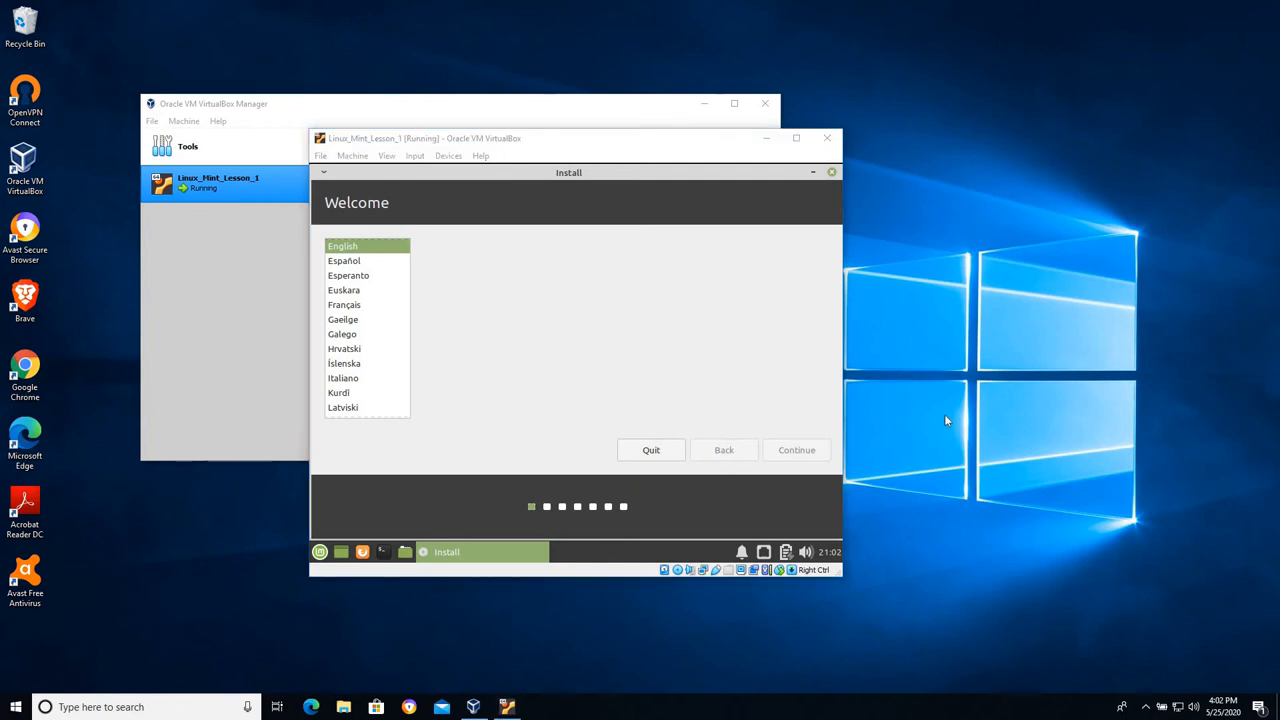
Accept English (US) as the keyboard layout and continue
left_click(796, 449)
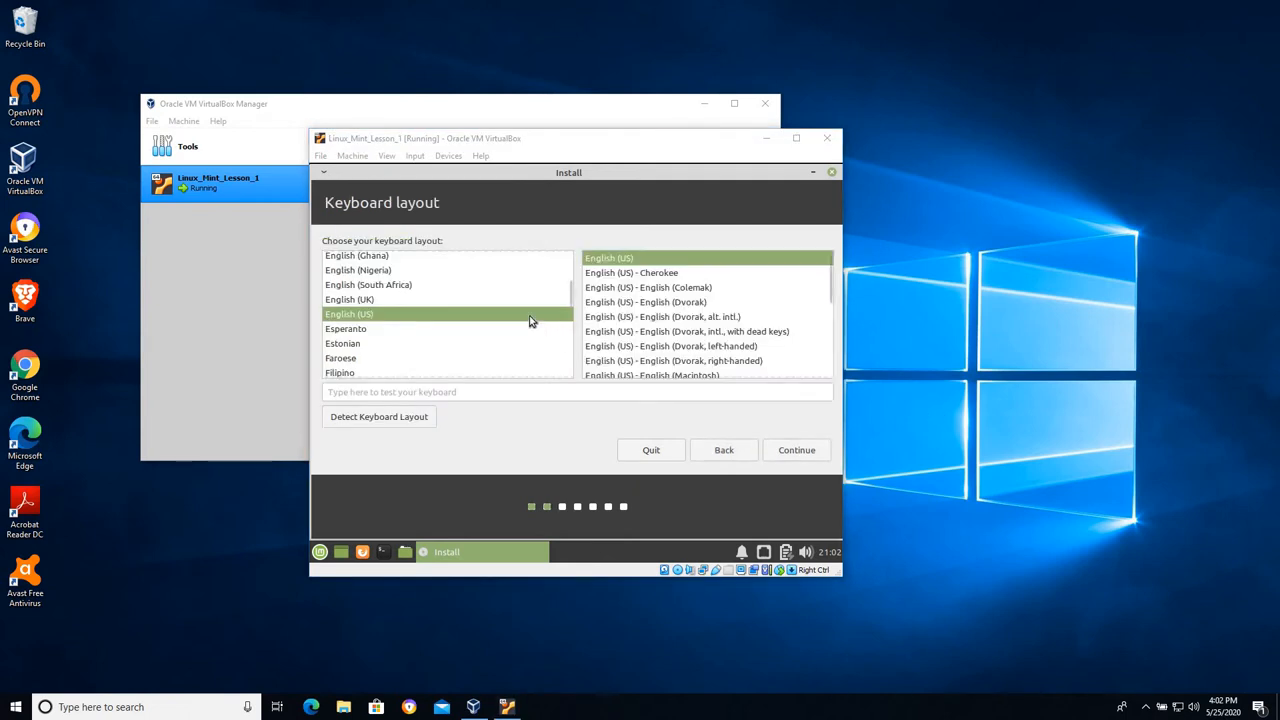
mouse_move(625, 268)
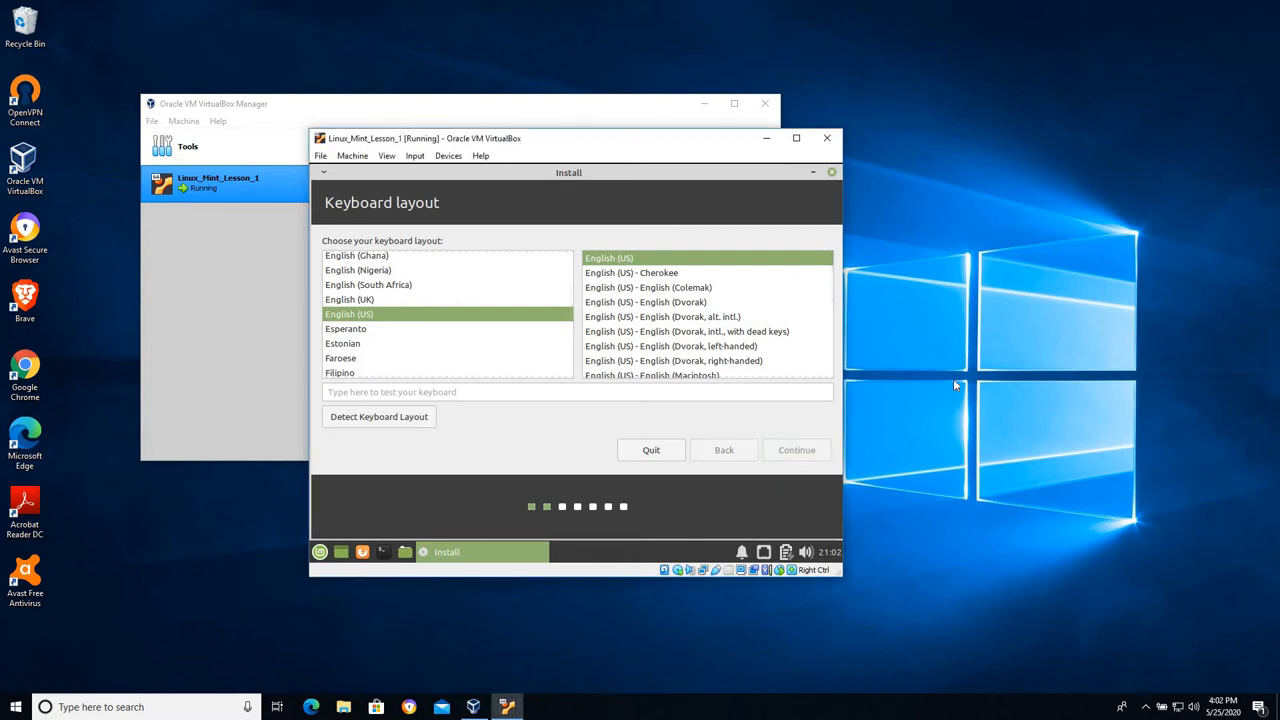
left_click(796, 449)
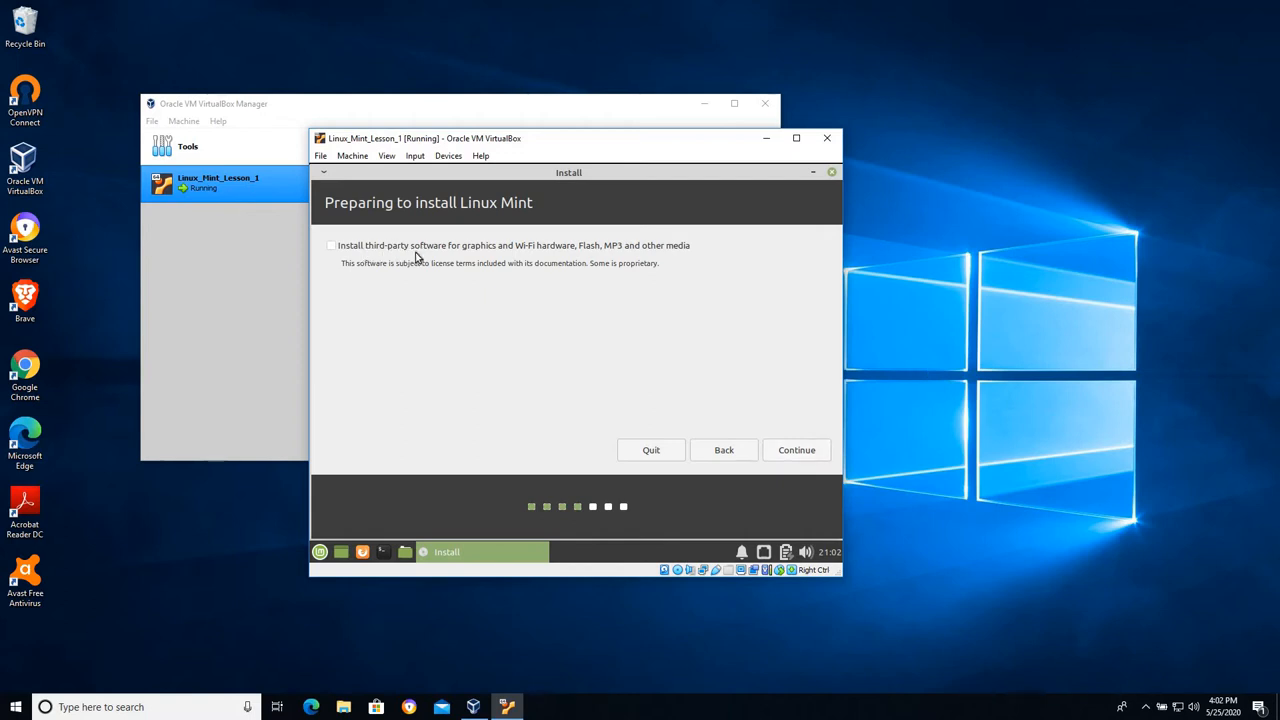
mouse_move(540, 256)
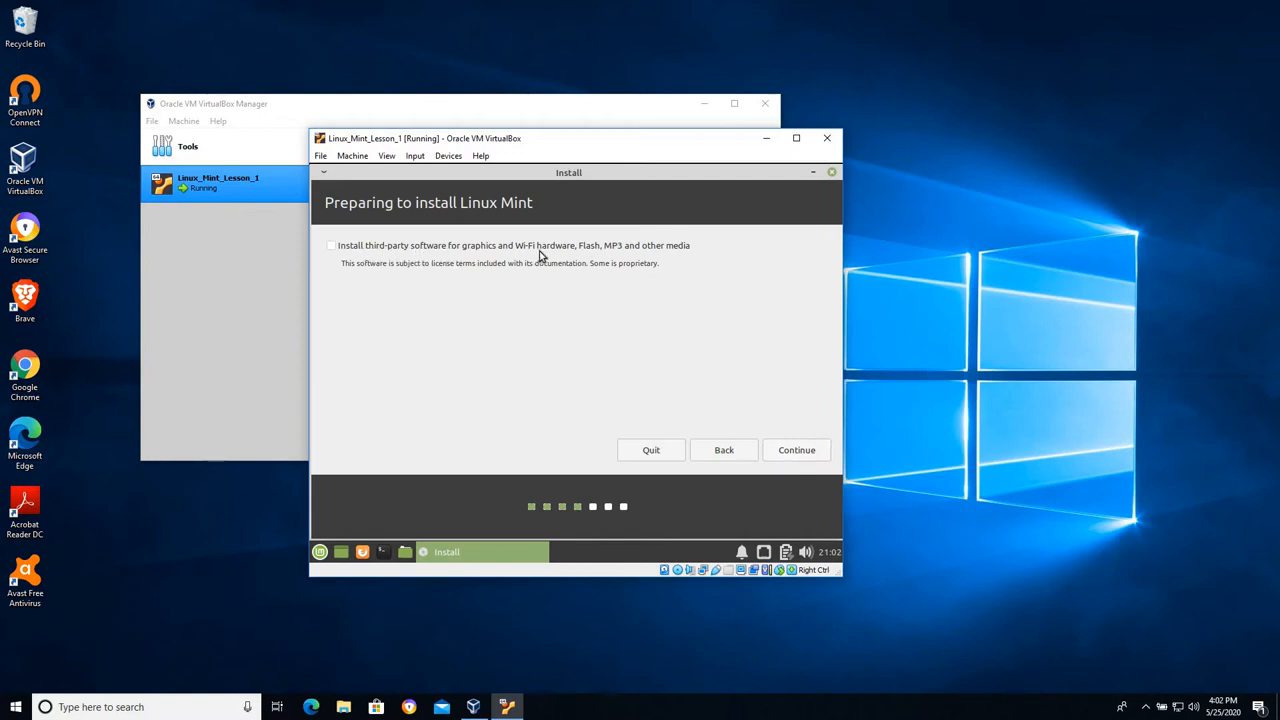
mouse_move(660, 260)
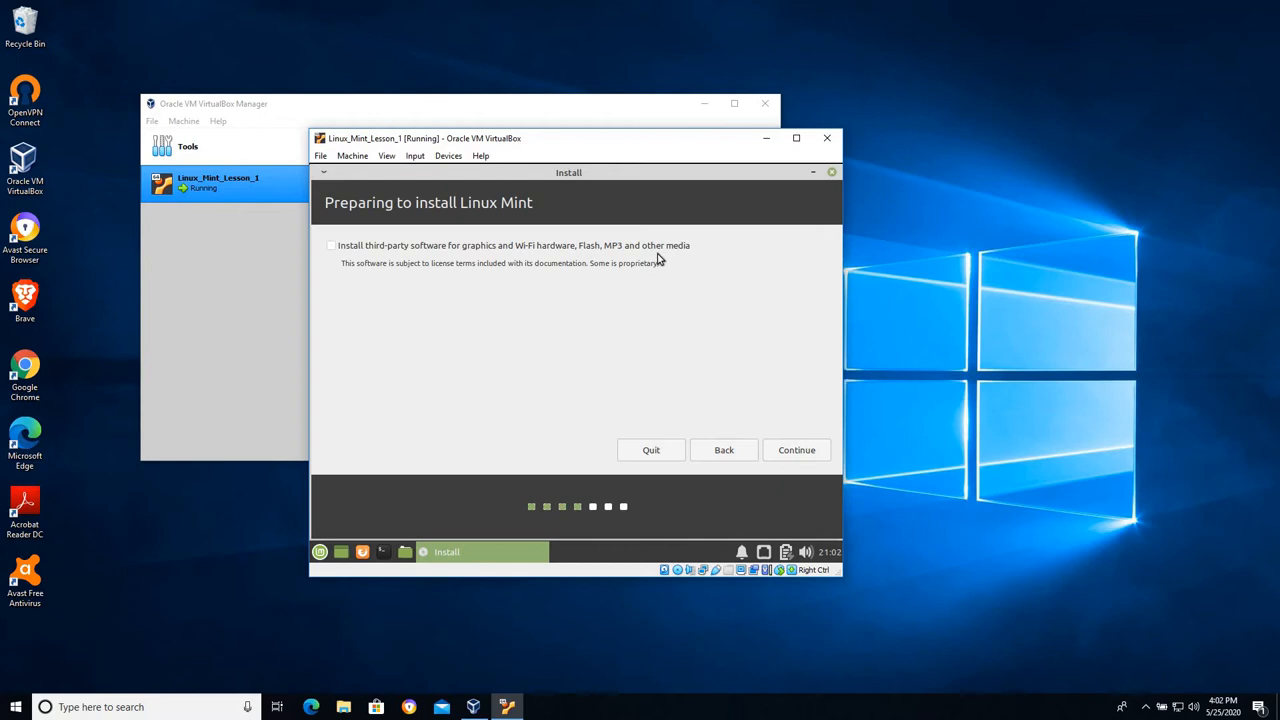
Opt in to third-party graphics, Wi-Fi, Flash and MP3 software and continue
left_click(331, 245)
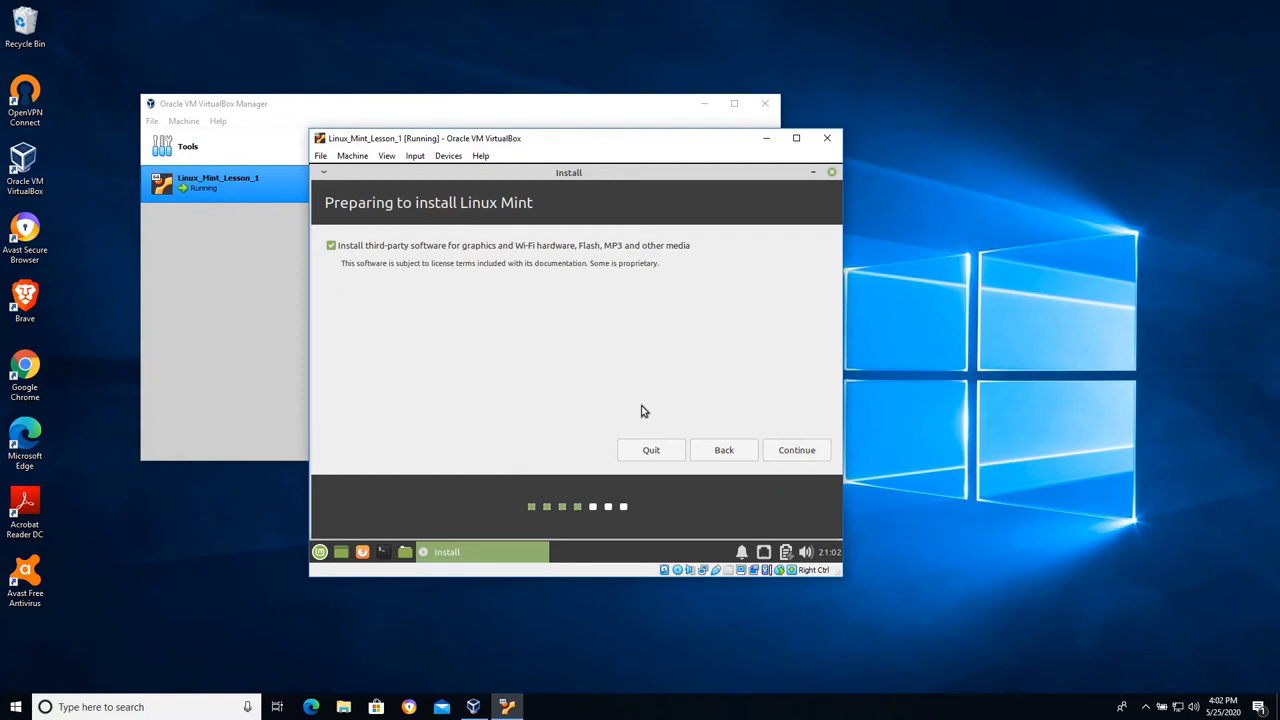
mouse_move(369, 275)
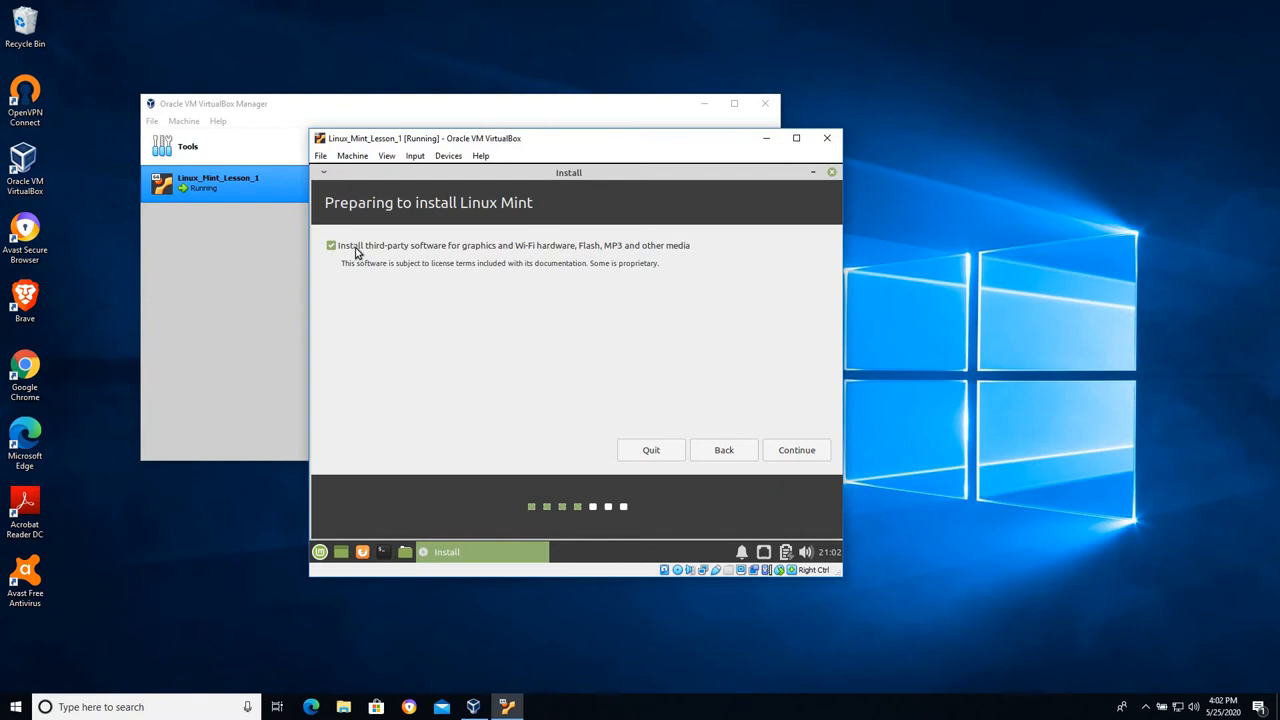
mouse_move(403, 254)
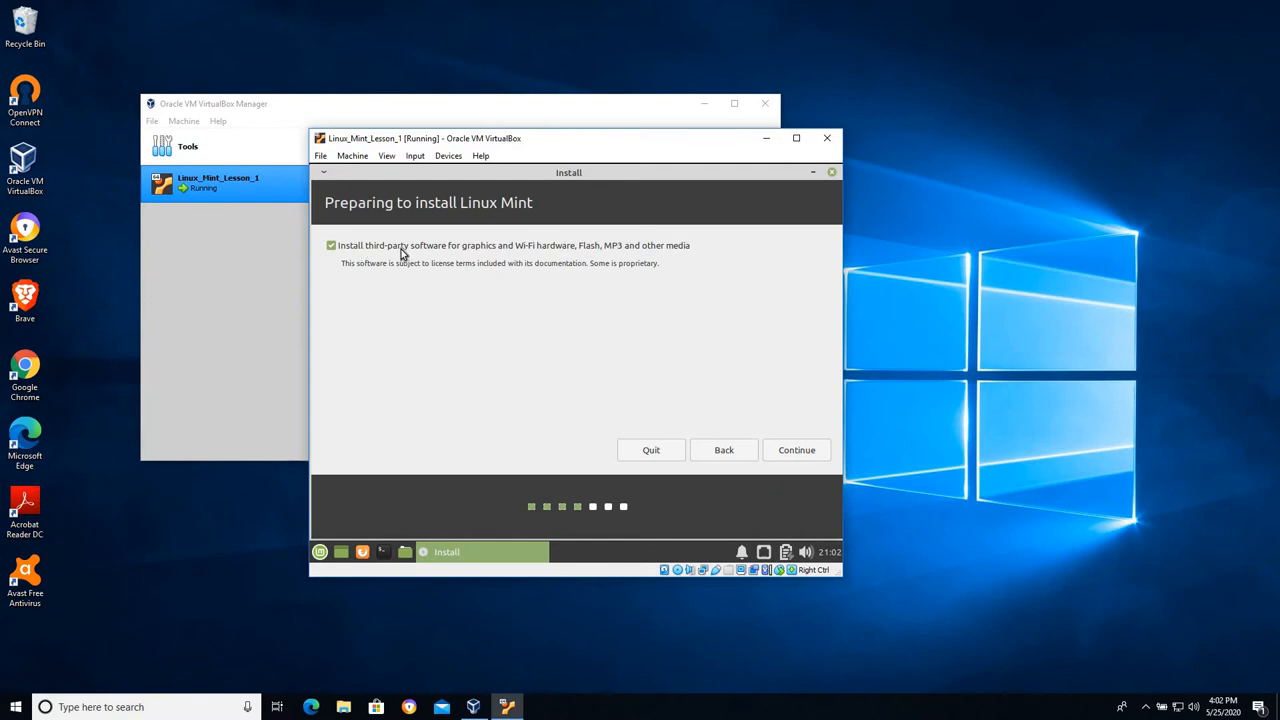
mouse_move(703, 468)
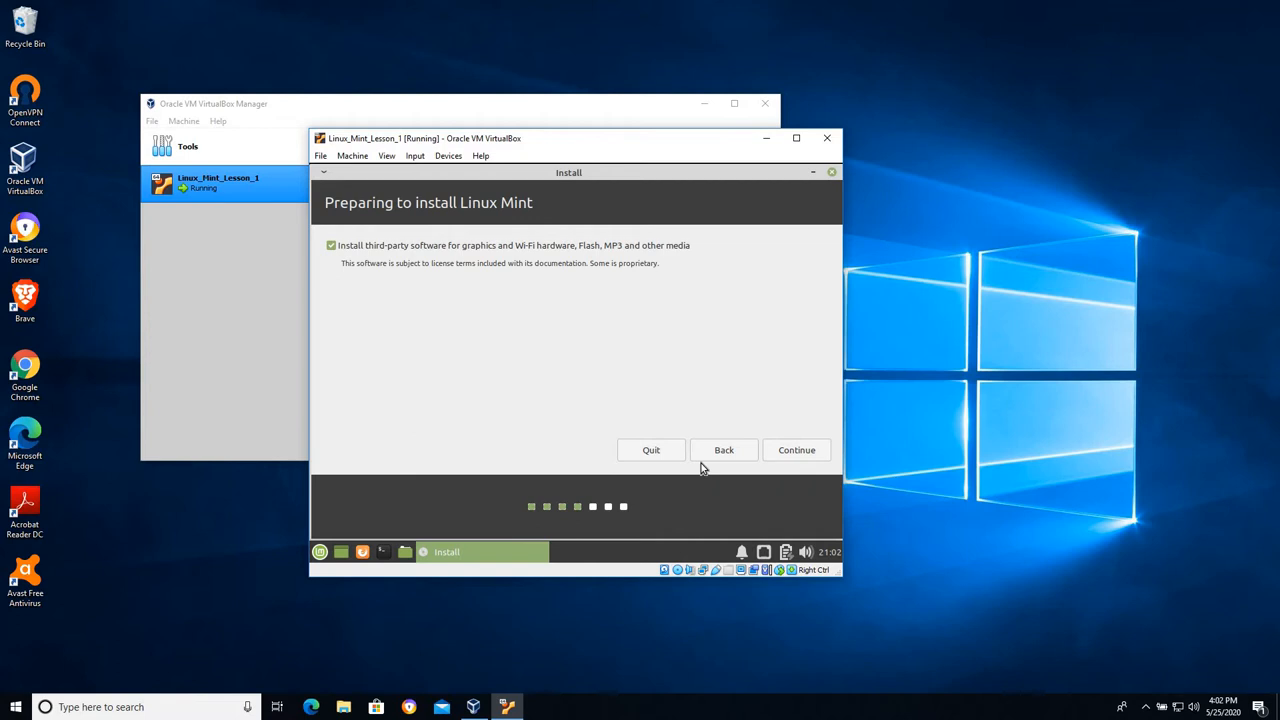
left_click(796, 449)
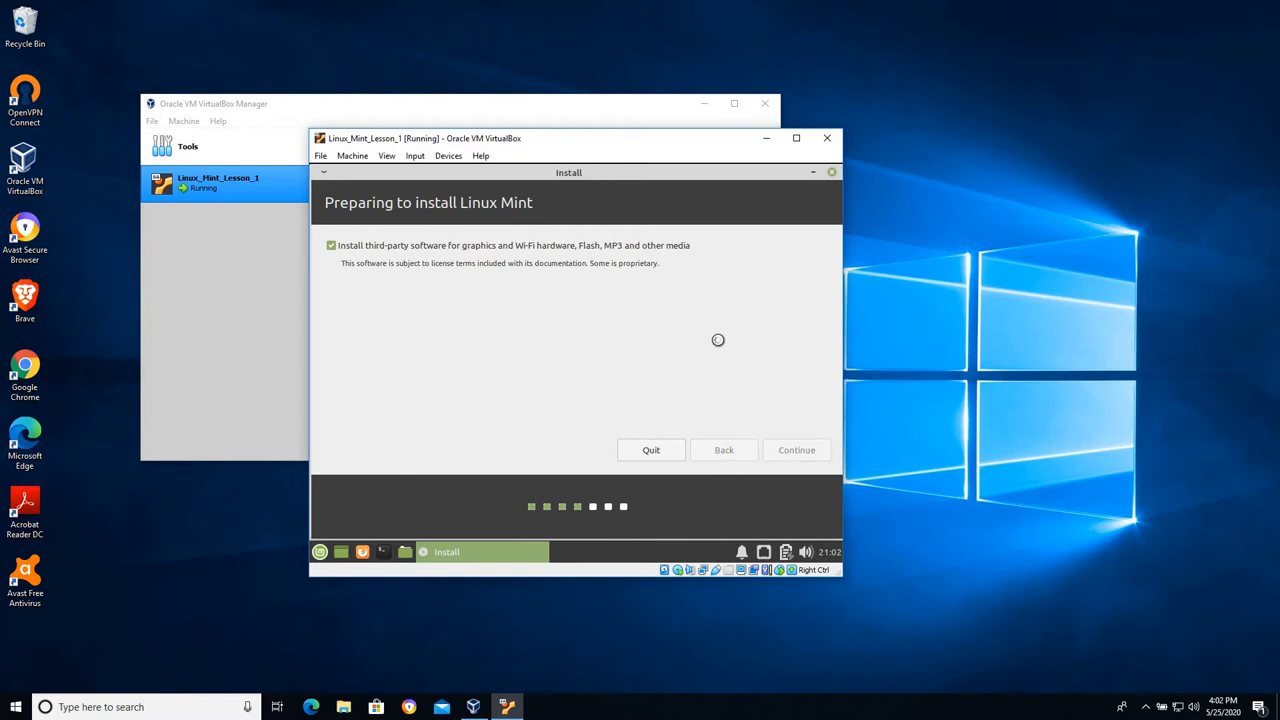
mouse_move(950, 350)
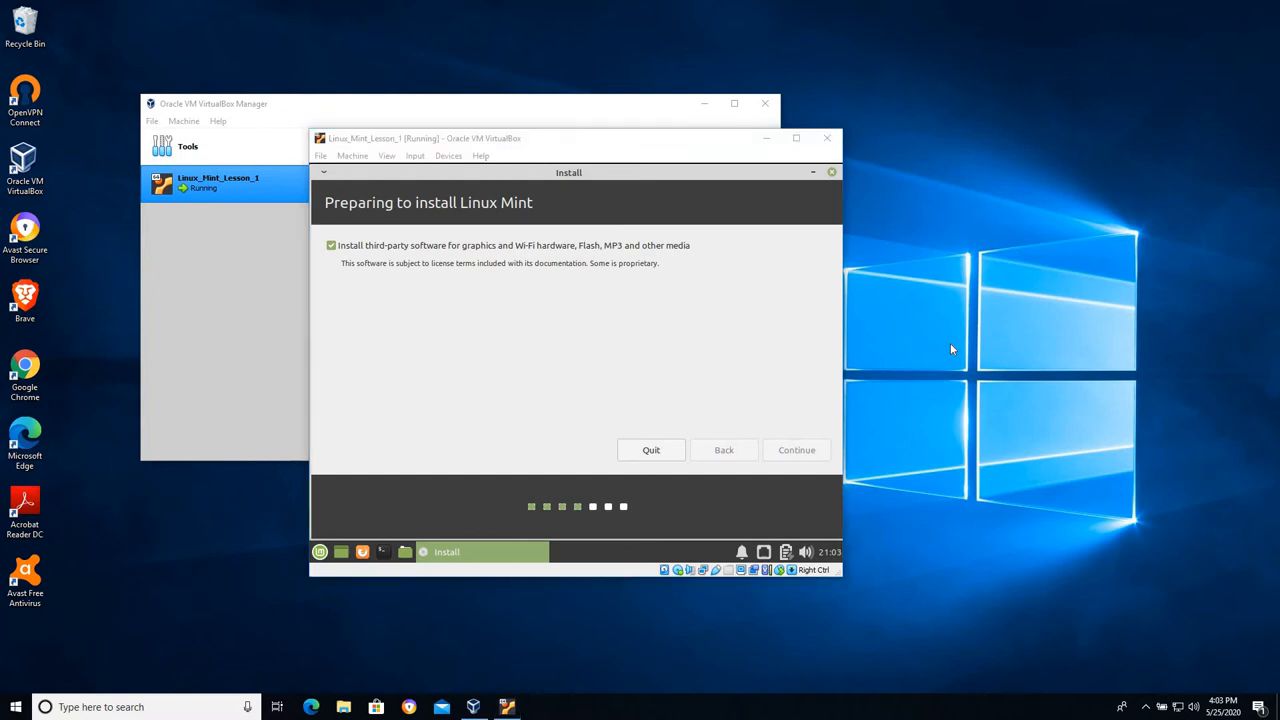
left_click(796, 449)
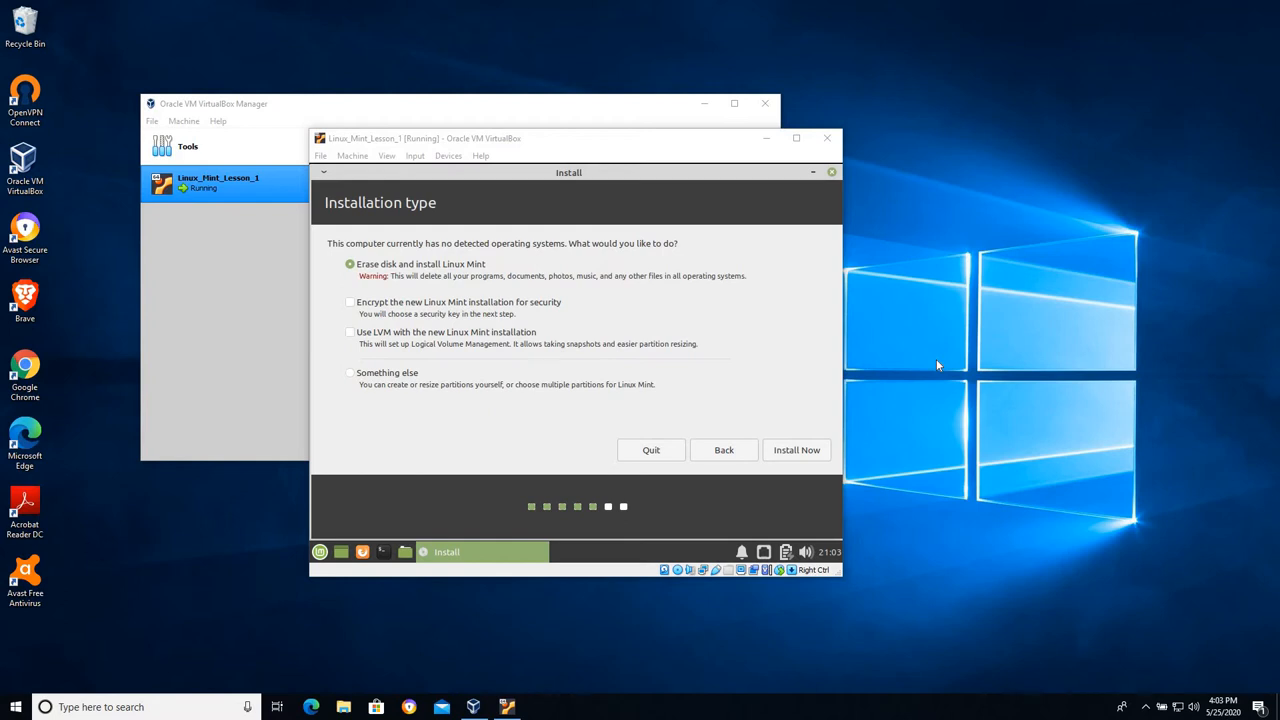
mouse_move(481, 325)
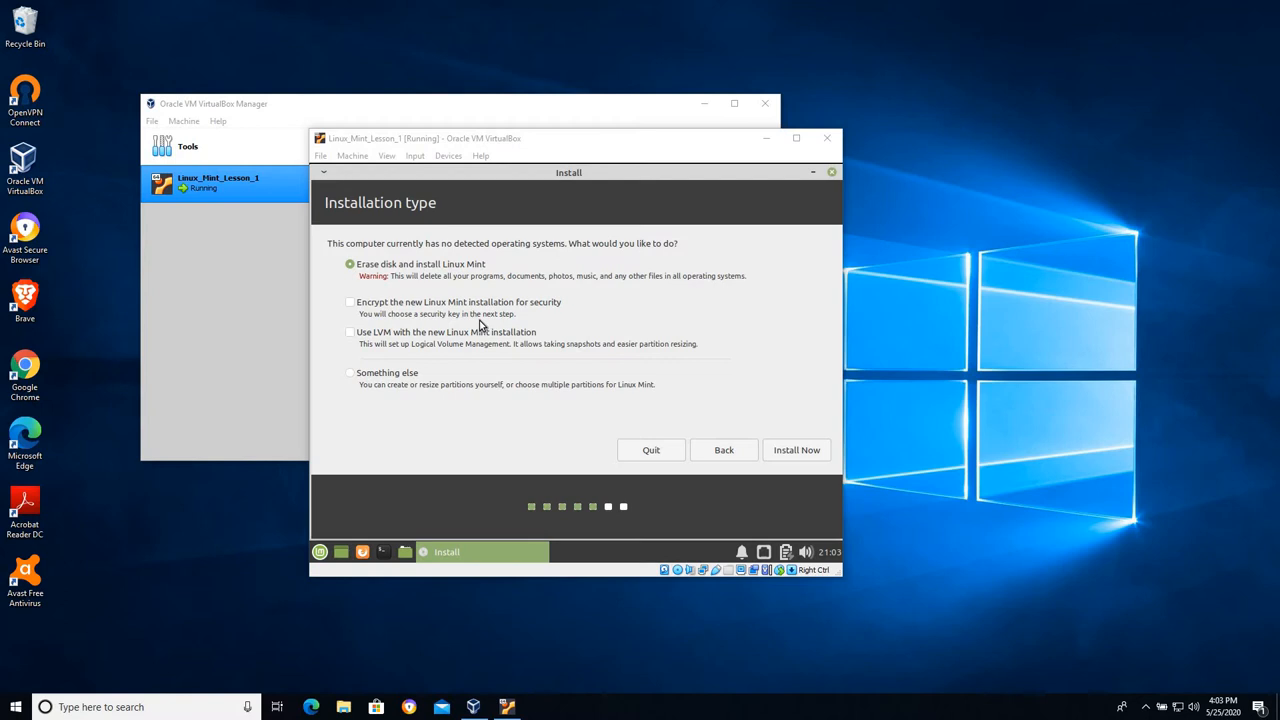
mouse_move(1028, 372)
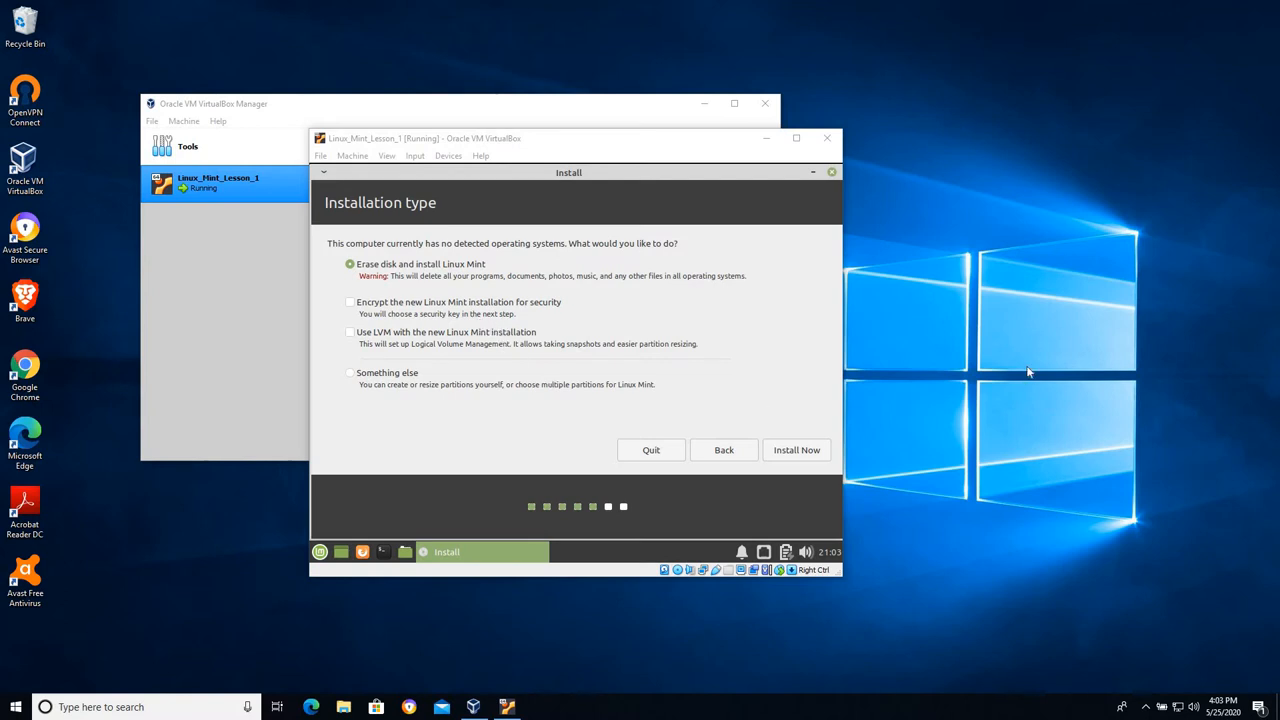
mouse_move(429, 275)
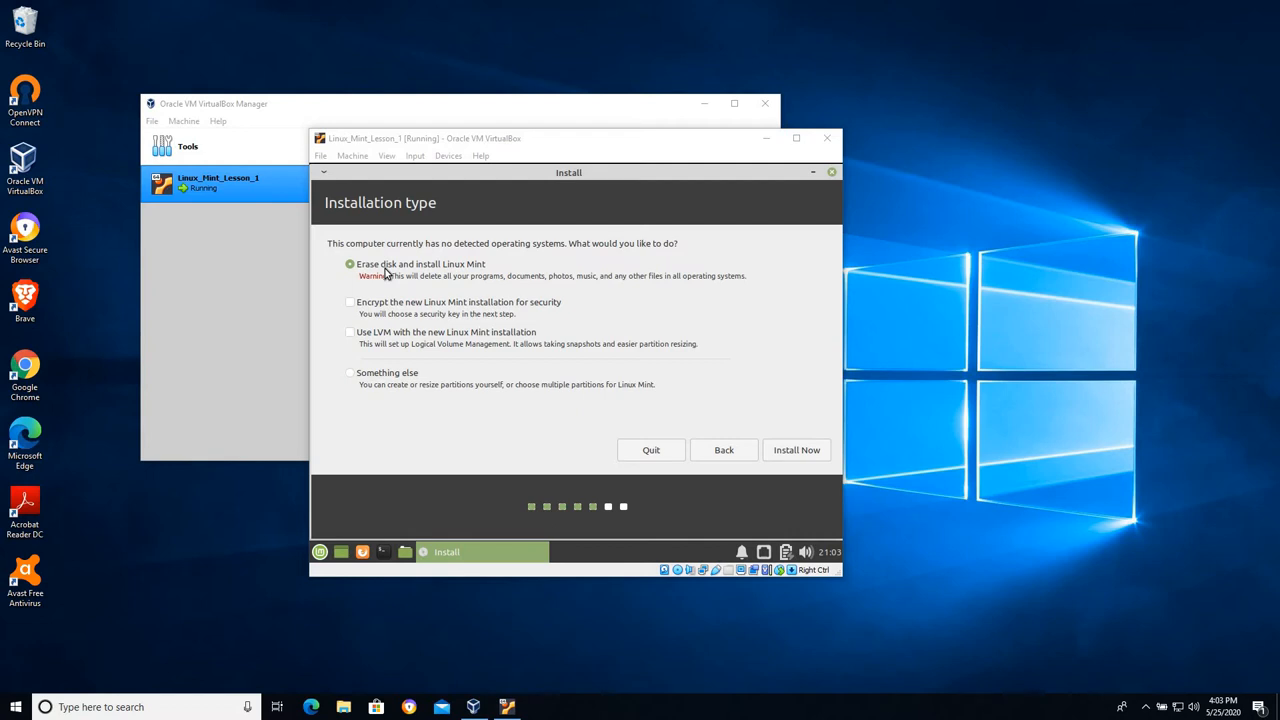
mouse_move(583, 343)
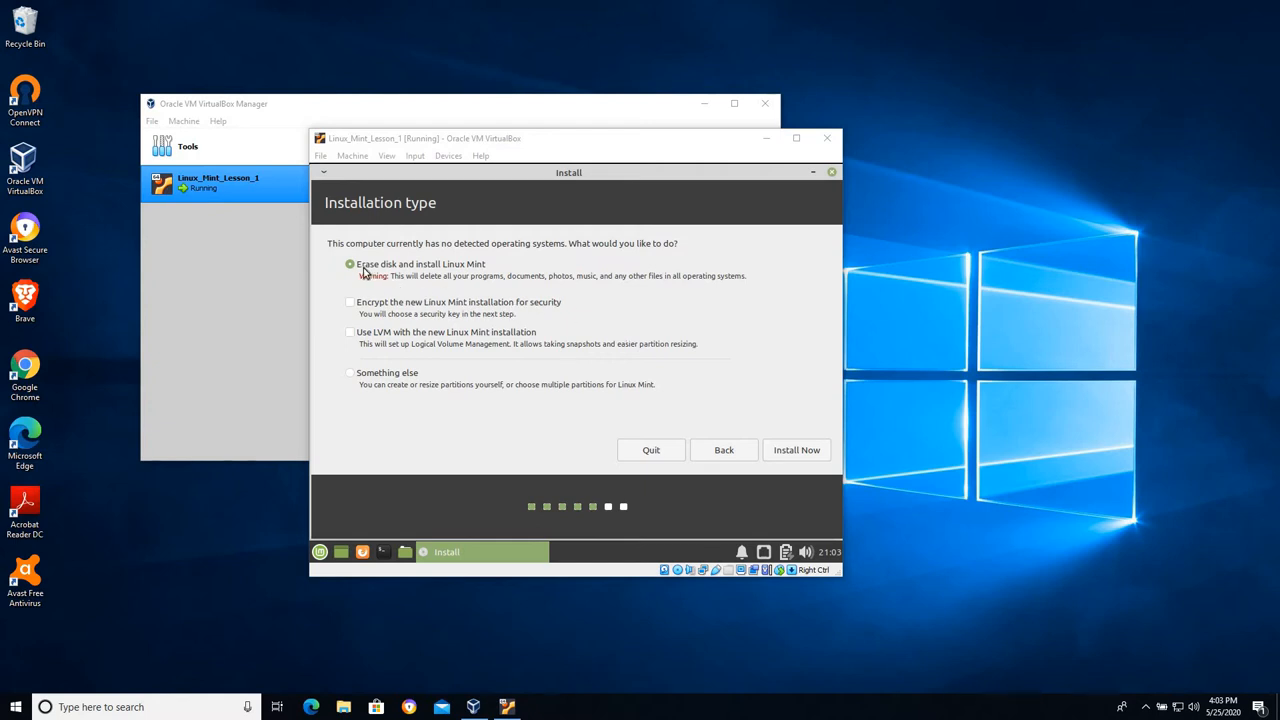
mouse_move(458, 270)
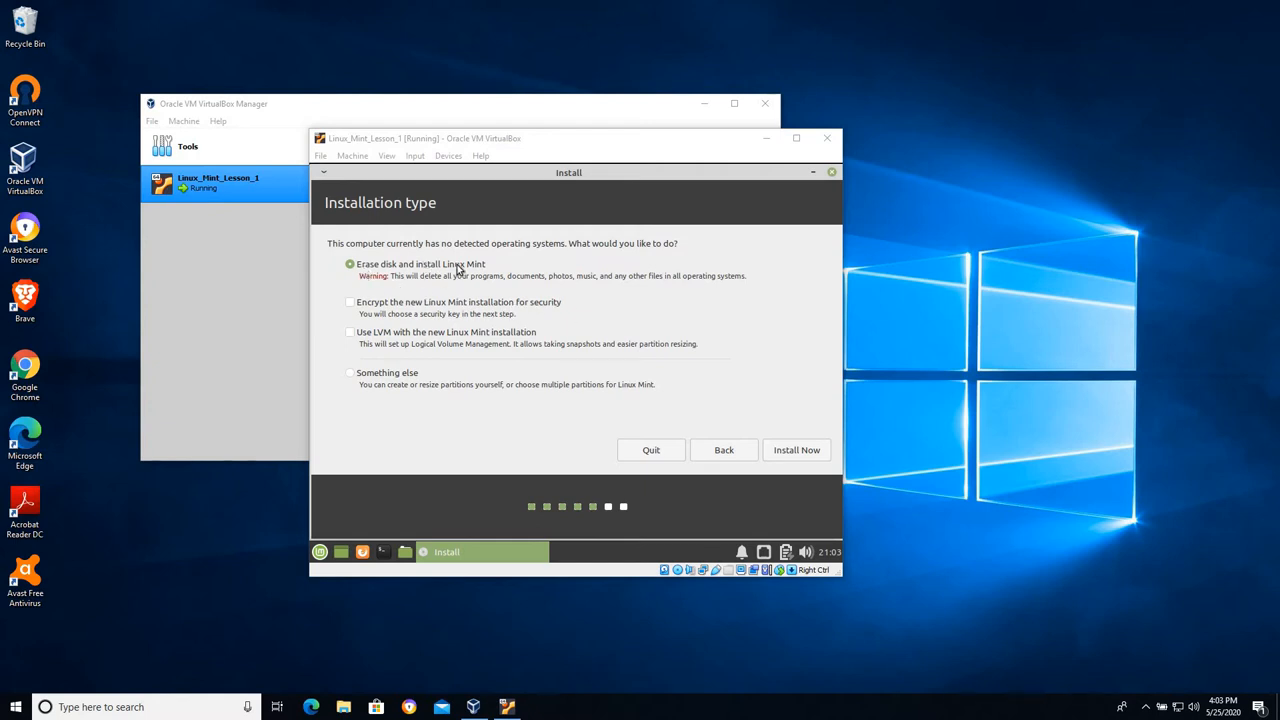
mouse_move(503, 345)
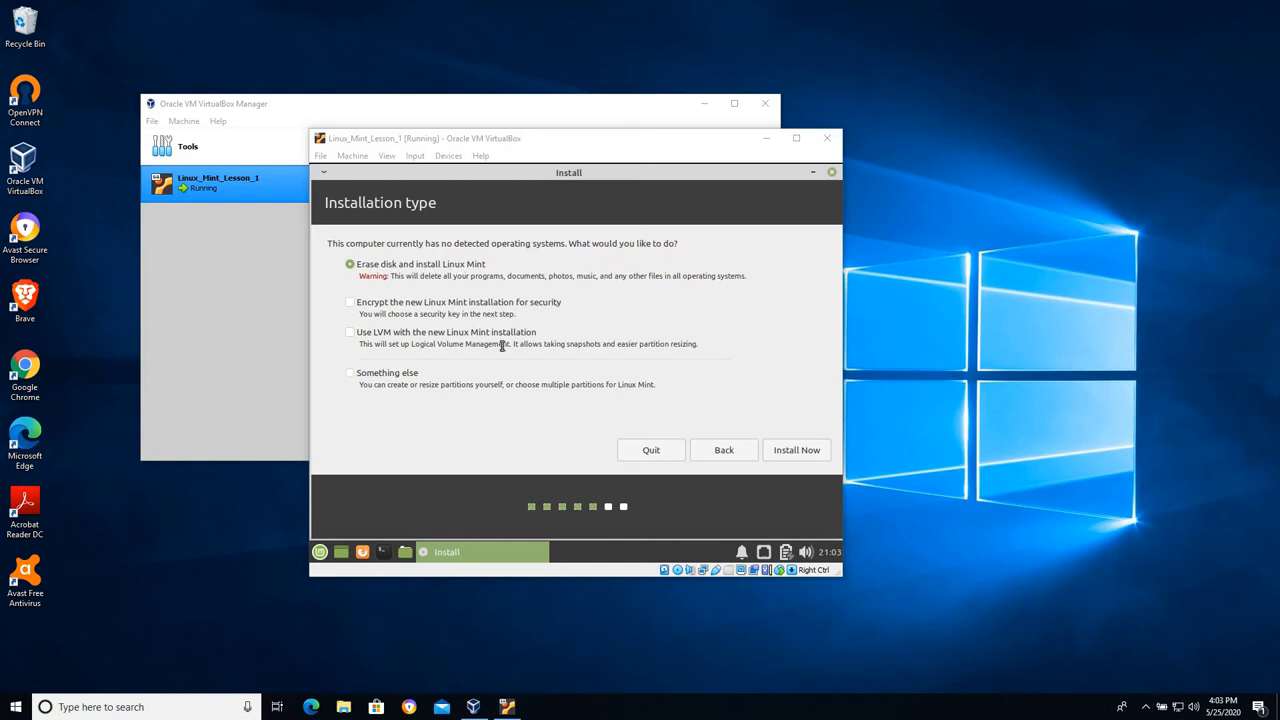
mouse_move(392, 378)
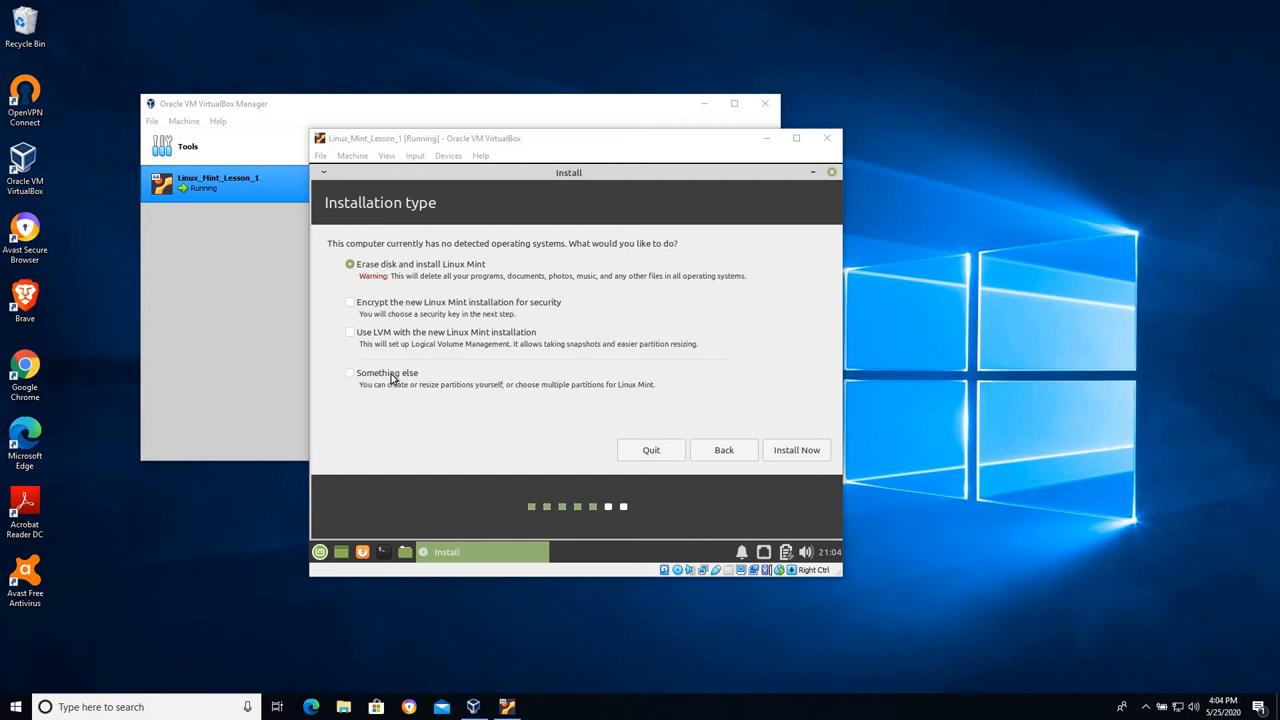
mouse_move(527, 277)
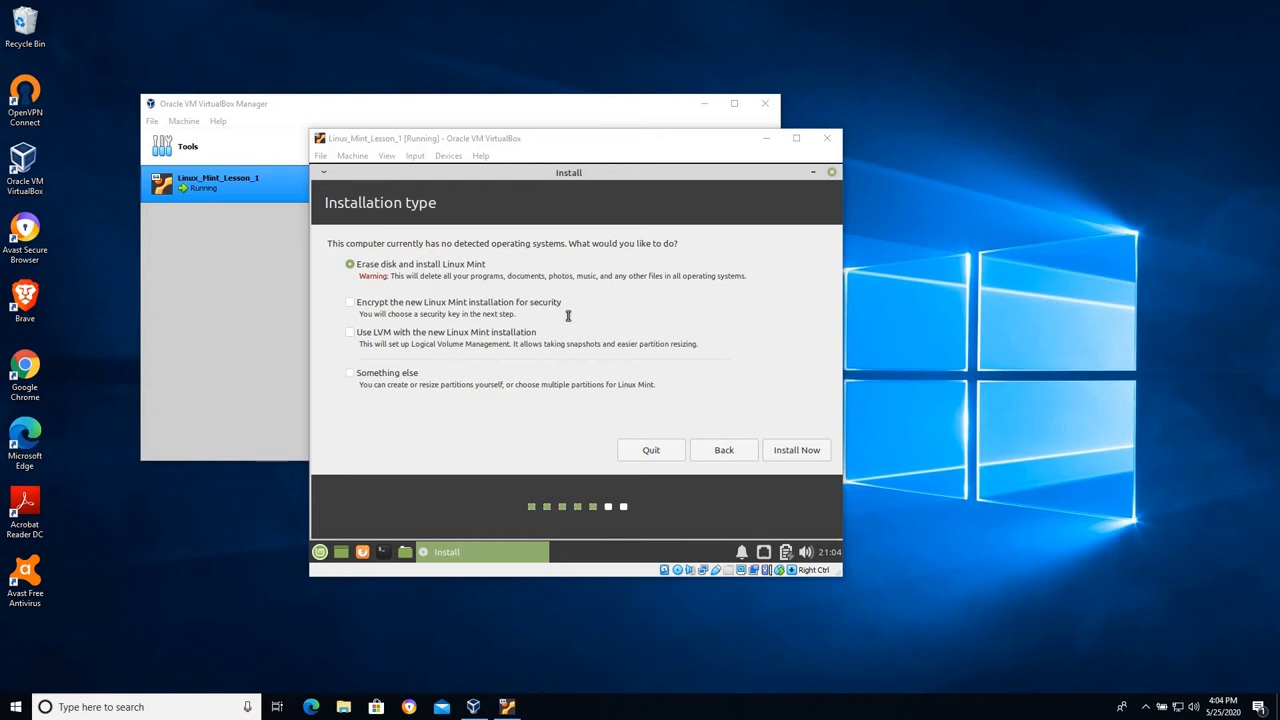
mouse_move(865, 488)
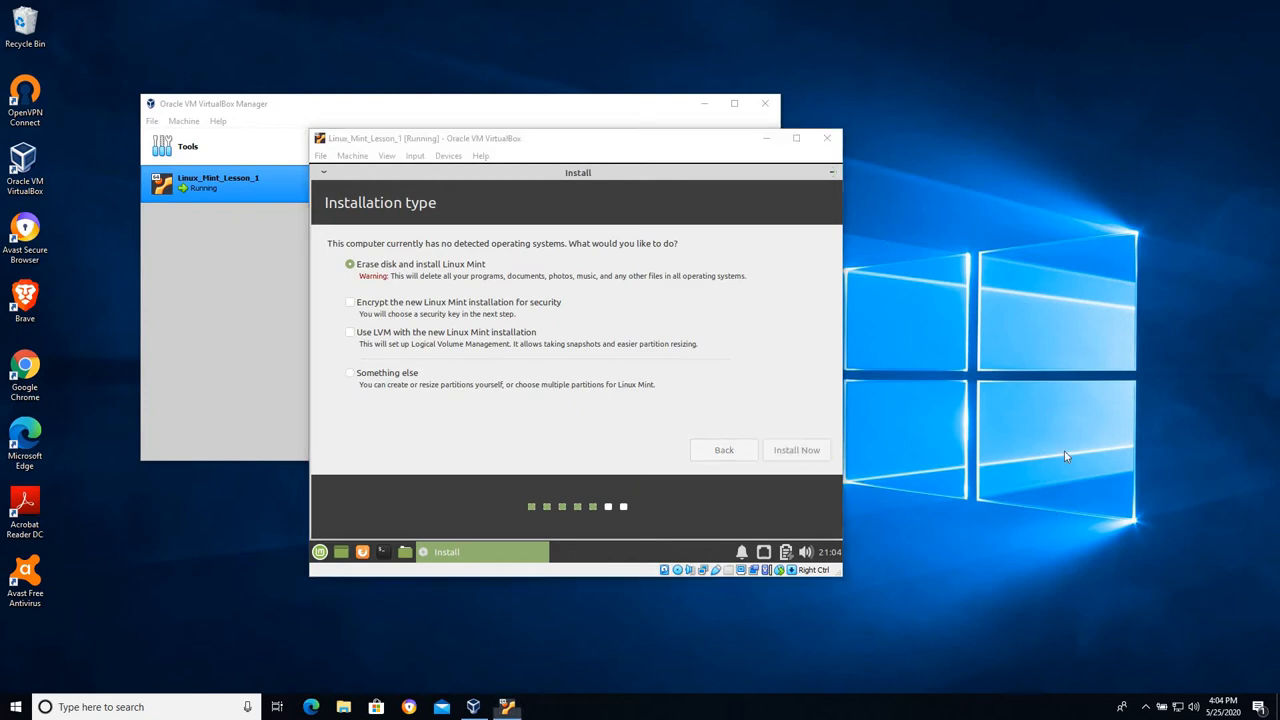
Keep 'Erase disk and install Linux Mint' and choose Install Now
left_click(796, 449)
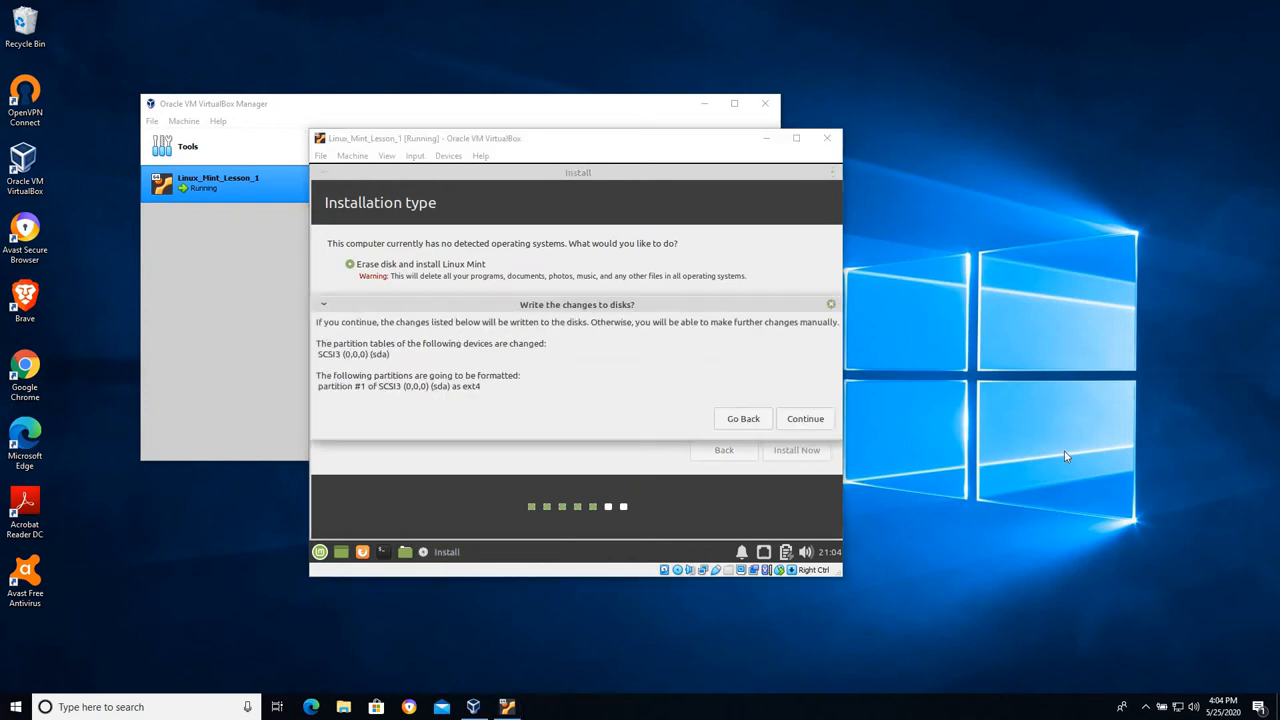
mouse_move(592, 331)
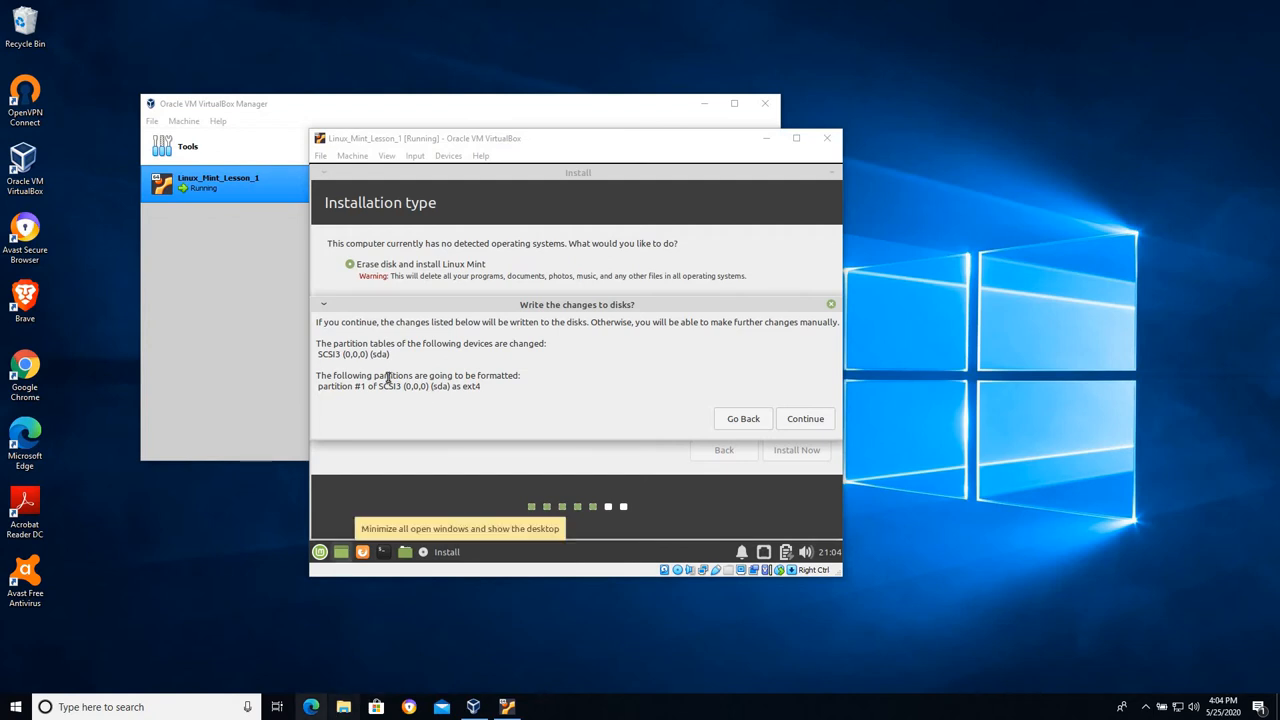
mouse_move(547, 354)
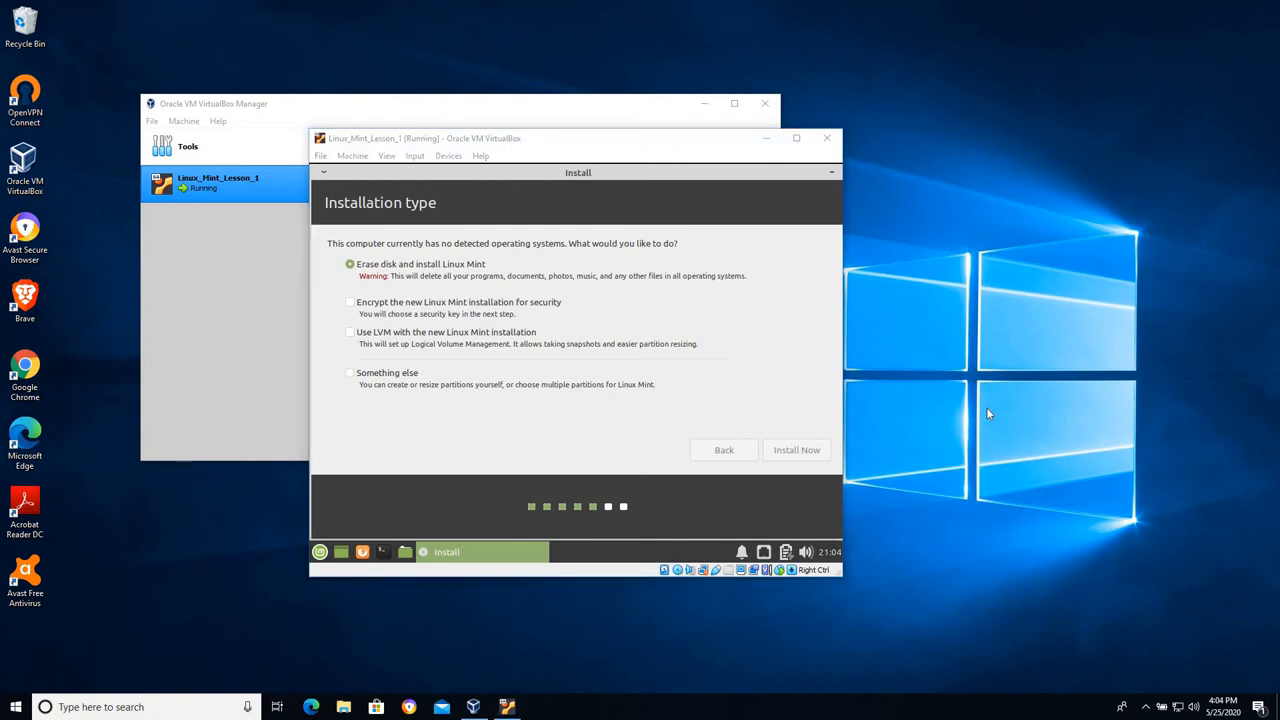
Accept the disk changes and set Chicago as the location
left_click(796, 449)
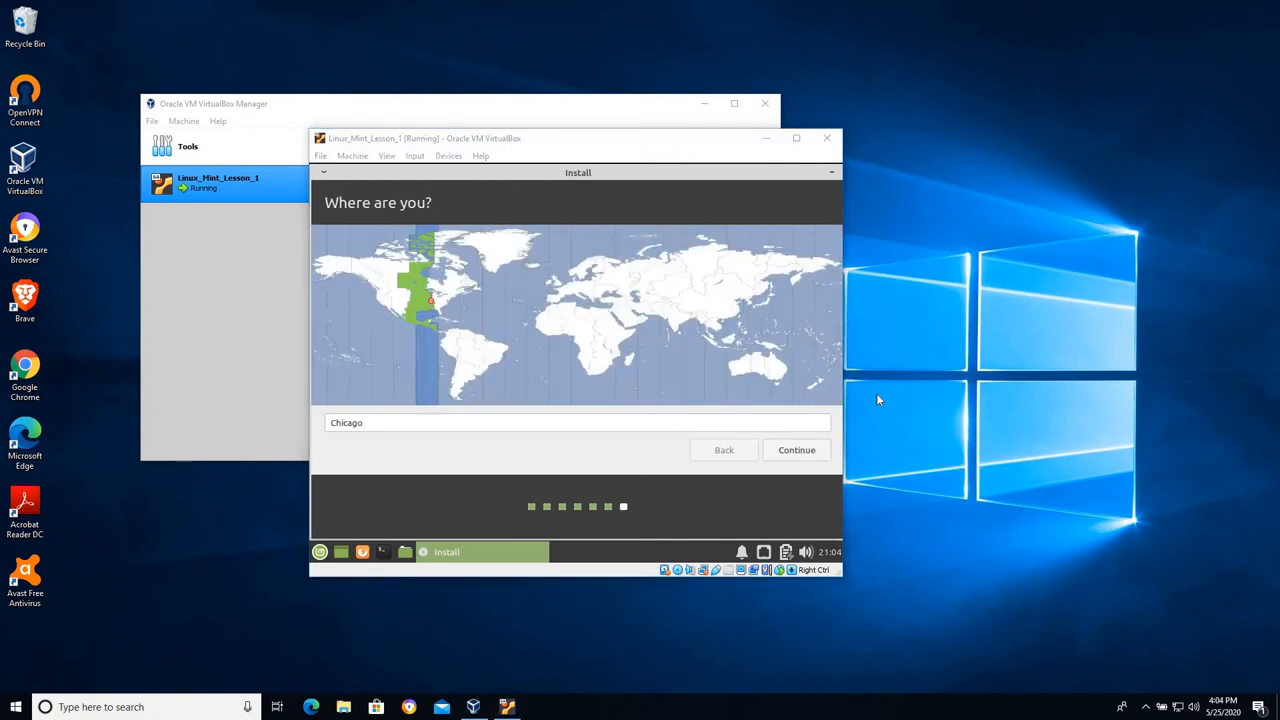
mouse_move(430, 339)
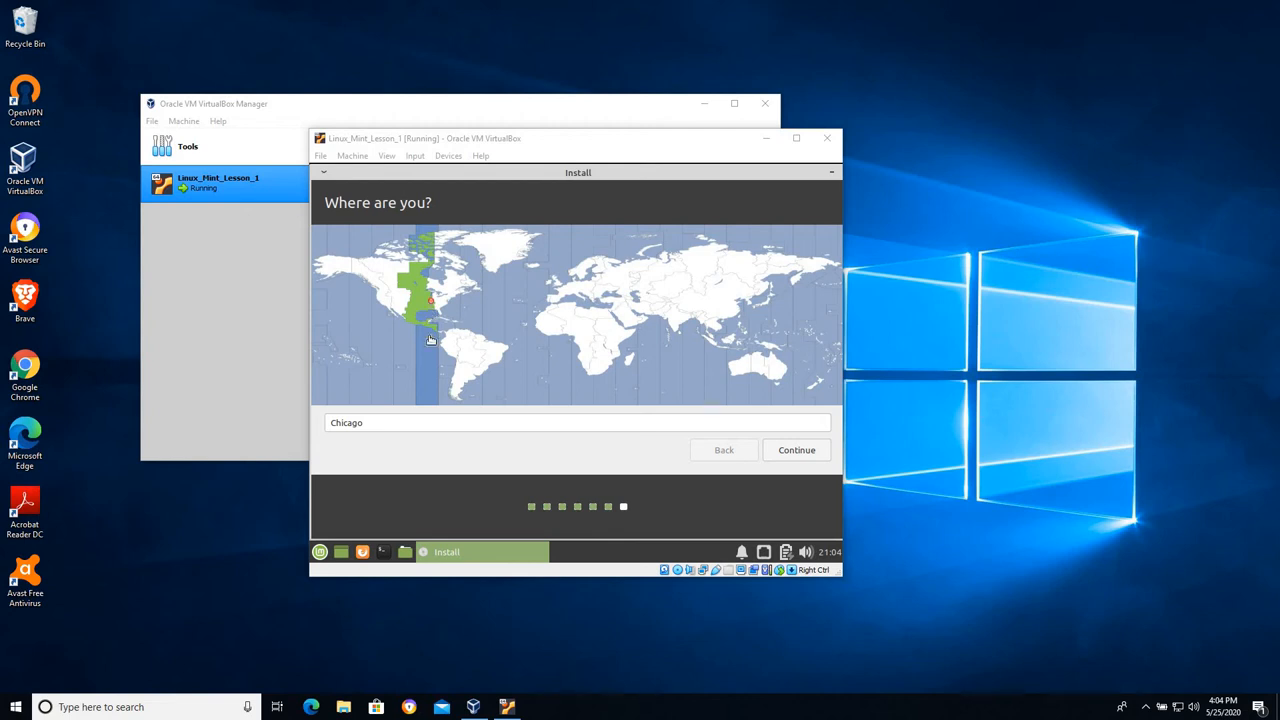
mouse_move(431, 363)
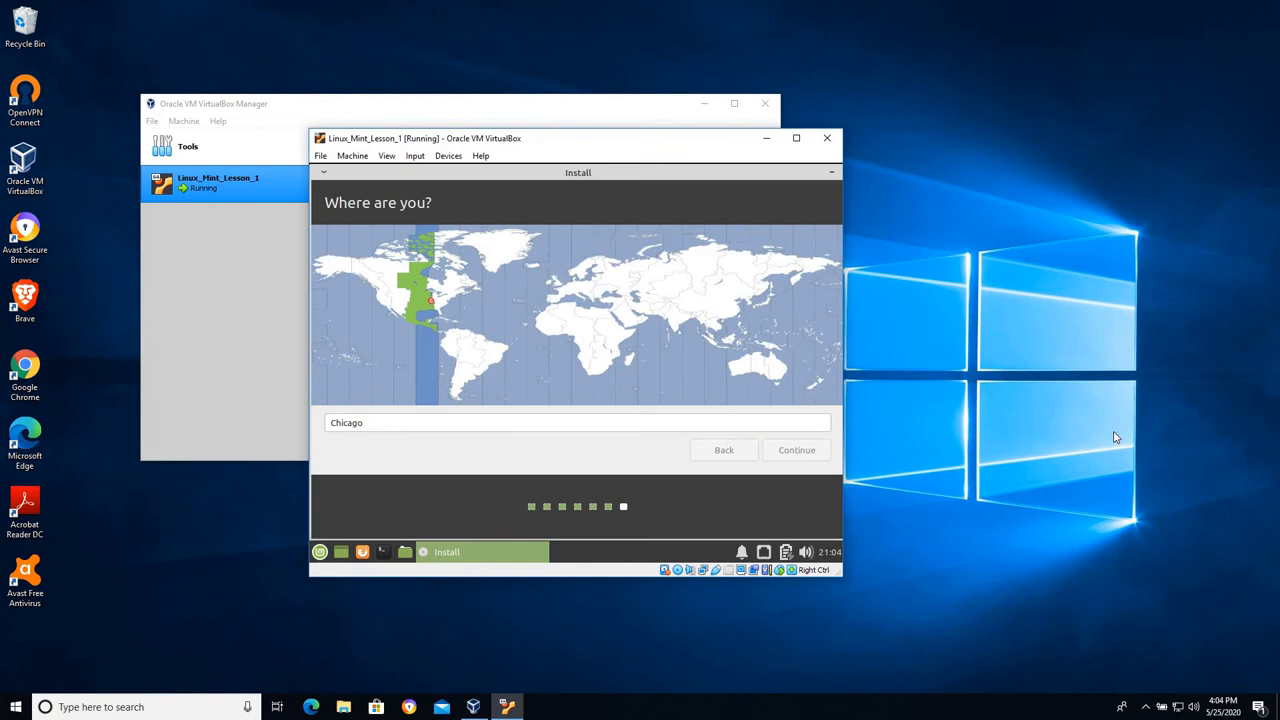
left_click(796, 449)
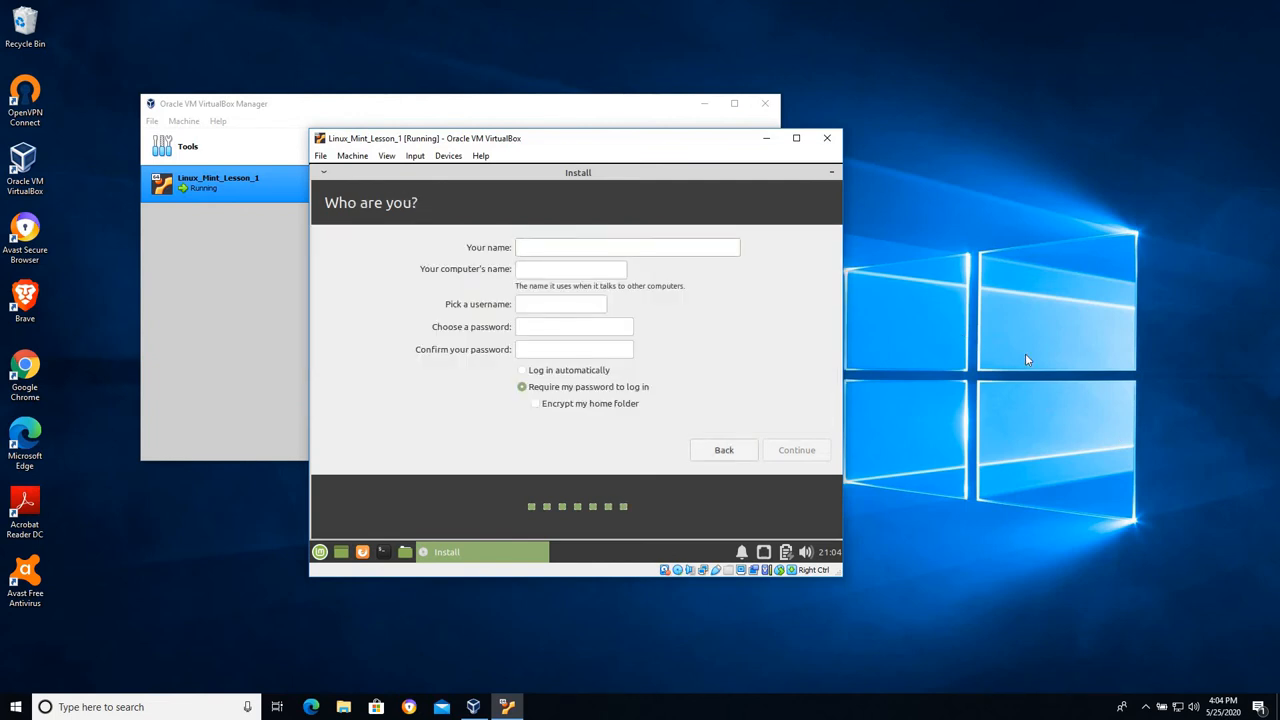
Enter the name student and a password, and choose automatic login
left_click(627, 247)
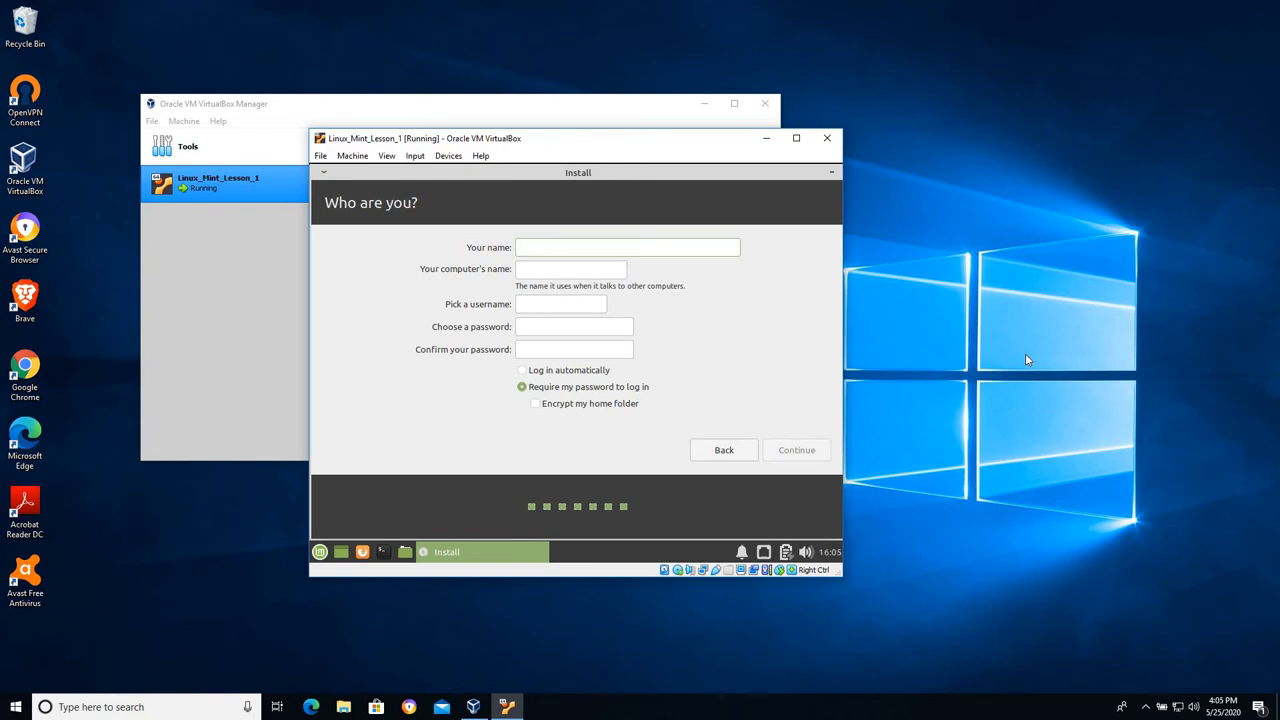
left_click(628, 247)
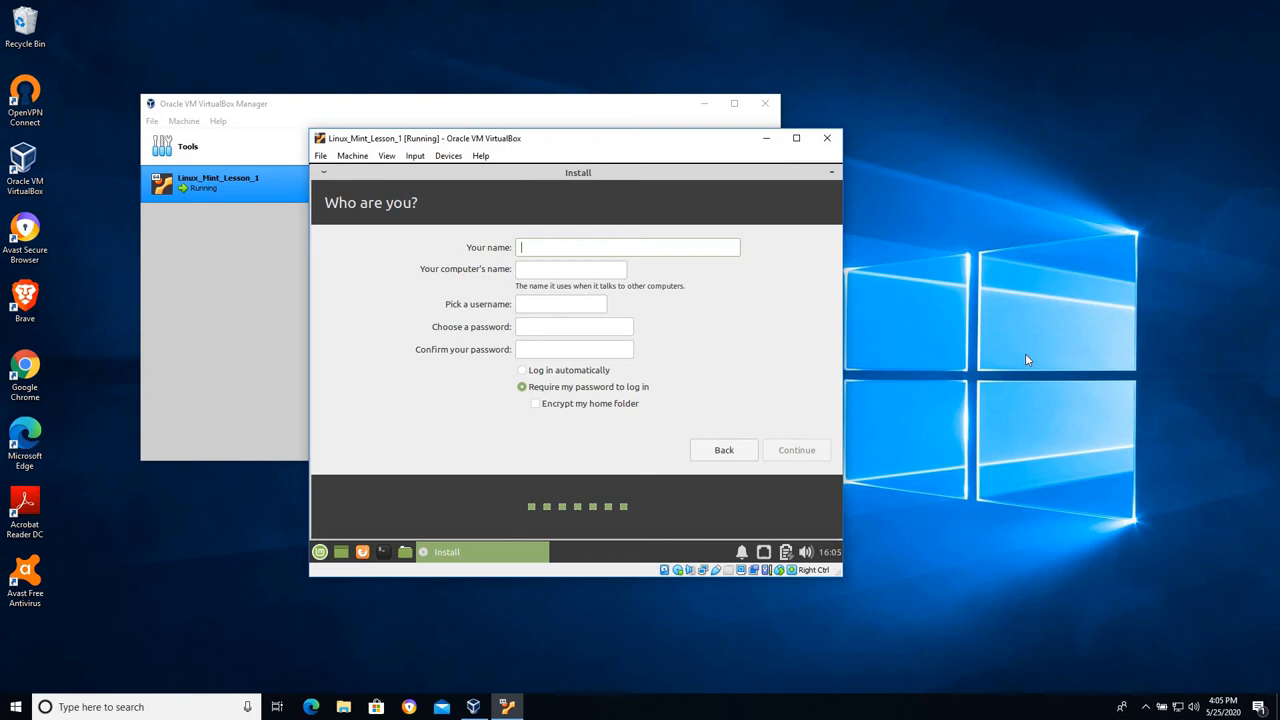
type("student")
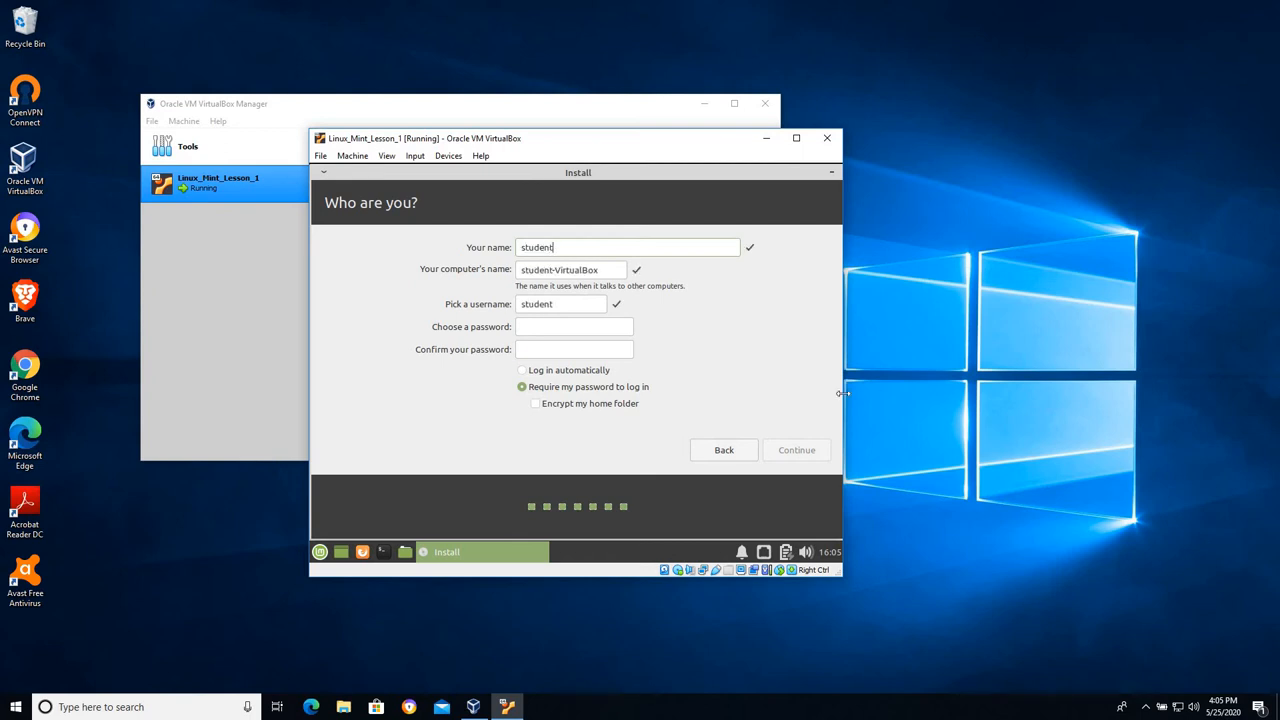
left_click(574, 326)
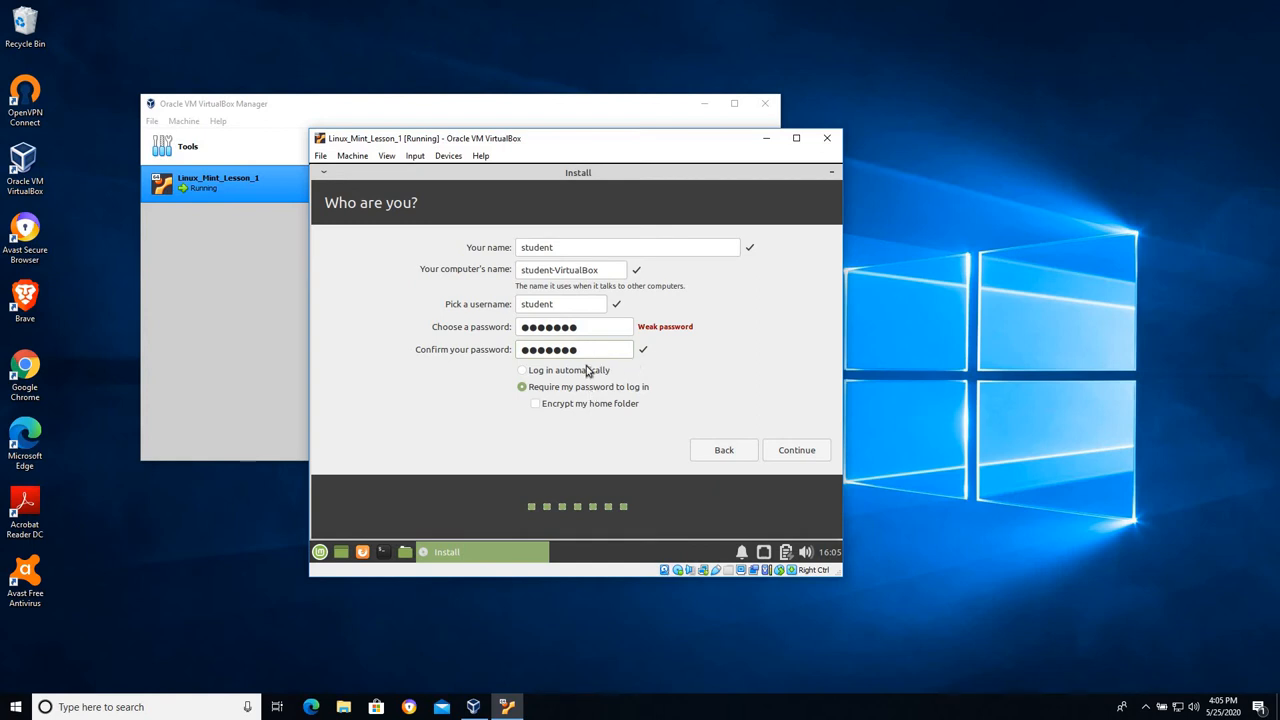
left_click(521, 369)
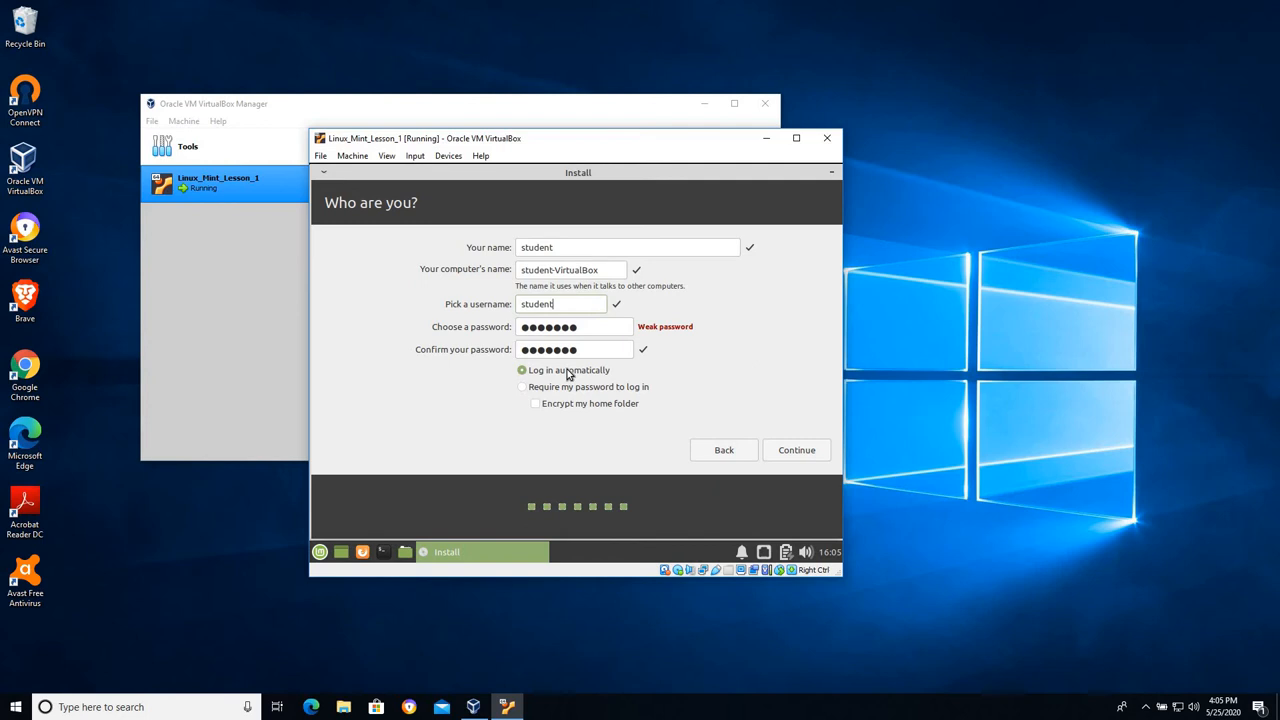
mouse_move(814, 449)
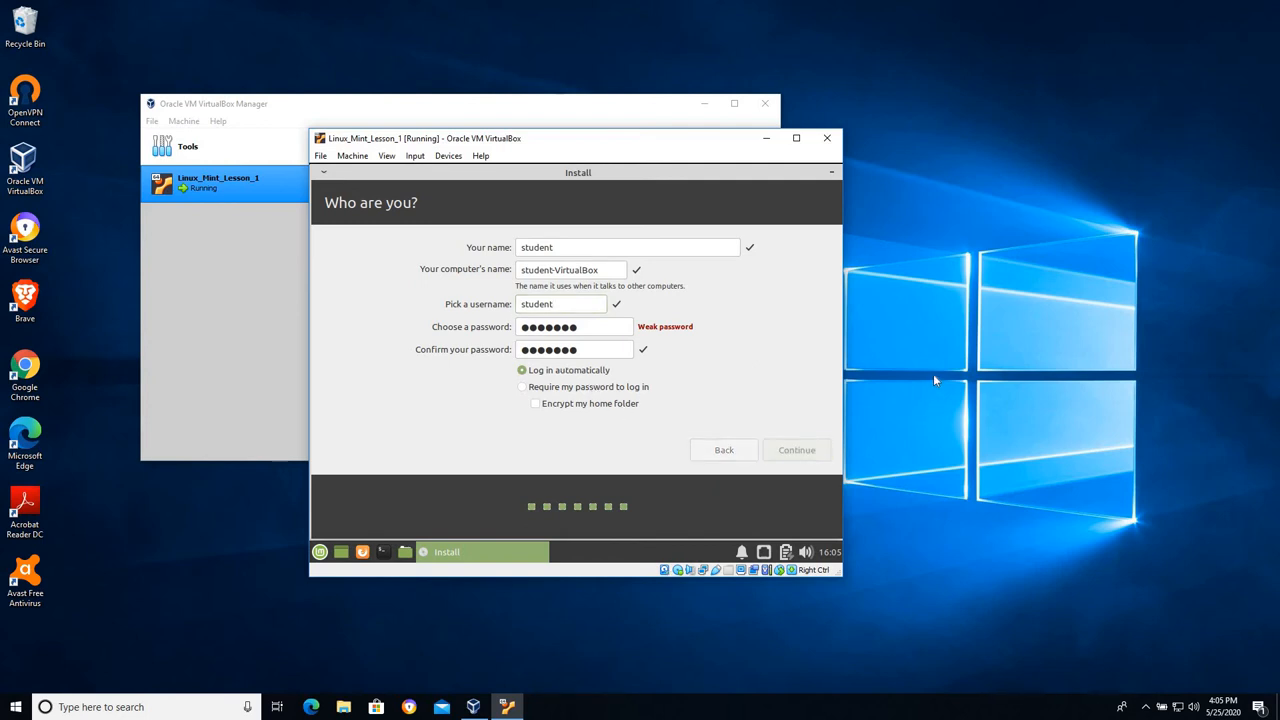
Submit the account details so Linux Mint starts copying files
left_click(796, 449)
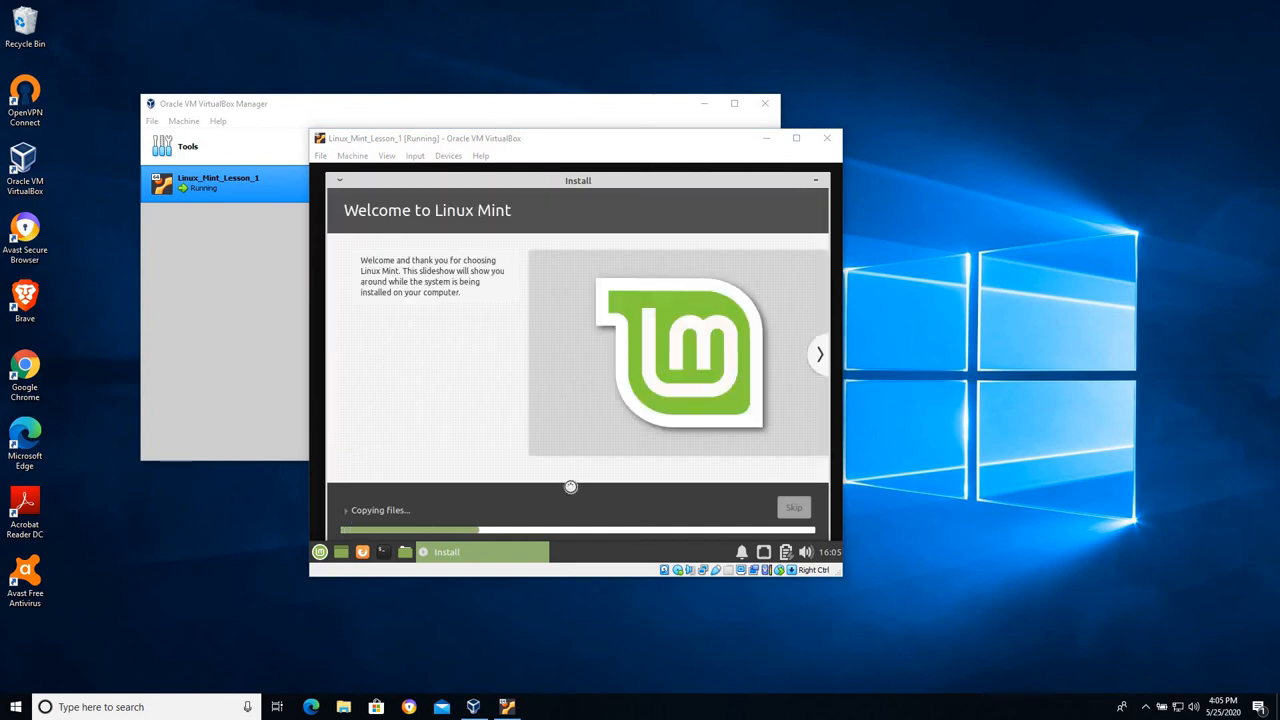
mouse_move(990, 265)
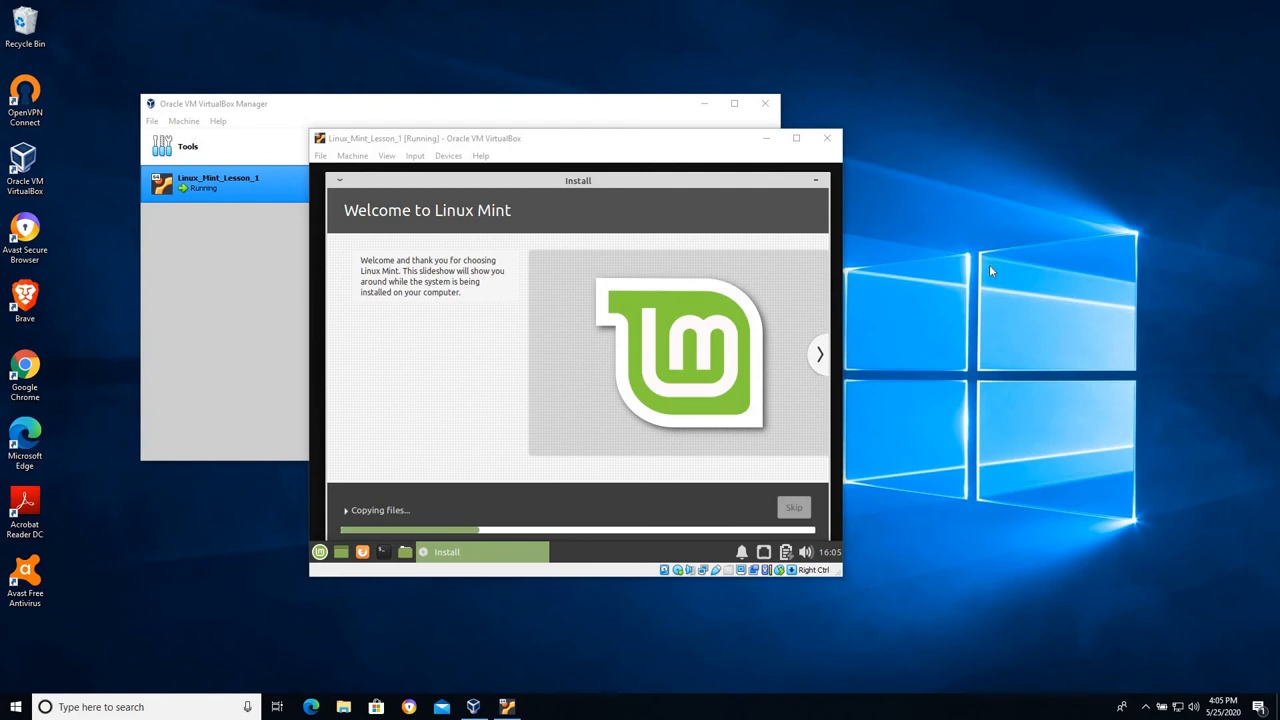
mouse_move(910, 253)
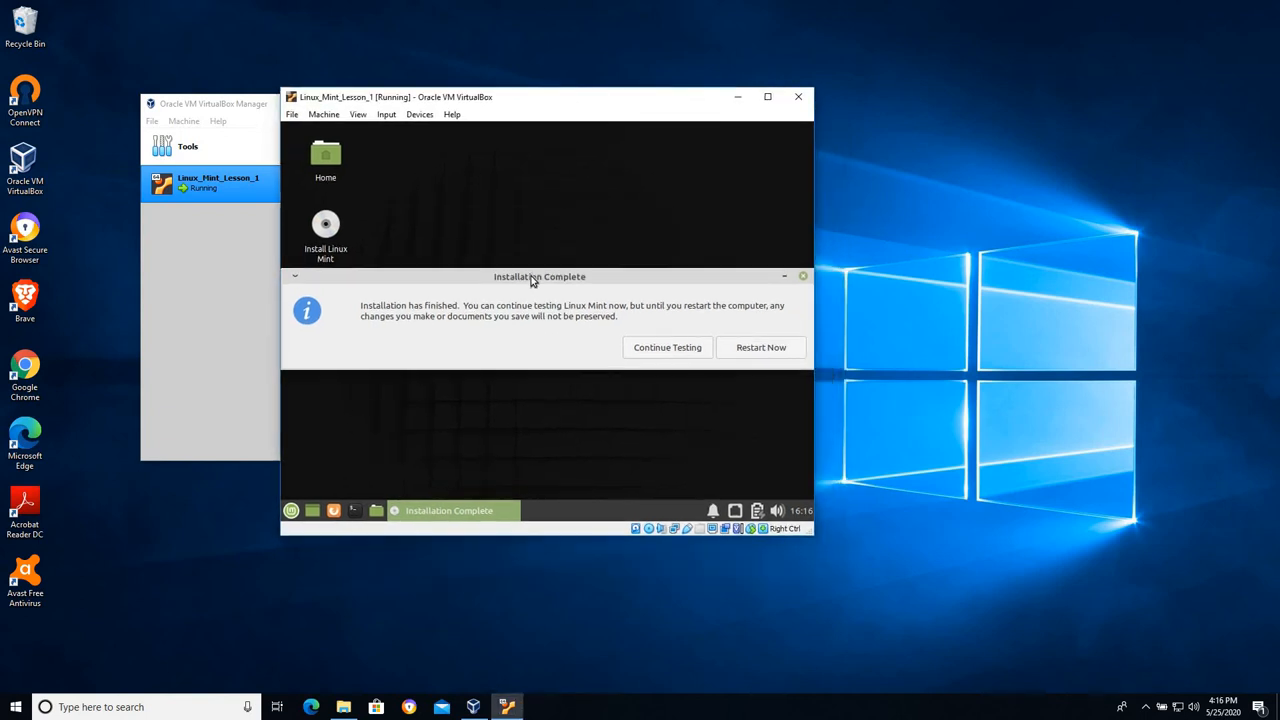
mouse_move(546, 280)
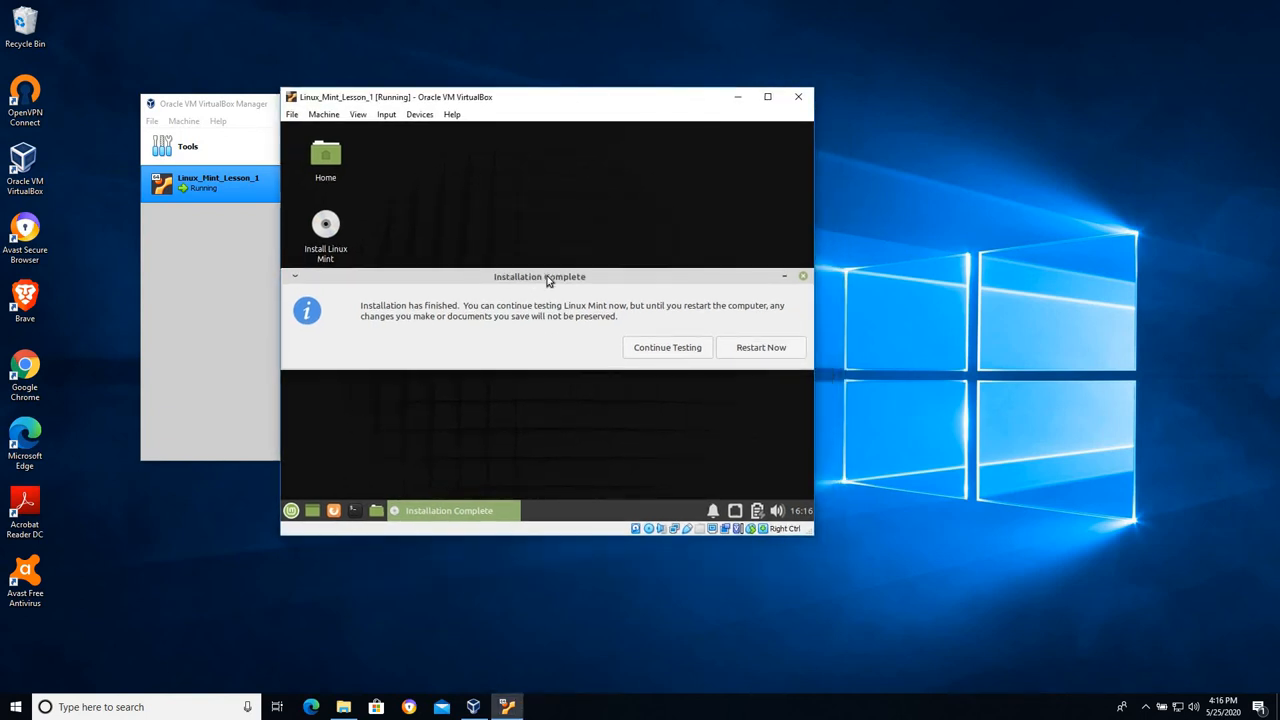
mouse_move(624, 408)
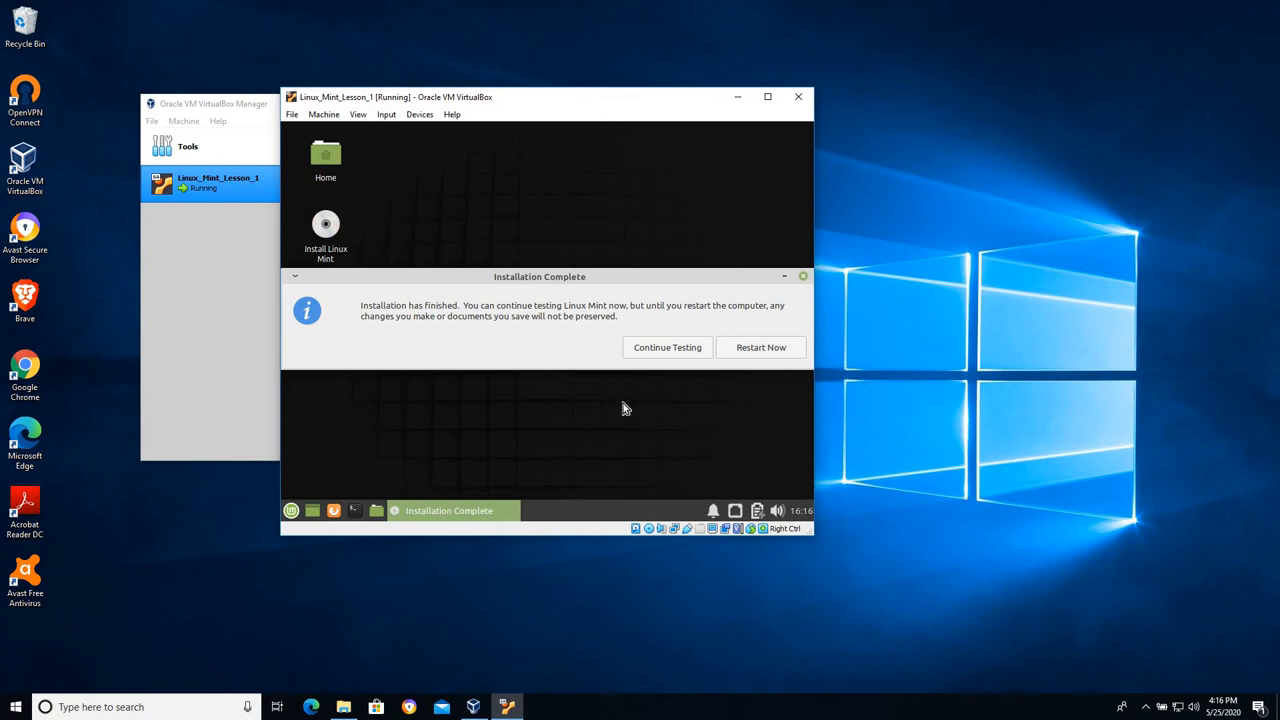
mouse_move(620, 401)
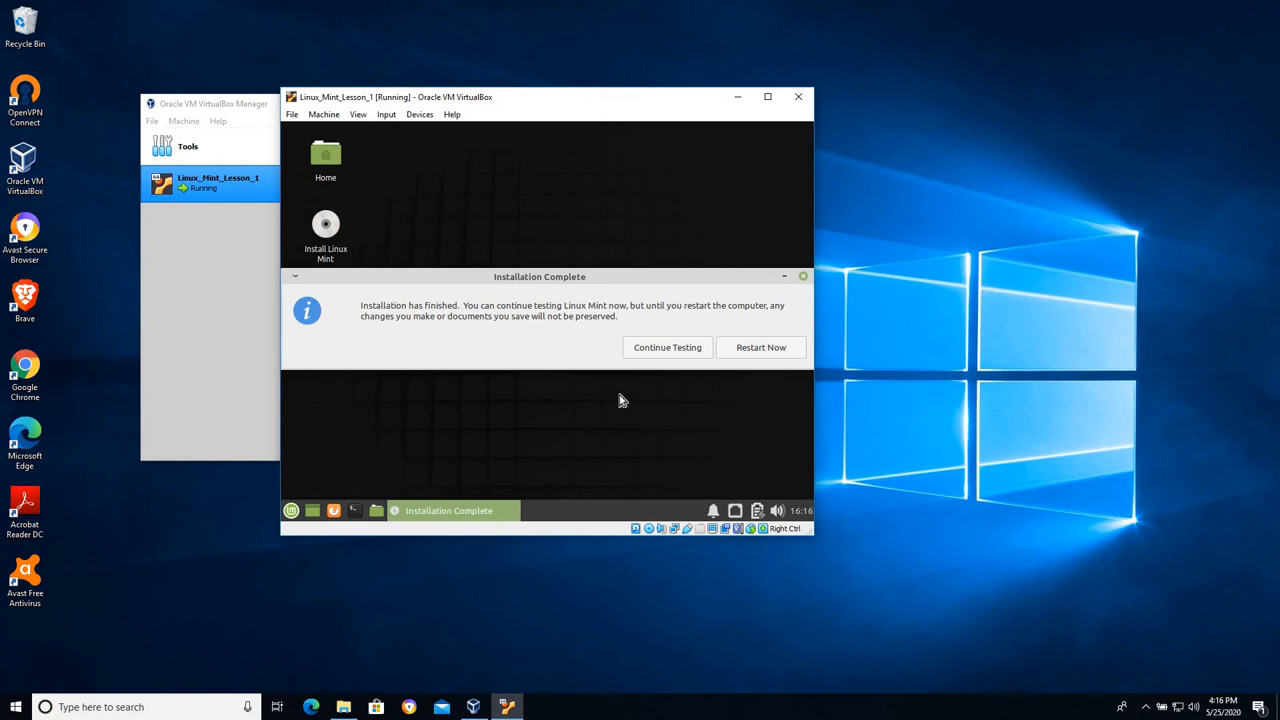
mouse_move(577, 549)
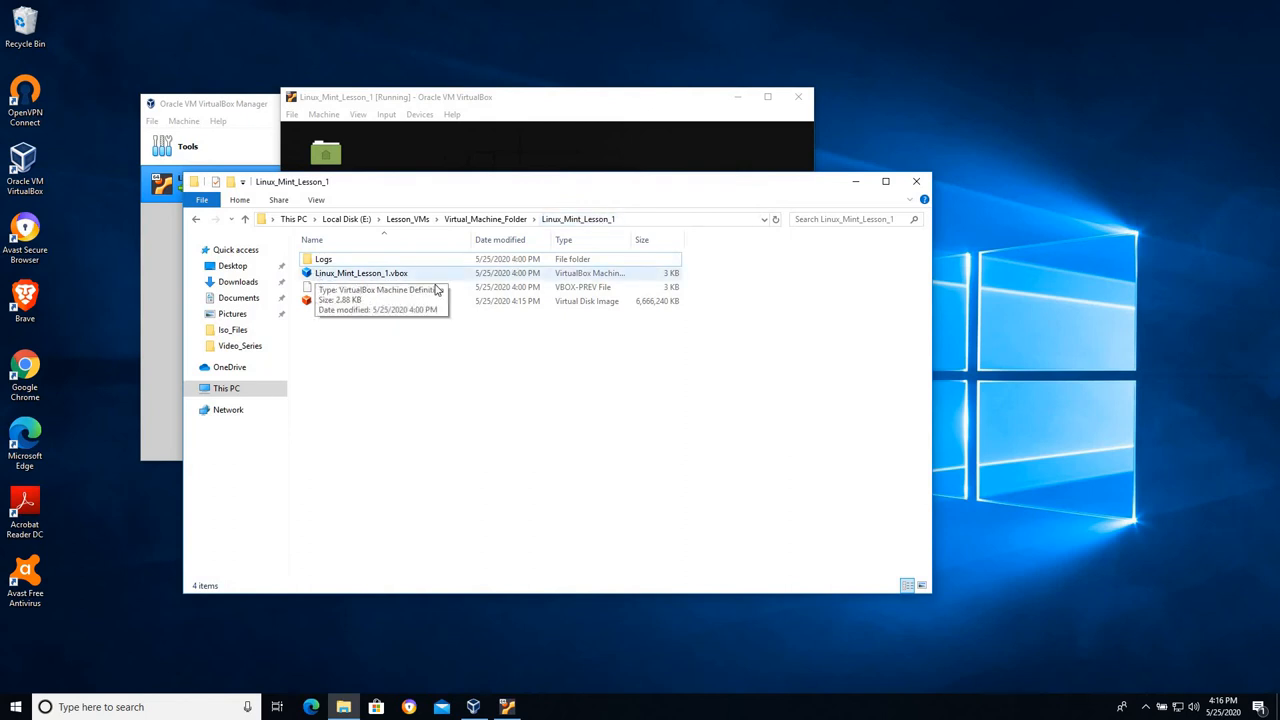
mouse_move(670, 290)
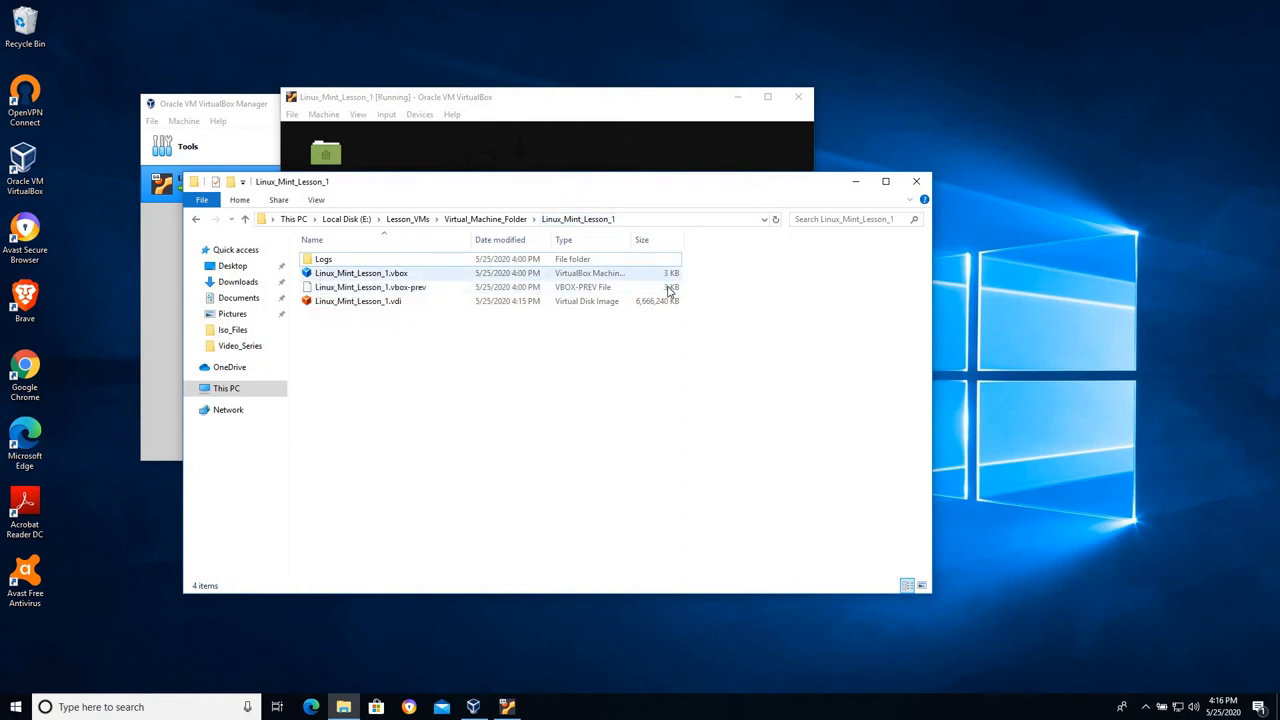
Inspect the 6.6 GB virtual disk image in the Linux_Mint_Lesson_1 folder
left_click(358, 301)
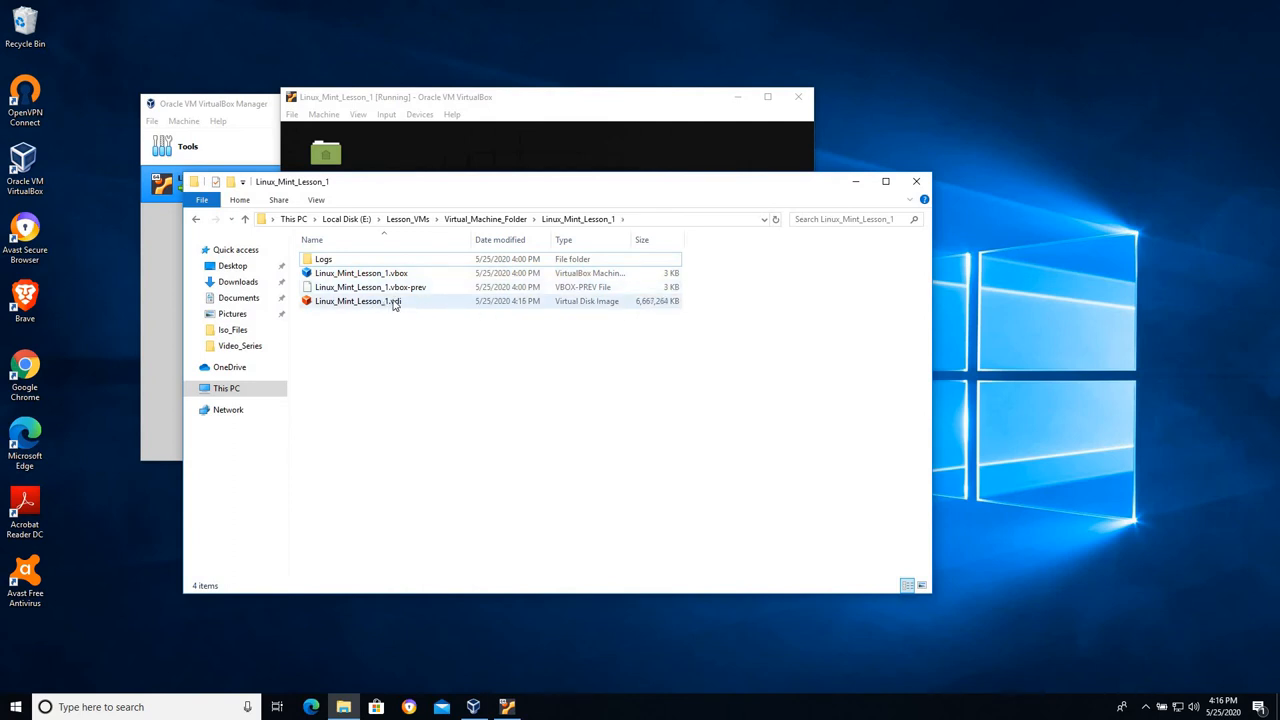
mouse_move(357, 301)
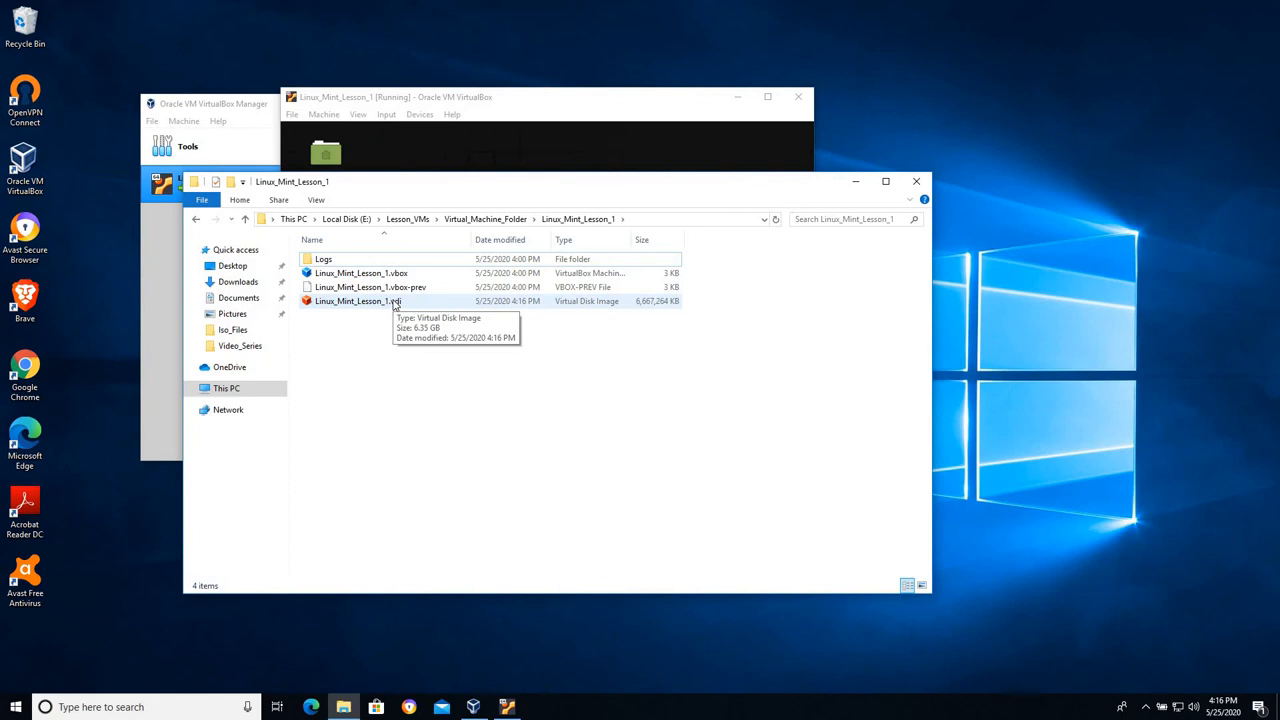
mouse_move(617, 311)
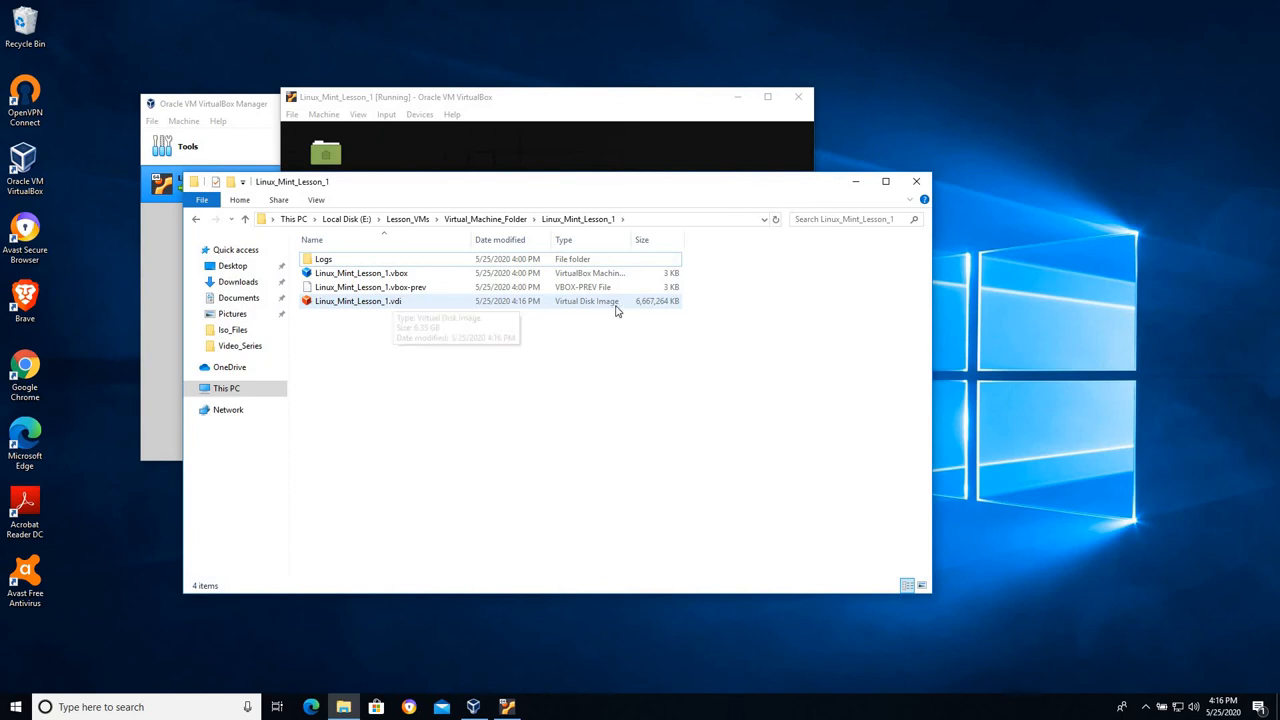
mouse_move(370, 301)
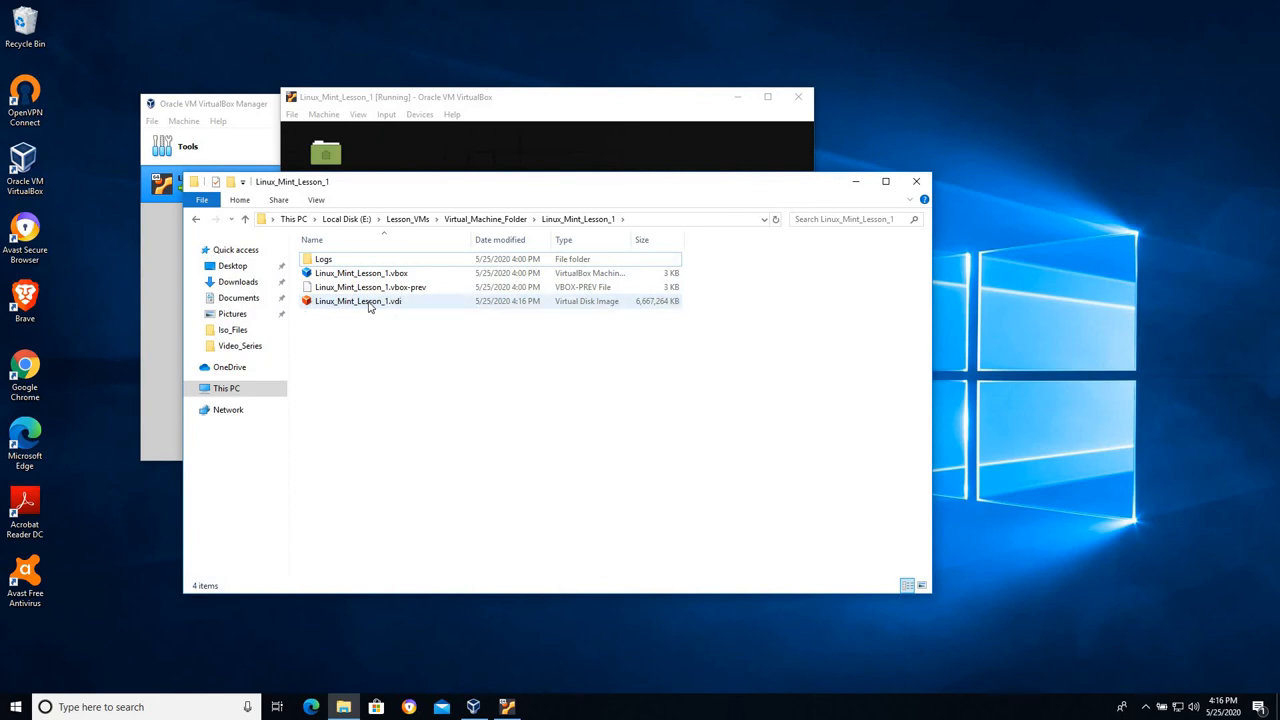
mouse_move(358, 301)
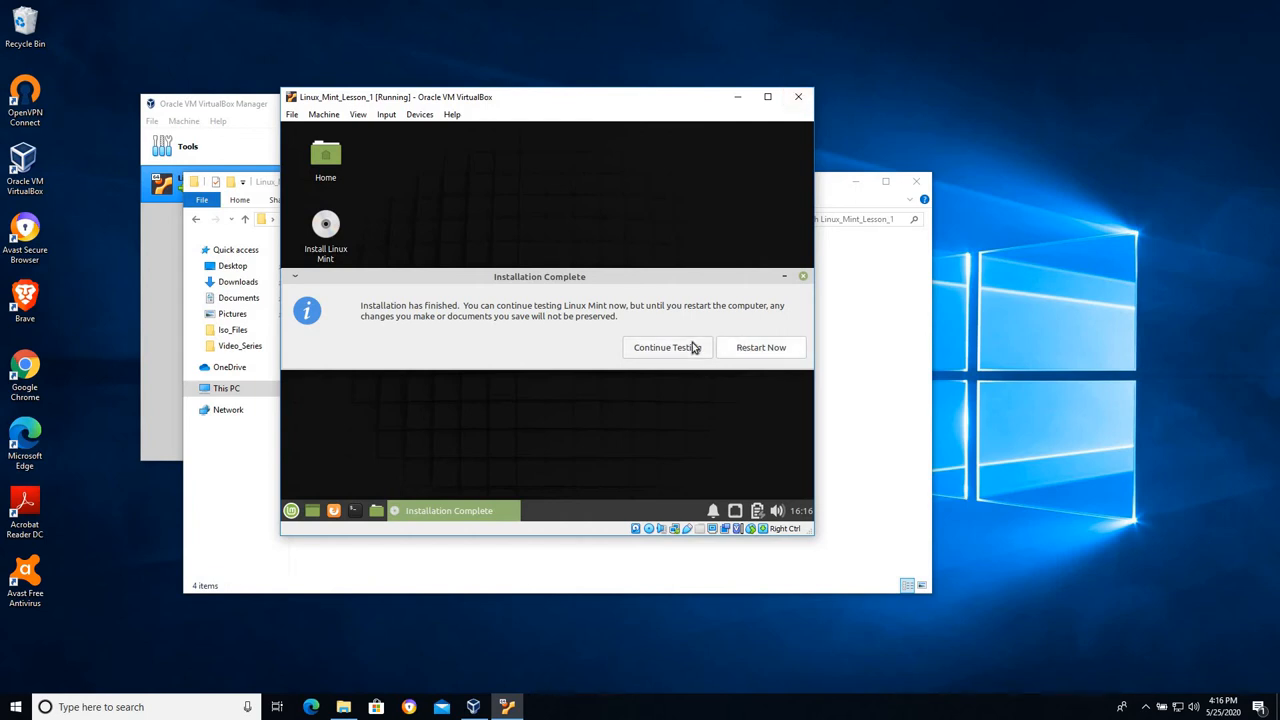
mouse_move(584, 347)
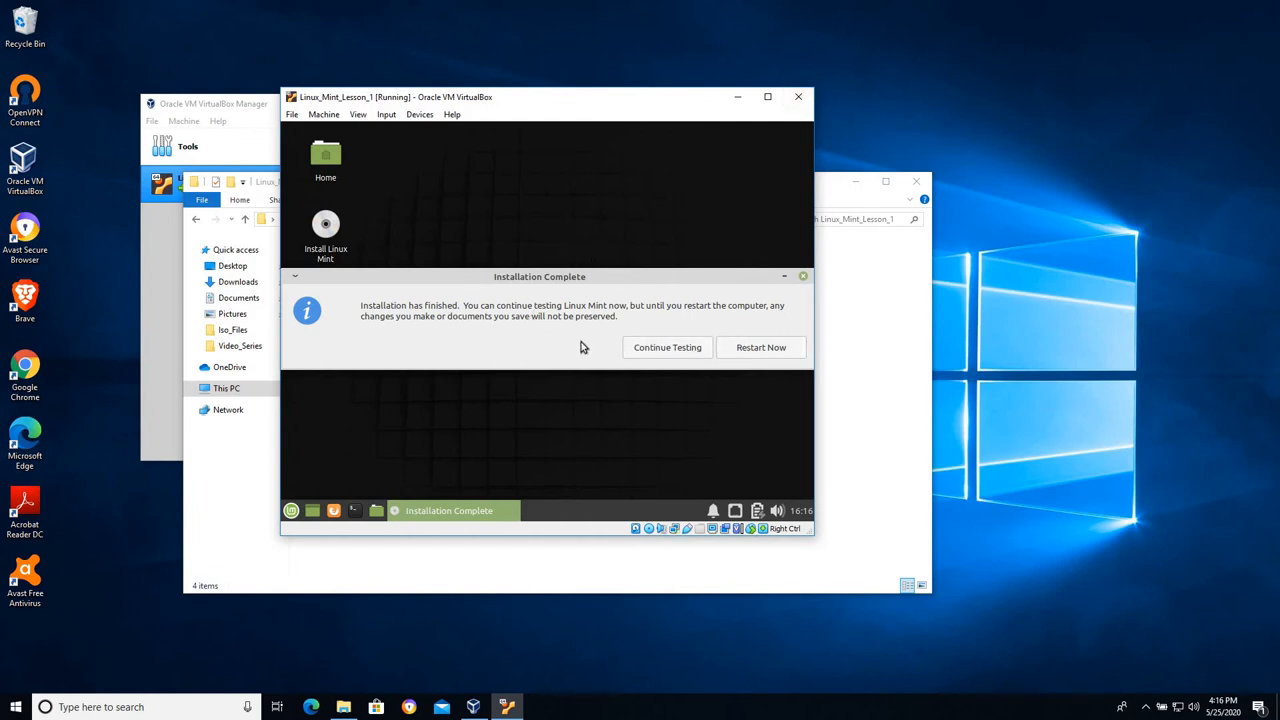
mouse_move(500, 336)
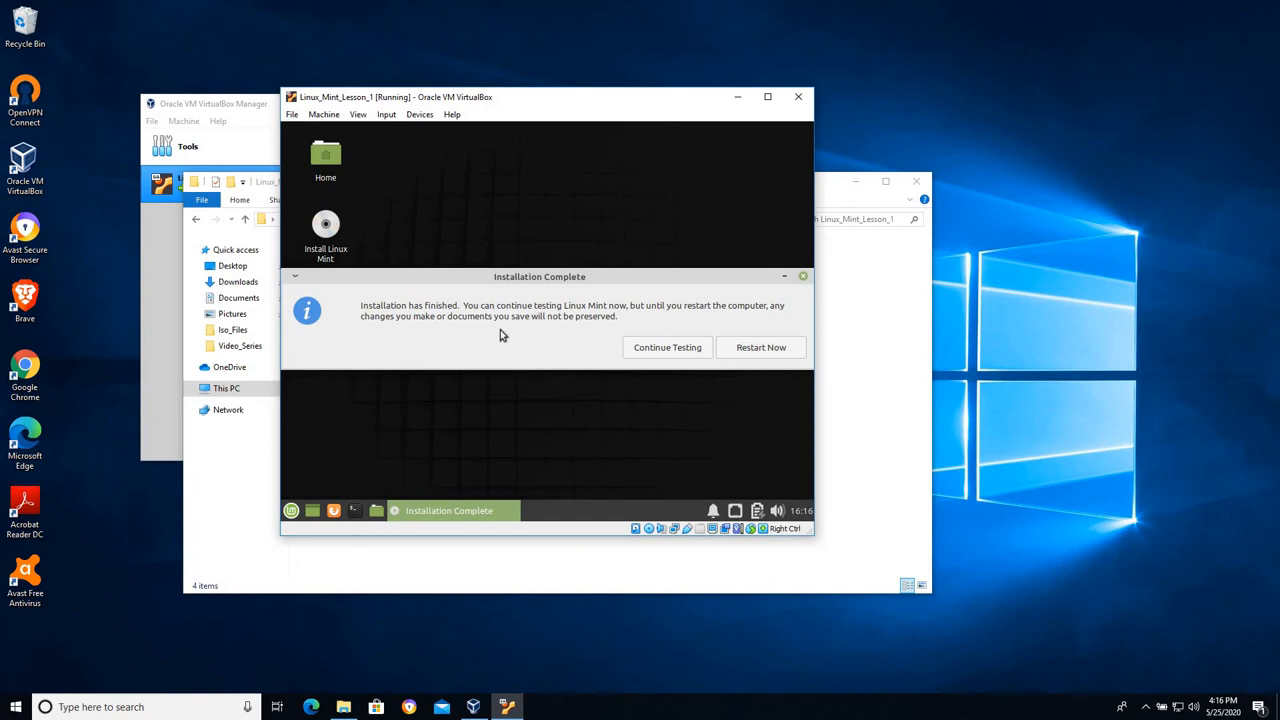
mouse_move(787, 114)
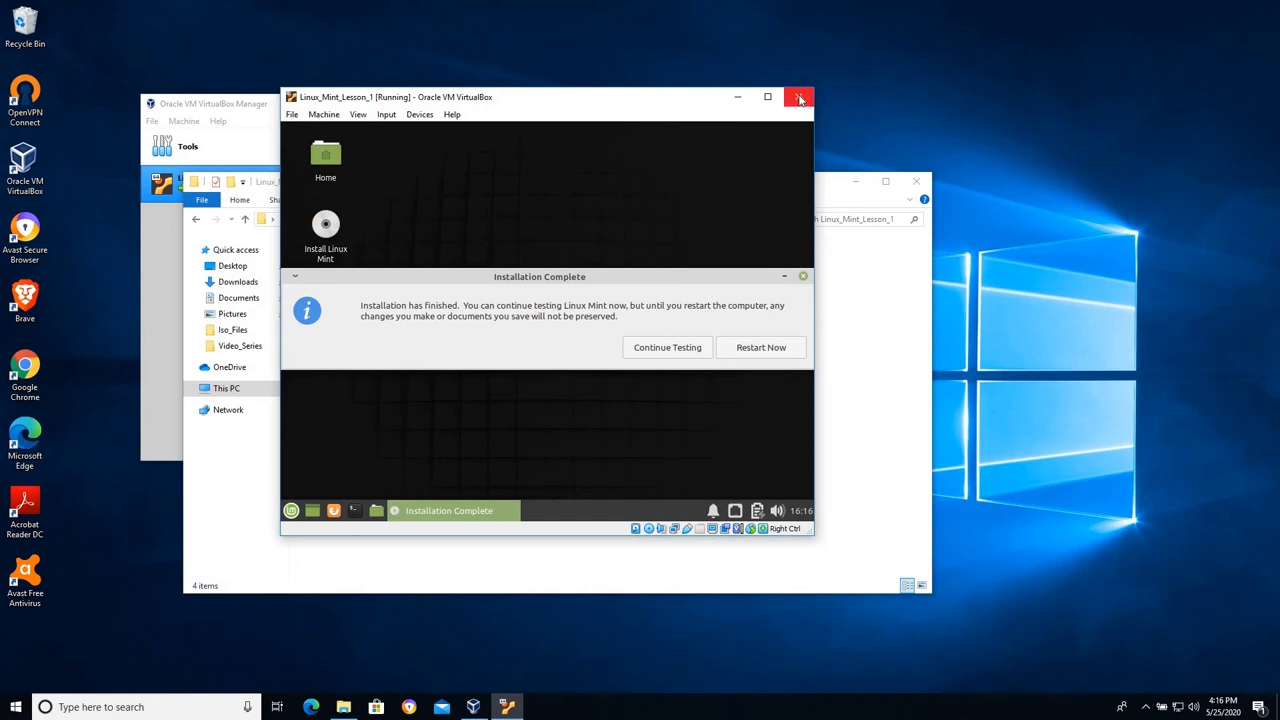
Close the Linux_Mint_Lesson_1 window and power off the machine
left_click(800, 97)
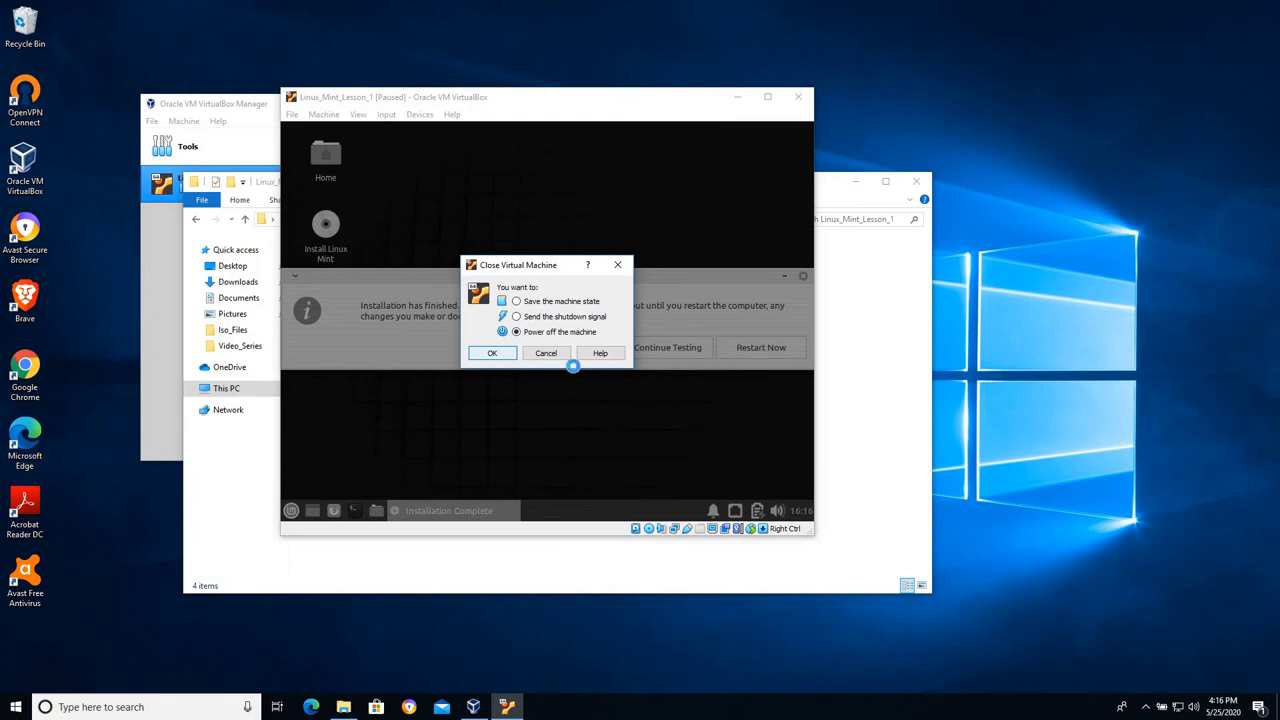
left_click(491, 352)
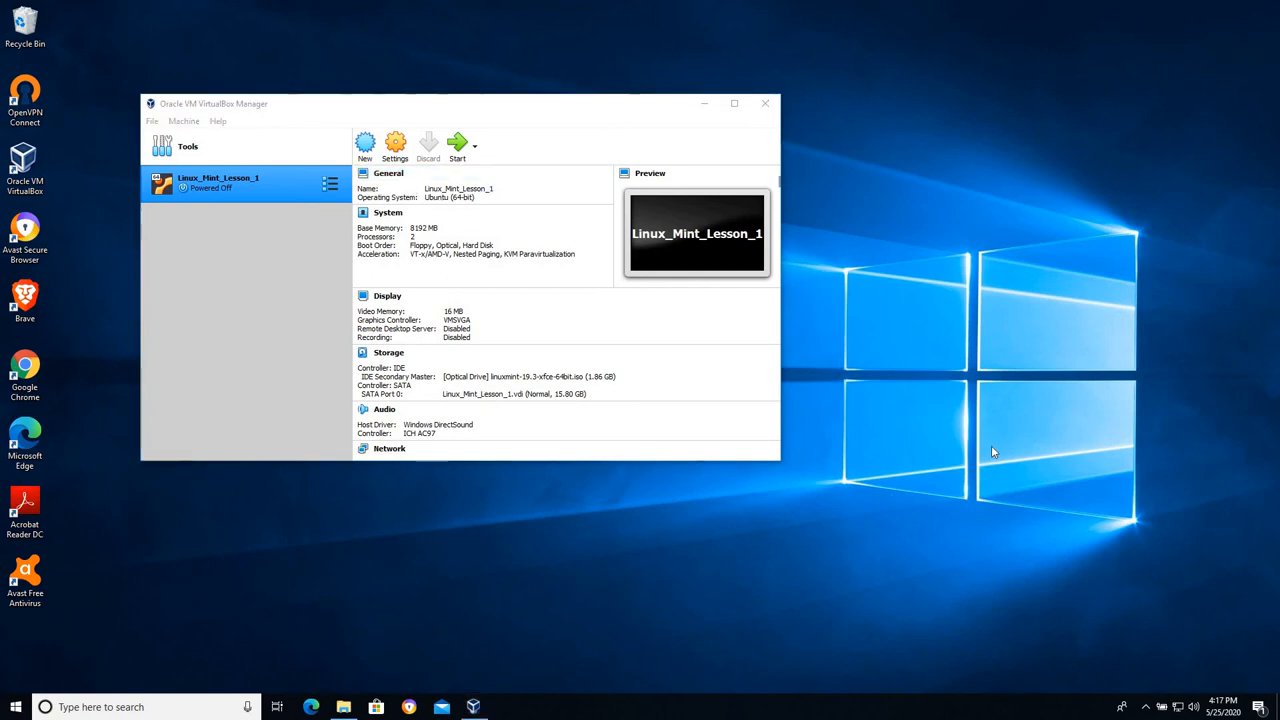
mouse_move(715, 332)
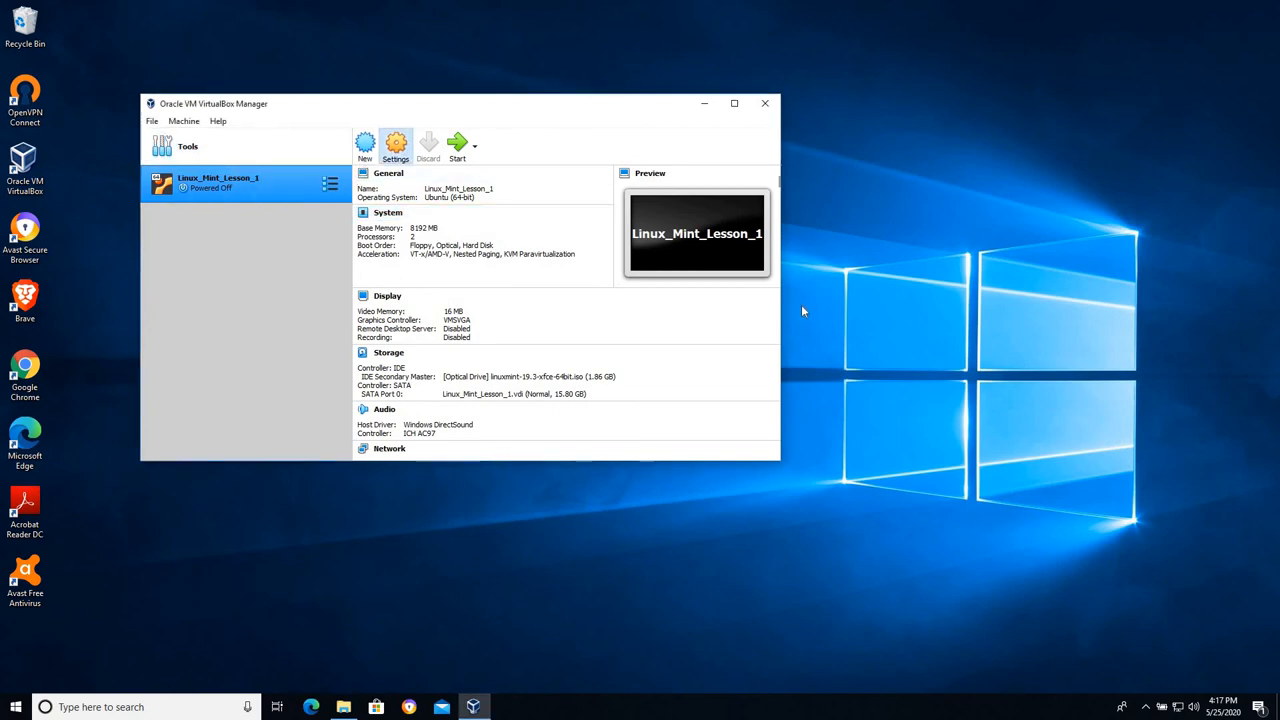
left_click(395, 144)
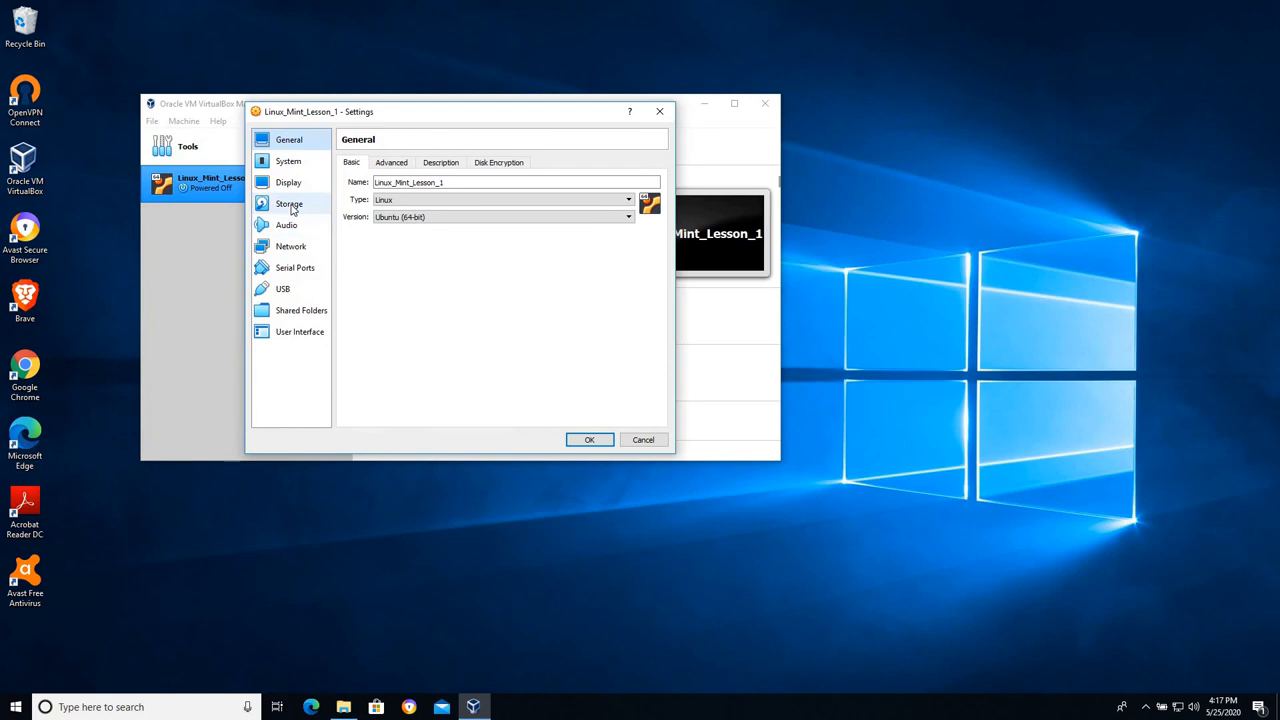
left_click(288, 204)
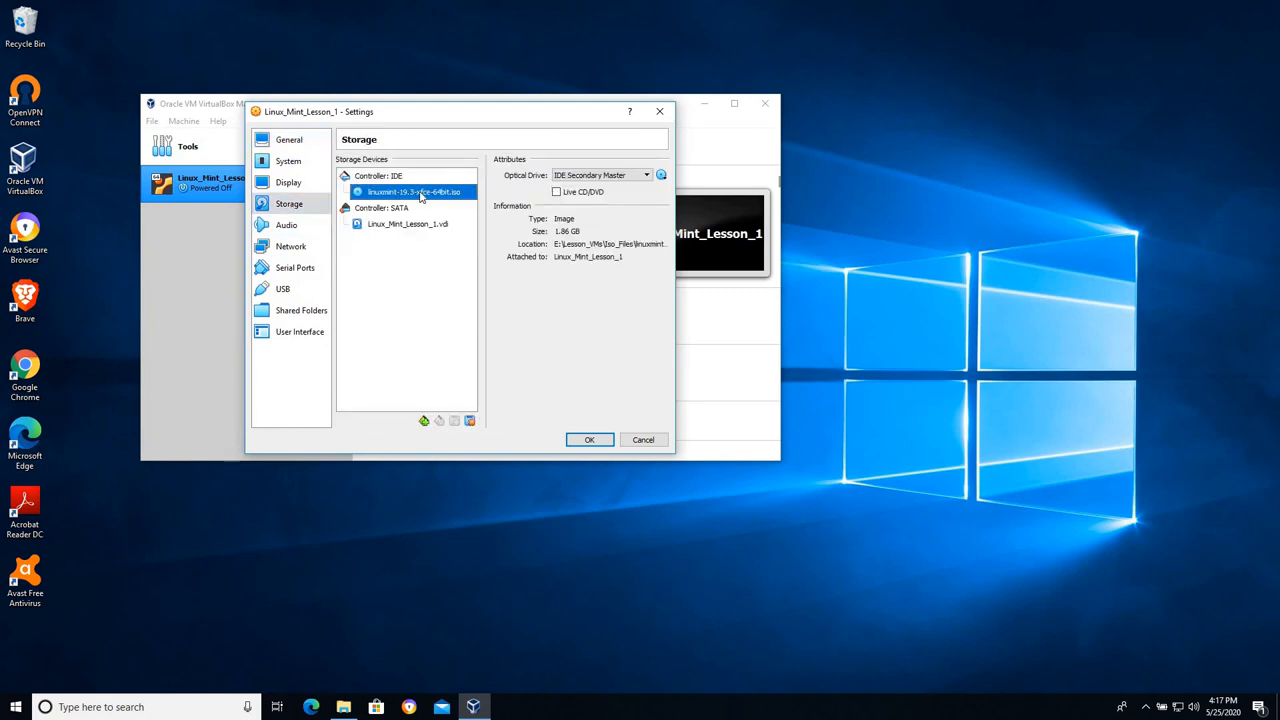
mouse_move(414, 191)
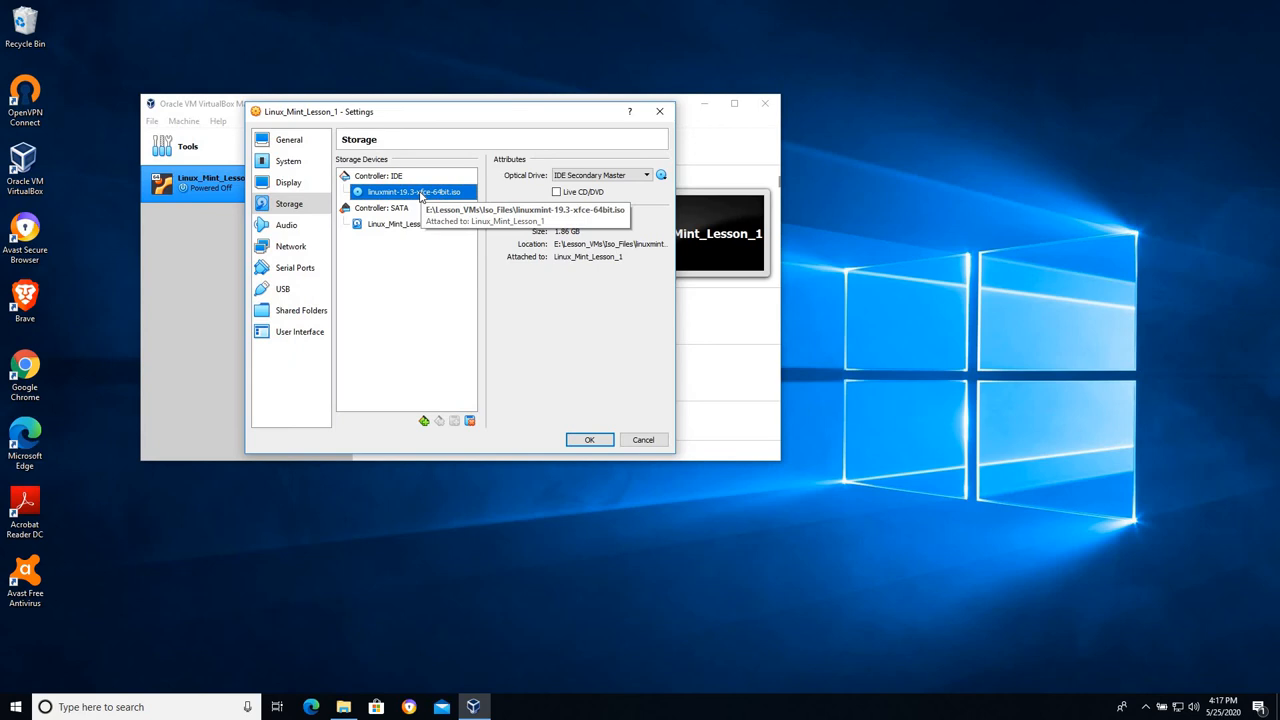
mouse_move(380, 237)
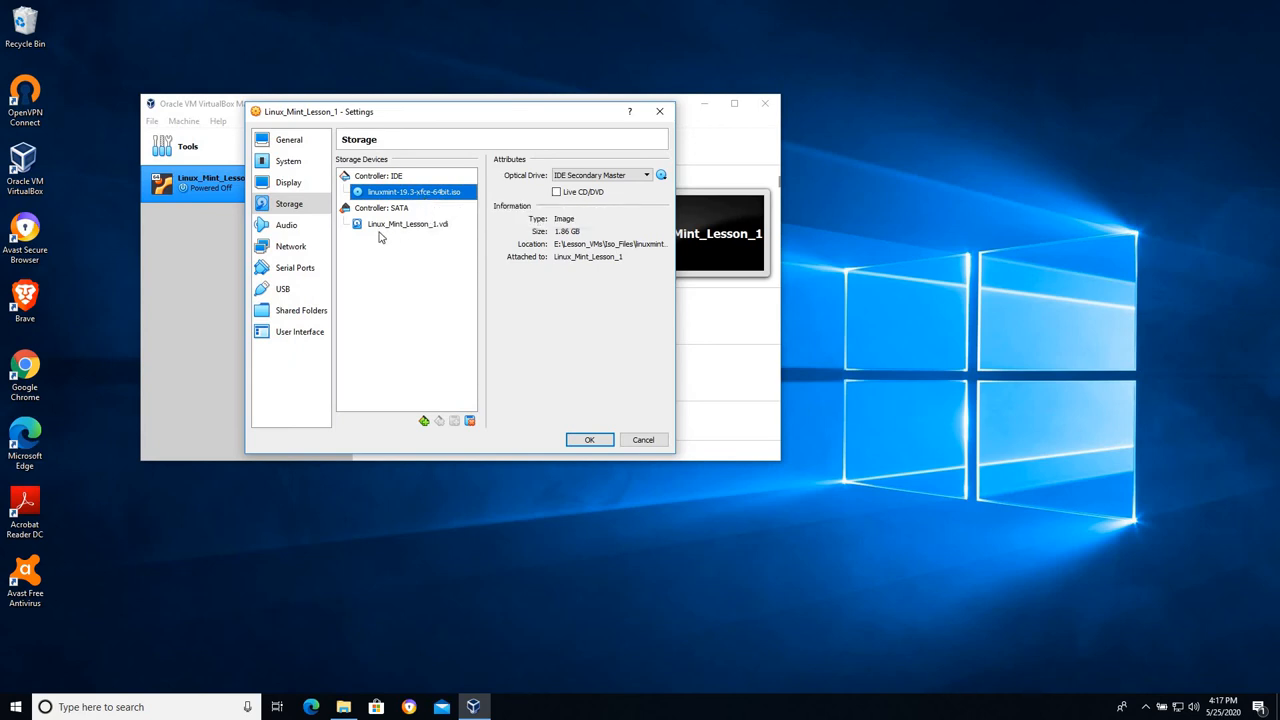
mouse_move(411, 281)
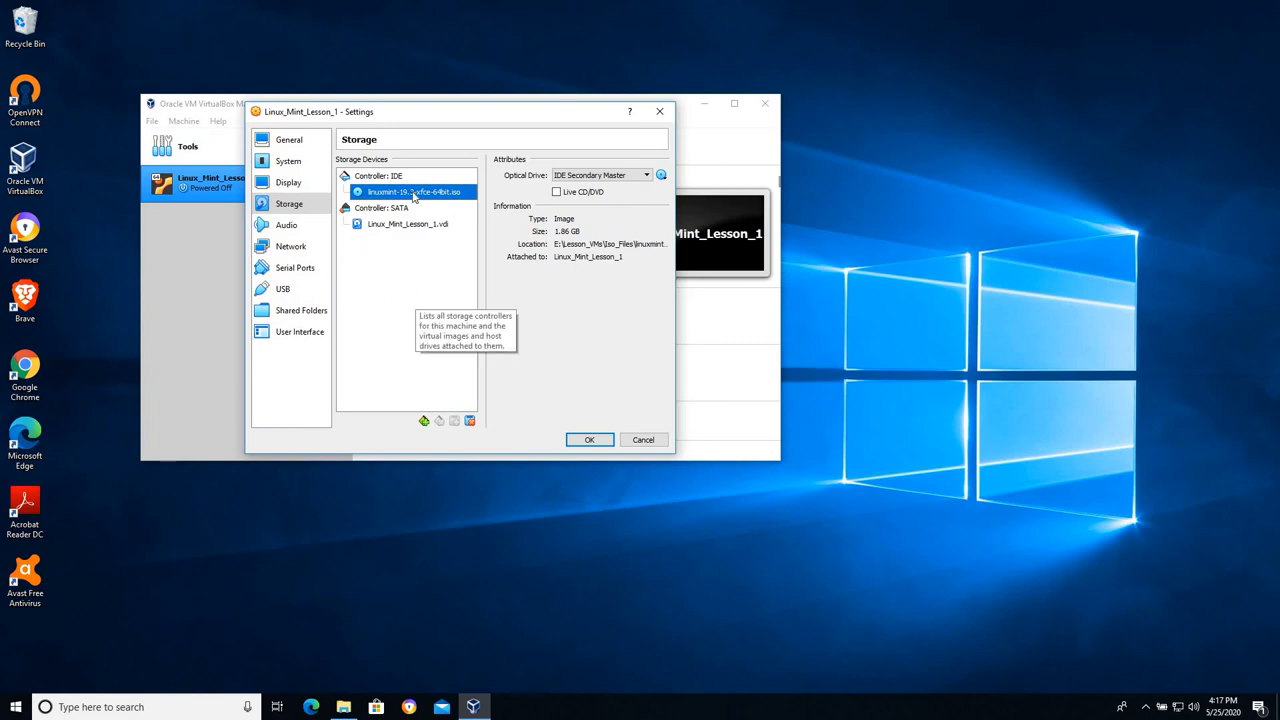
mouse_move(410, 191)
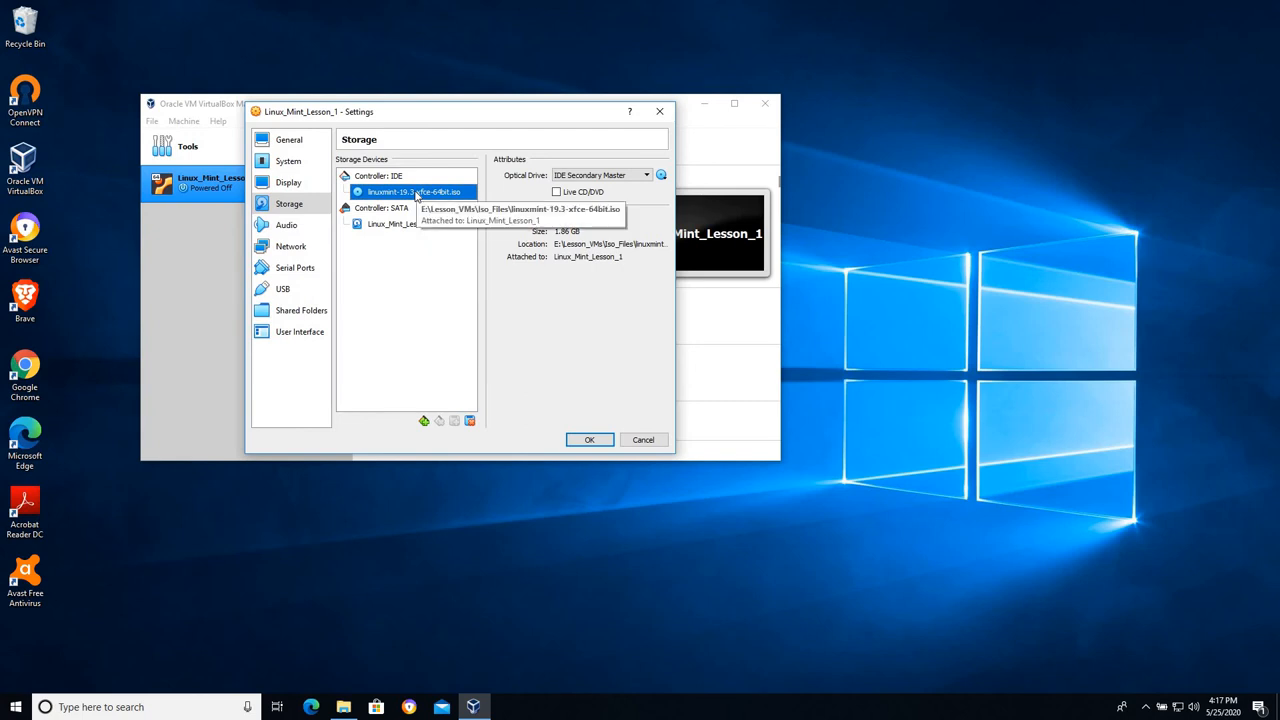
mouse_move(458, 191)
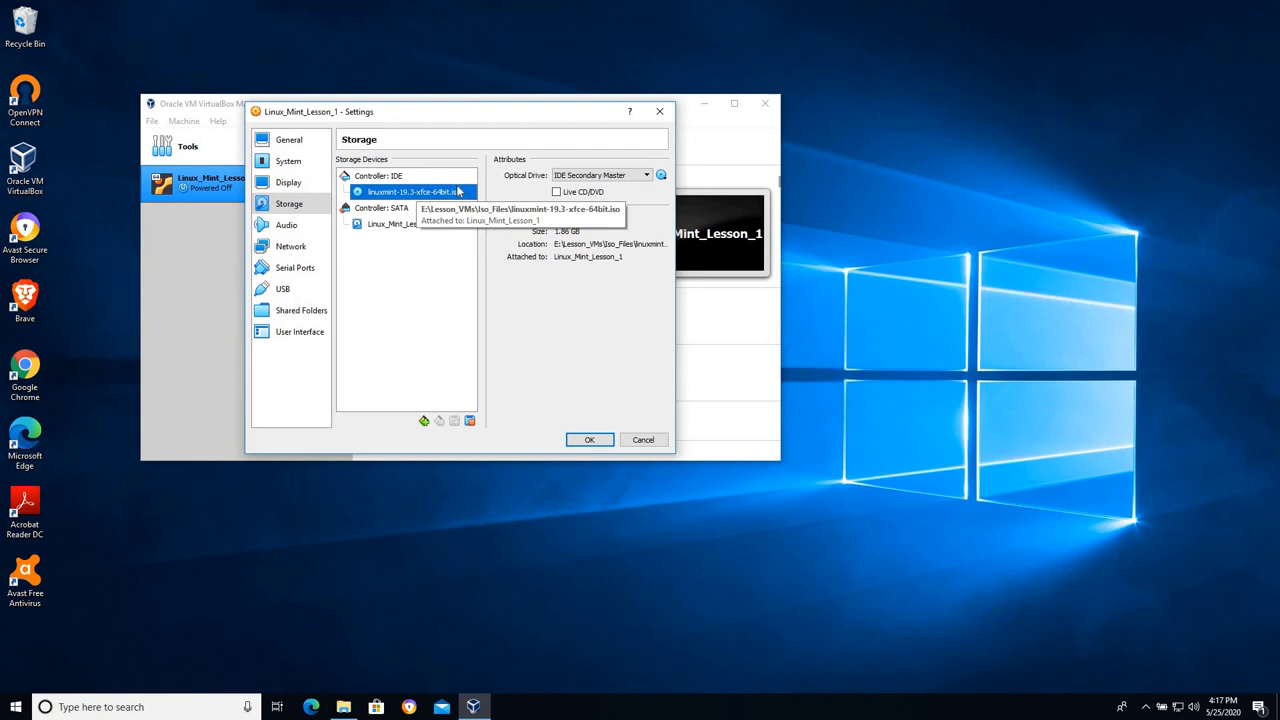
mouse_move(412, 196)
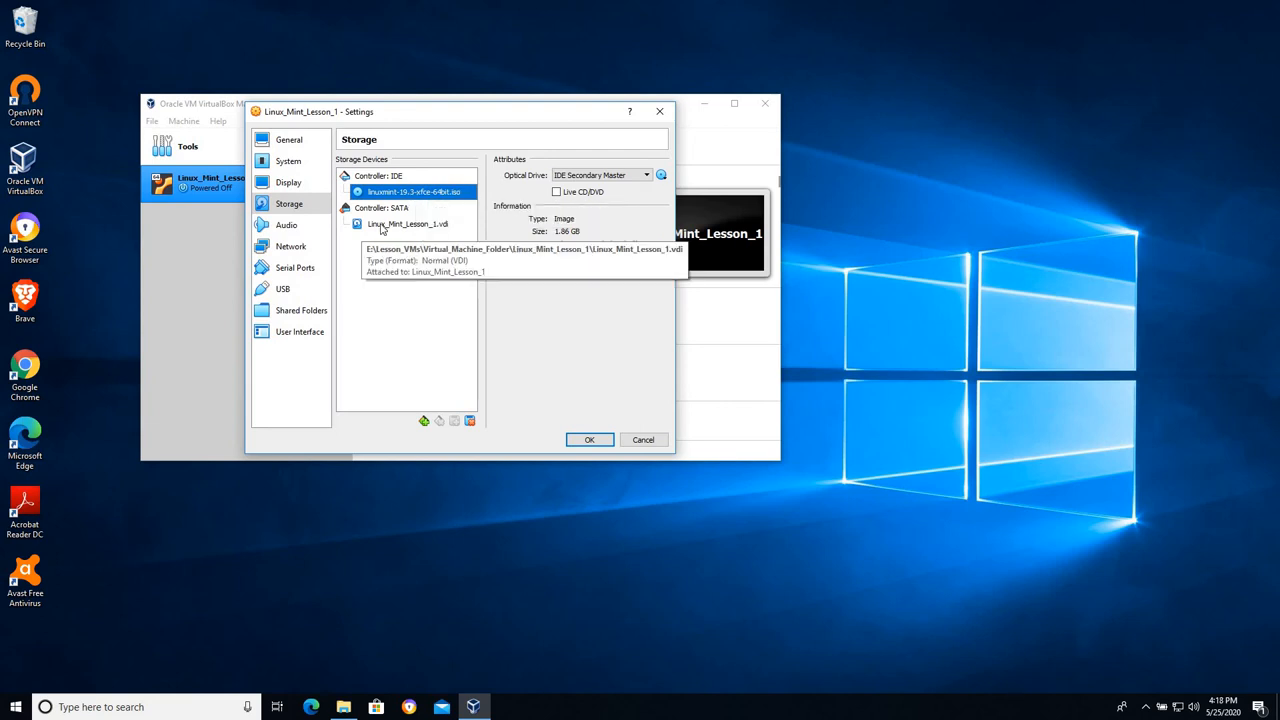
left_click(407, 223)
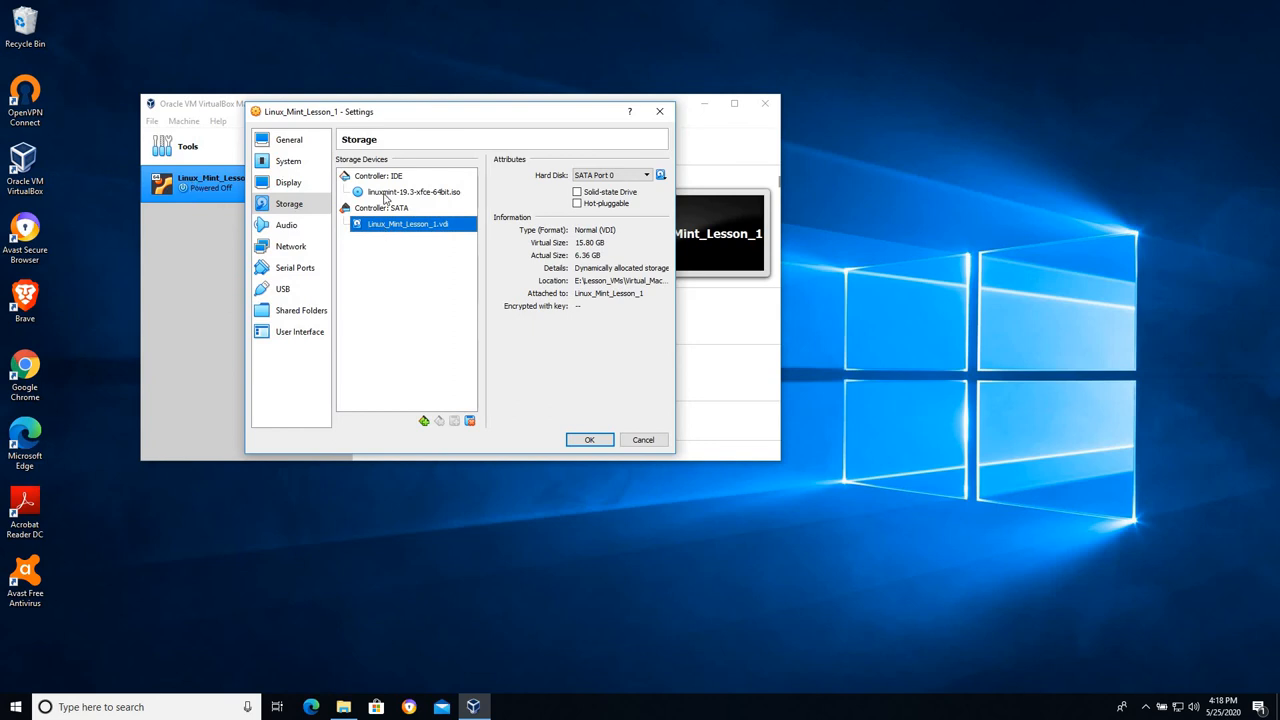
left_click(414, 191)
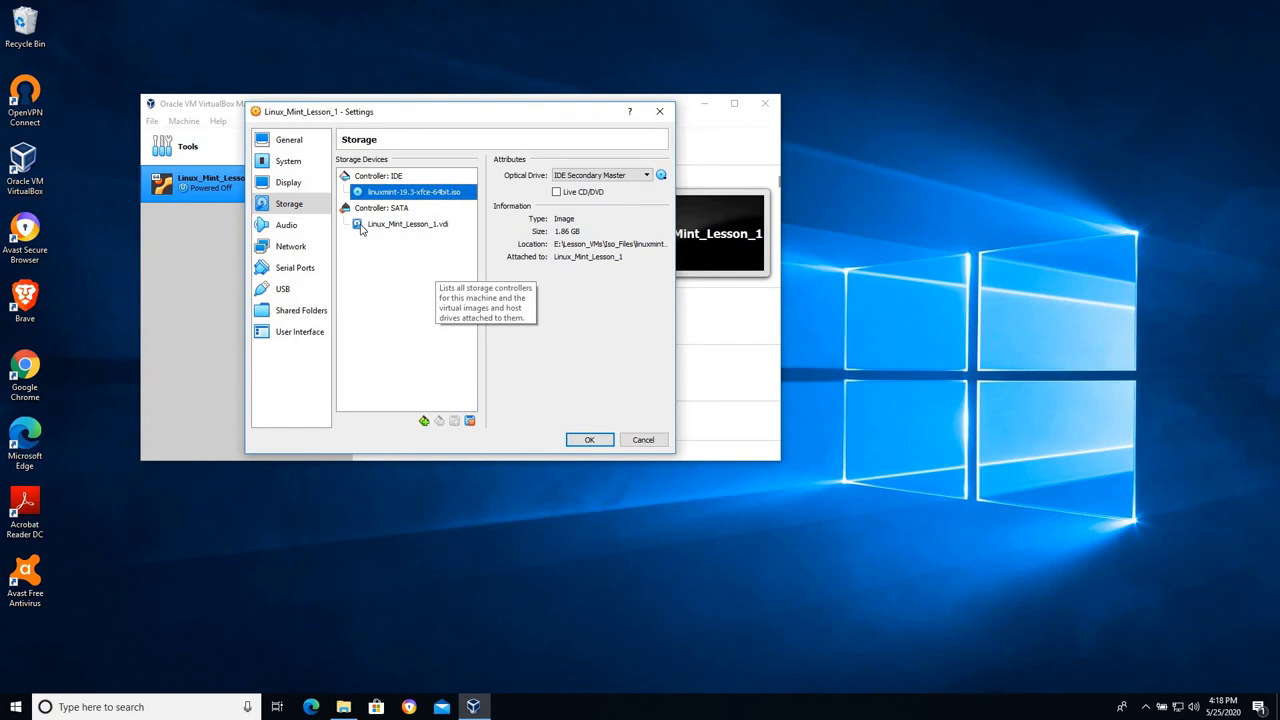
left_click(405, 223)
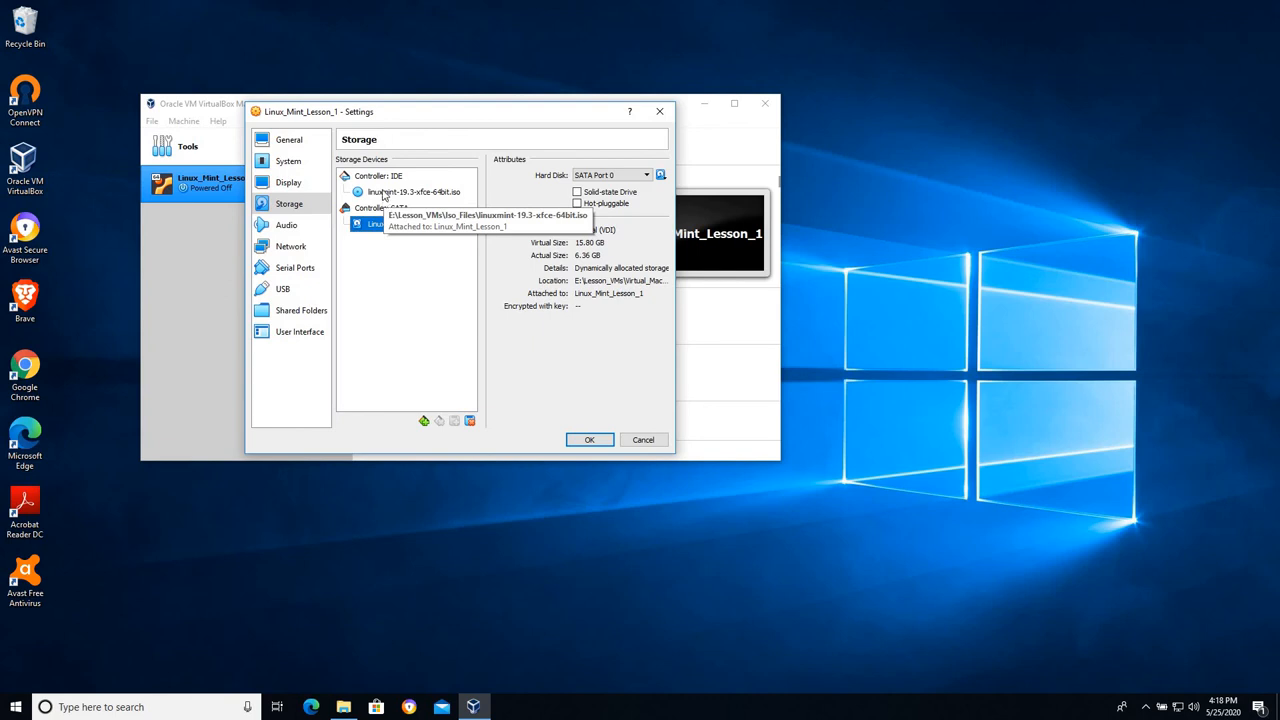
left_click(415, 191)
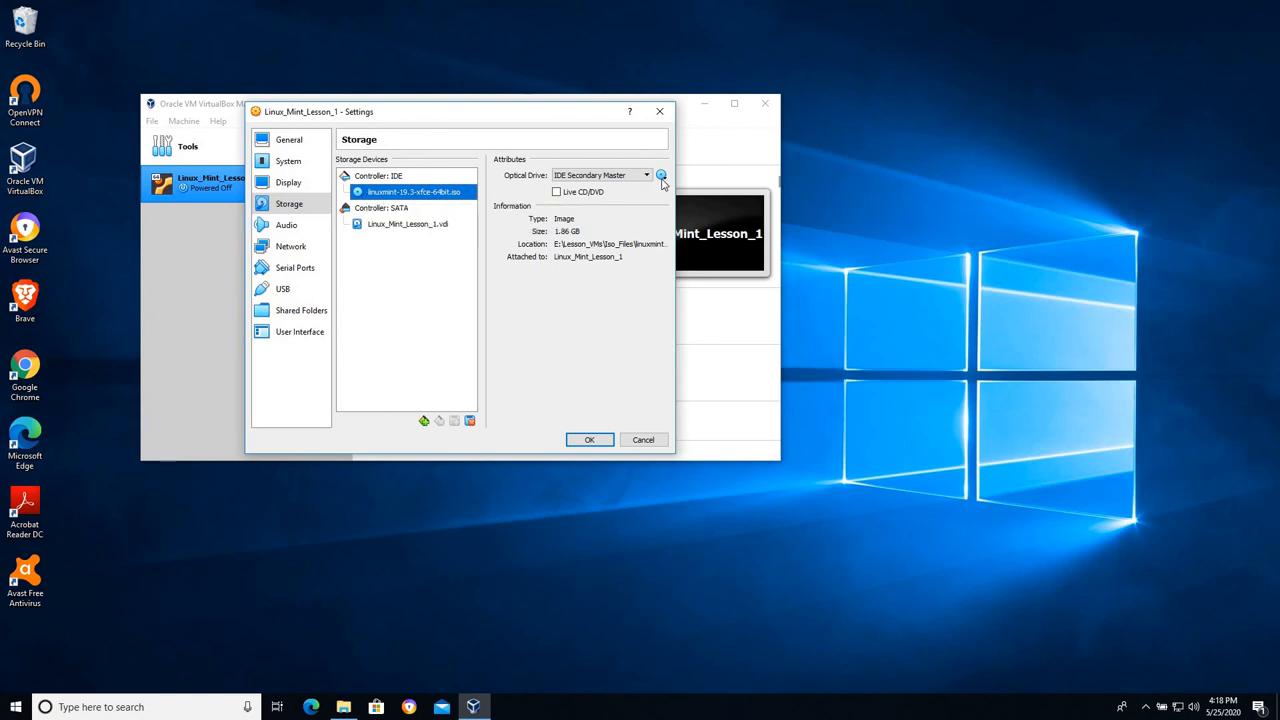
mouse_move(661, 175)
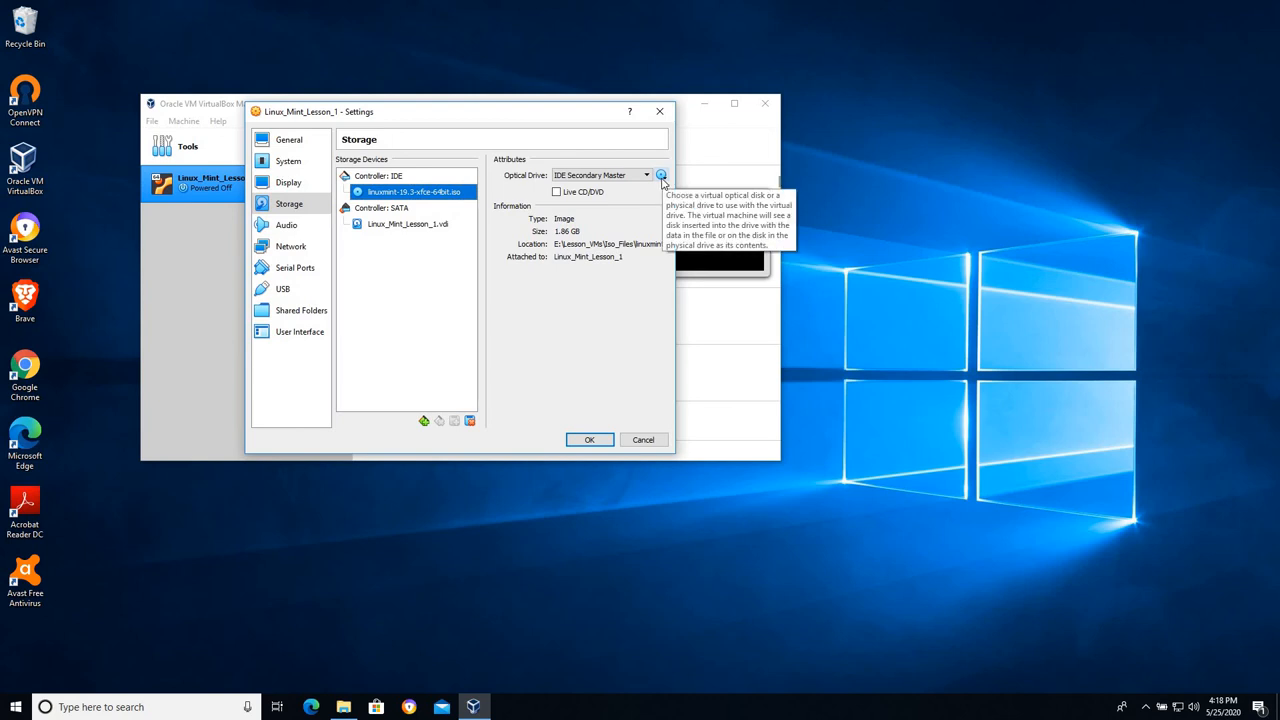
Eject the Linux Mint ISO from the optical drive, keep the hard disk, and save
left_click(661, 175)
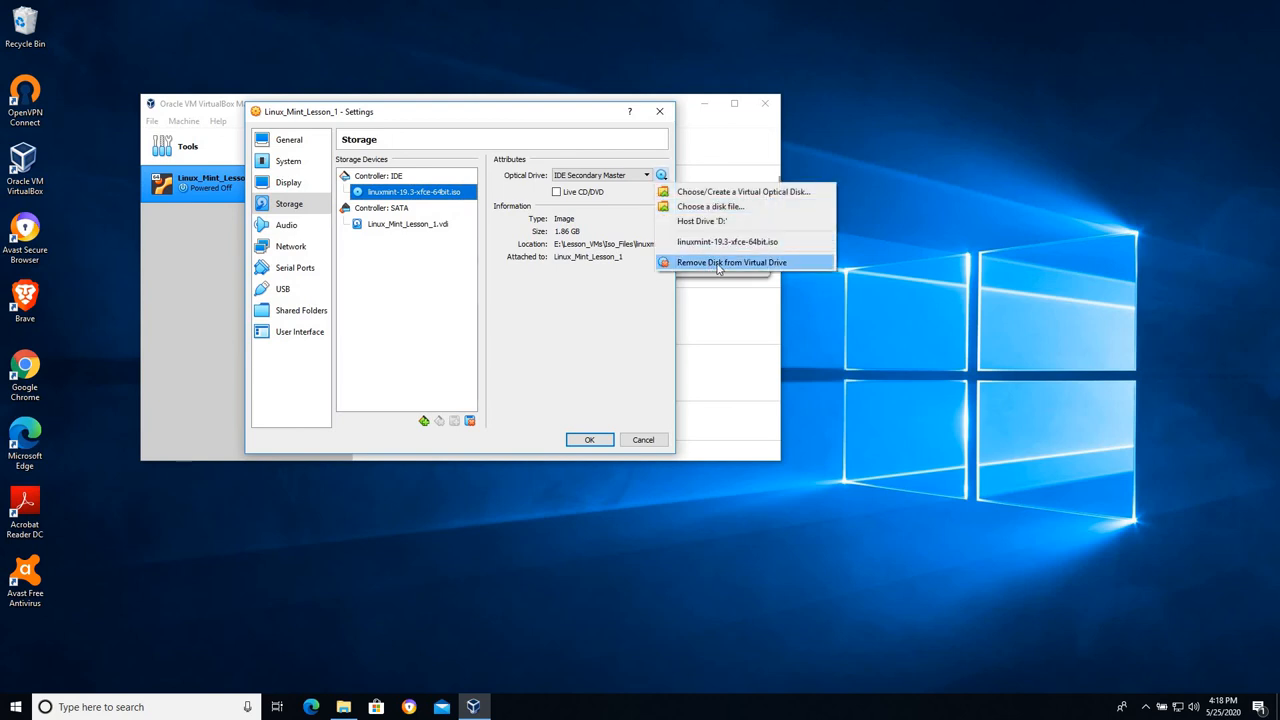
left_click(731, 262)
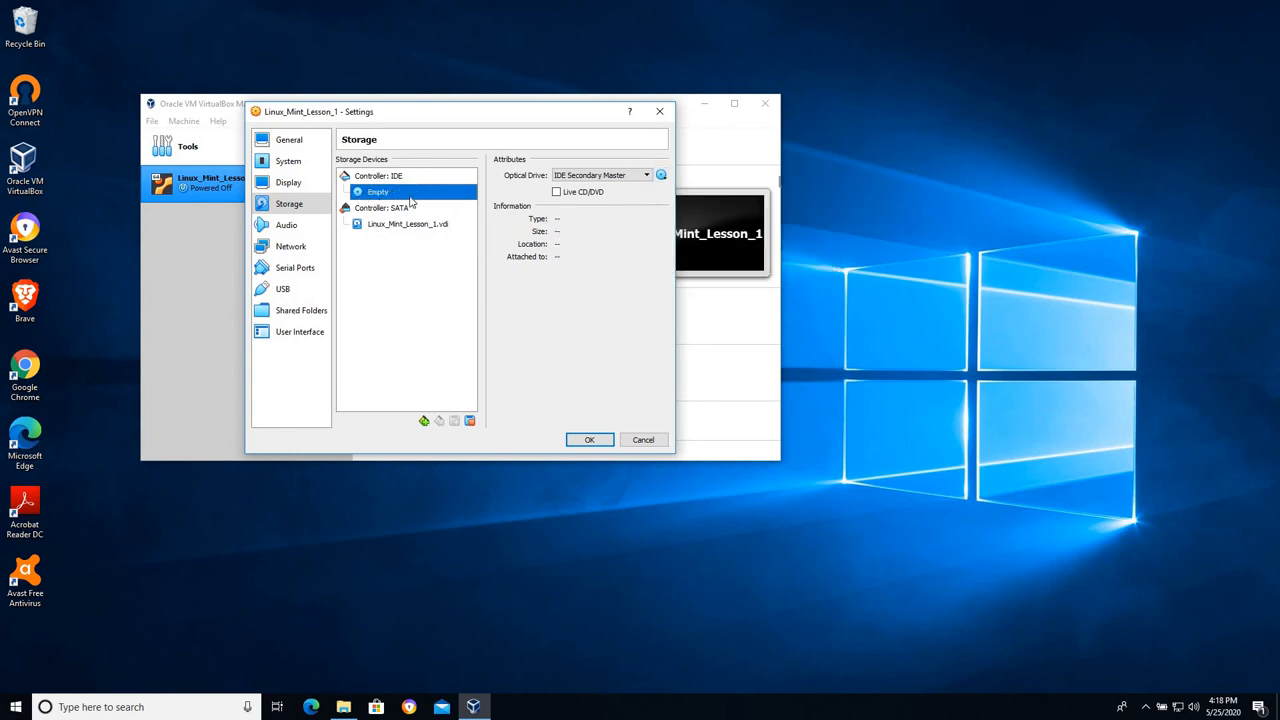
mouse_move(435, 215)
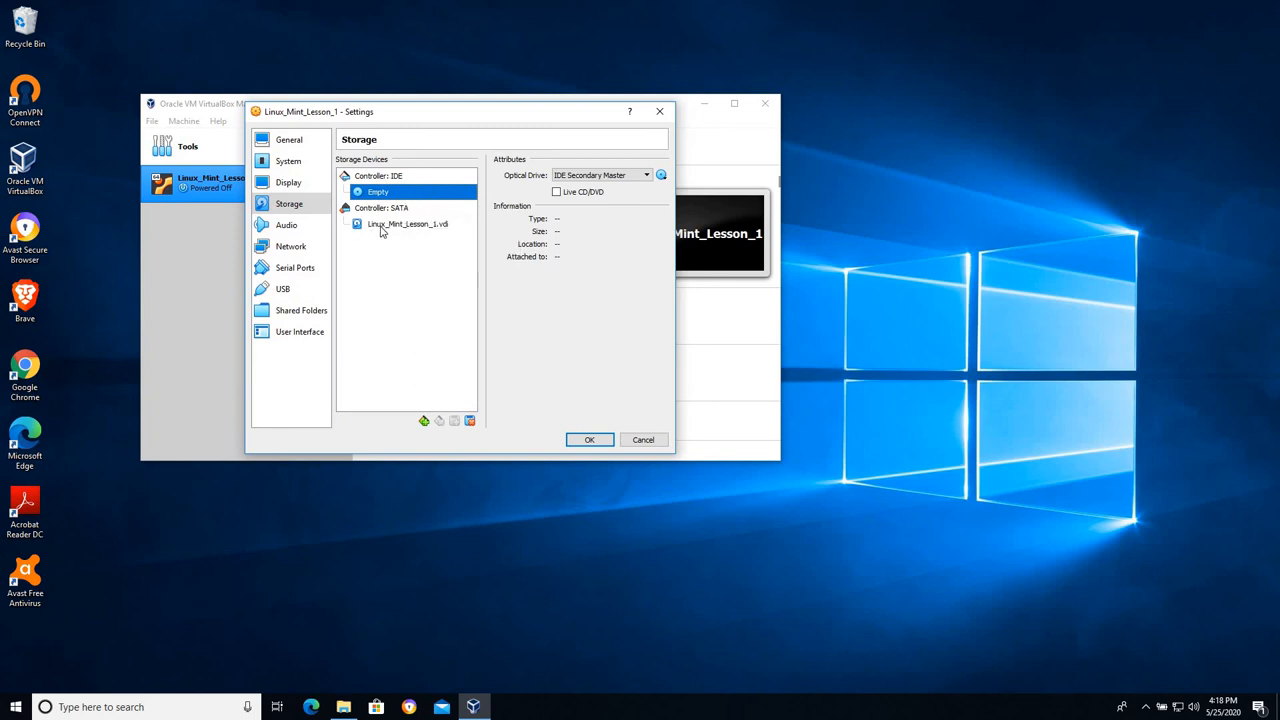
left_click(407, 223)
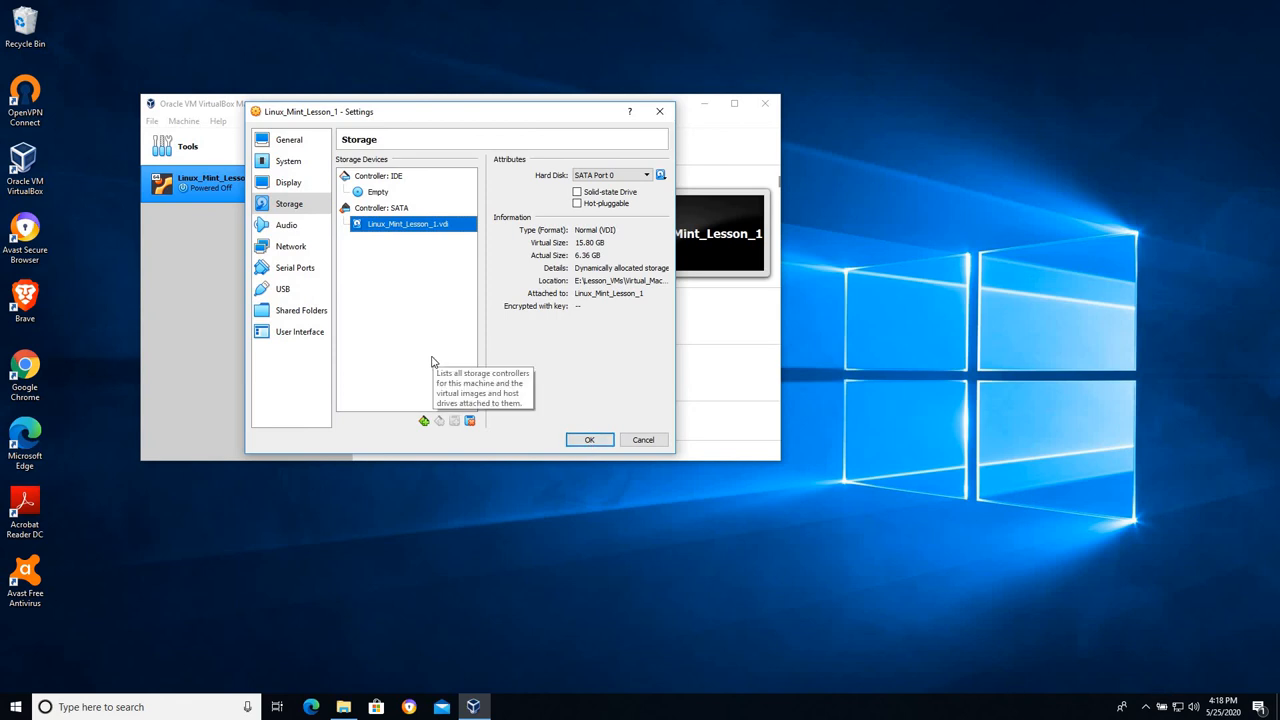
left_click(378, 191)
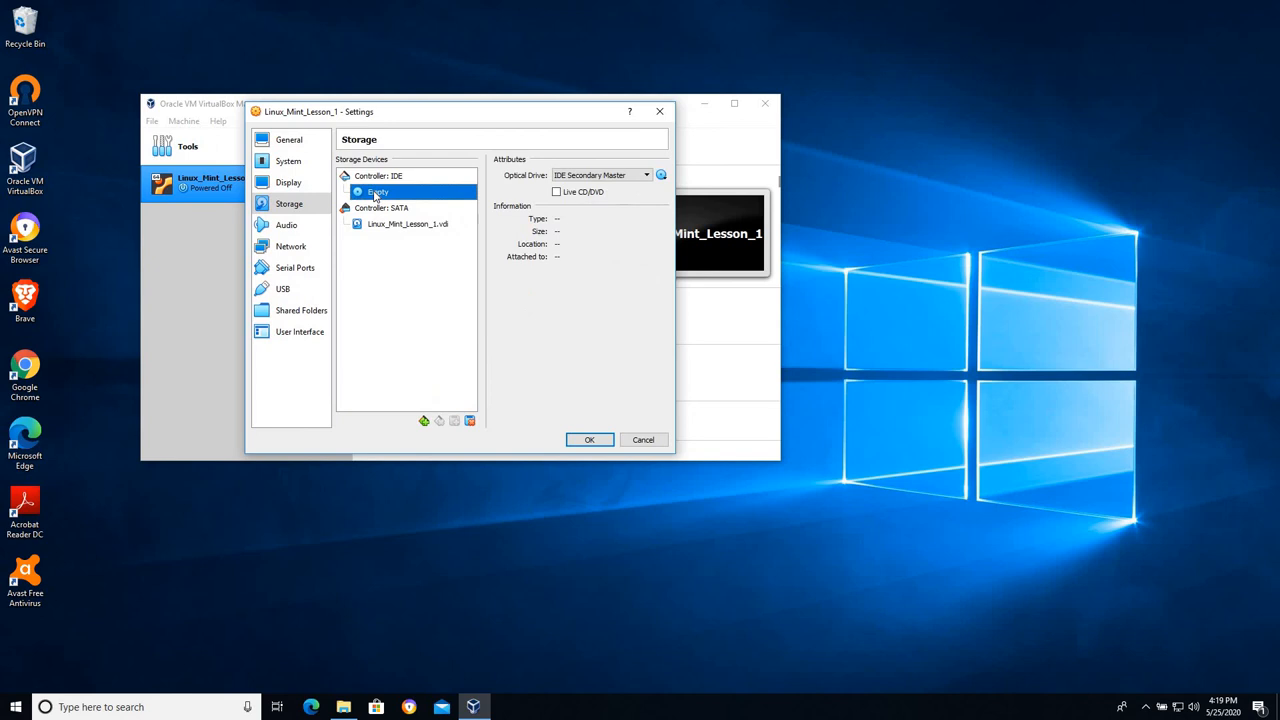
mouse_move(378, 191)
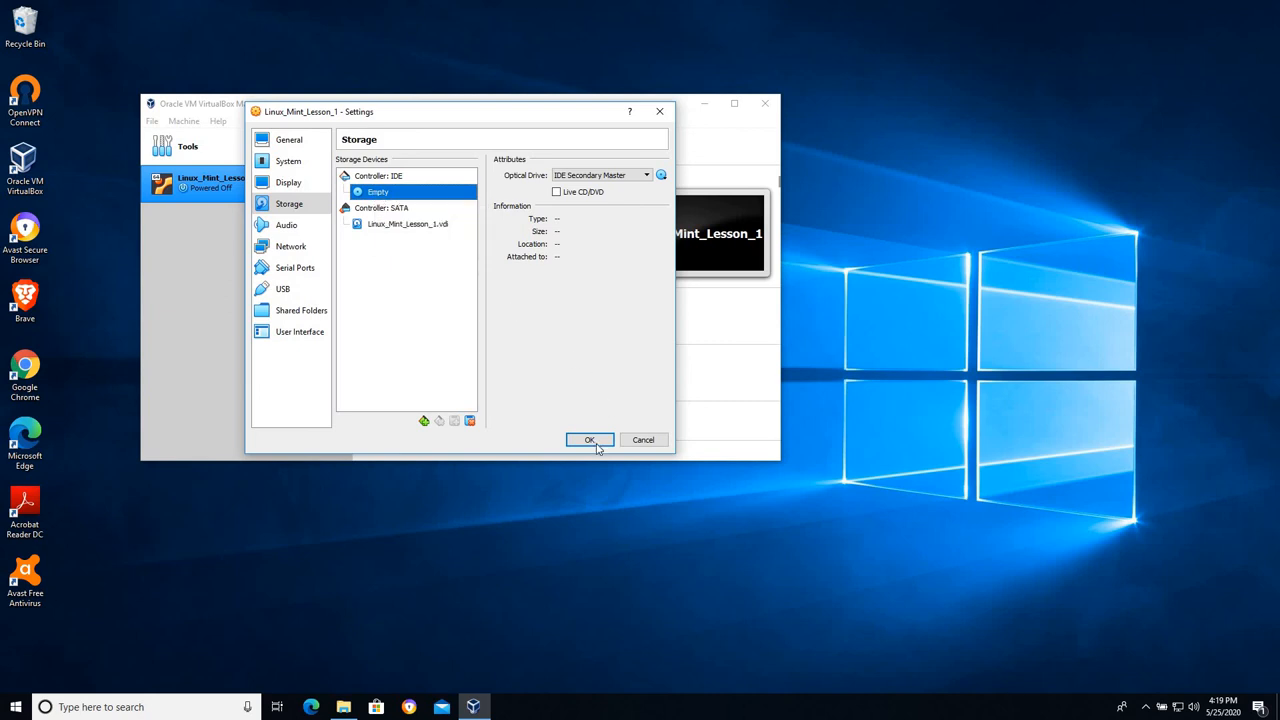
left_click(589, 440)
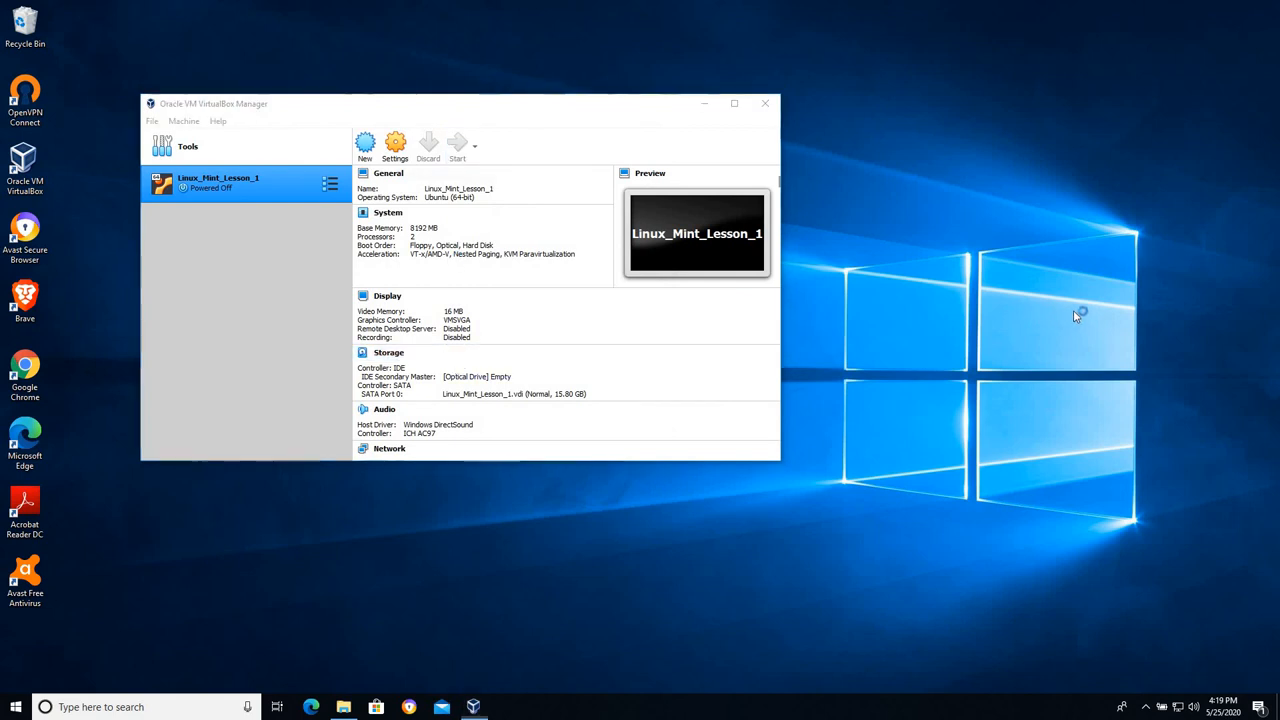
Start Linux_Mint_Lesson_1 so it boots from its virtual hard disk
left_click(457, 147)
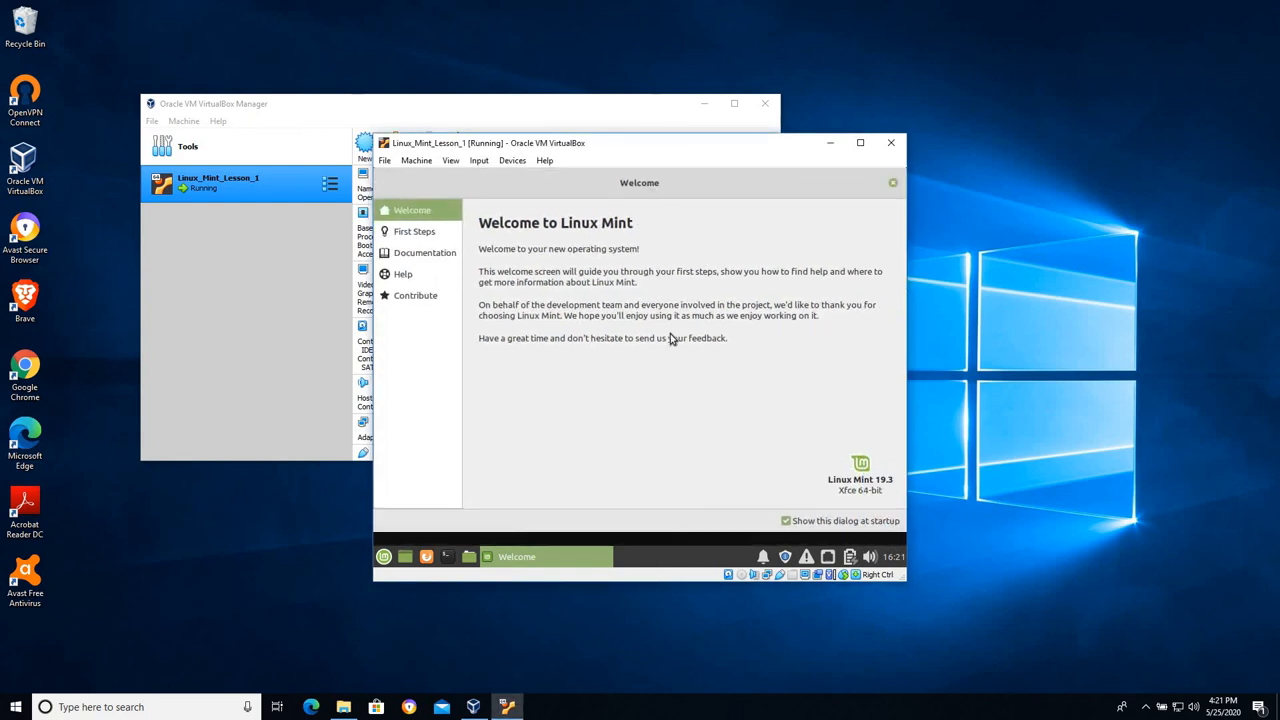
mouse_move(682, 235)
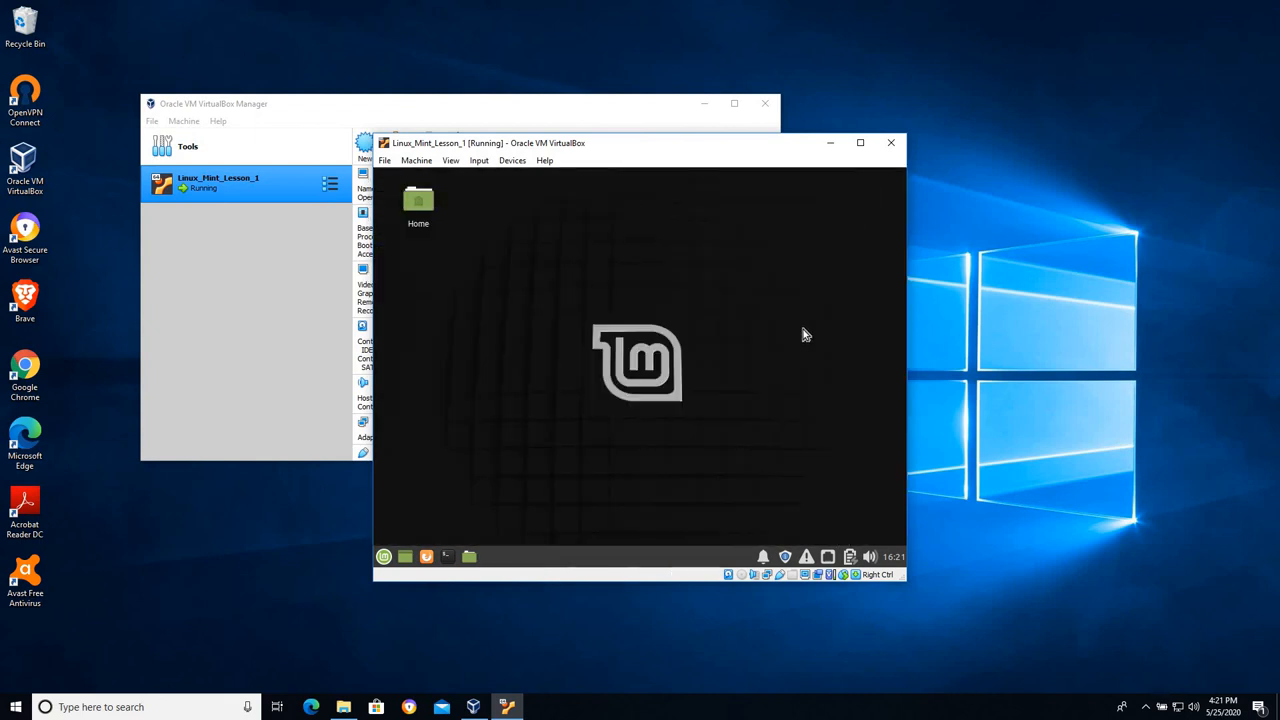
mouse_move(655, 273)
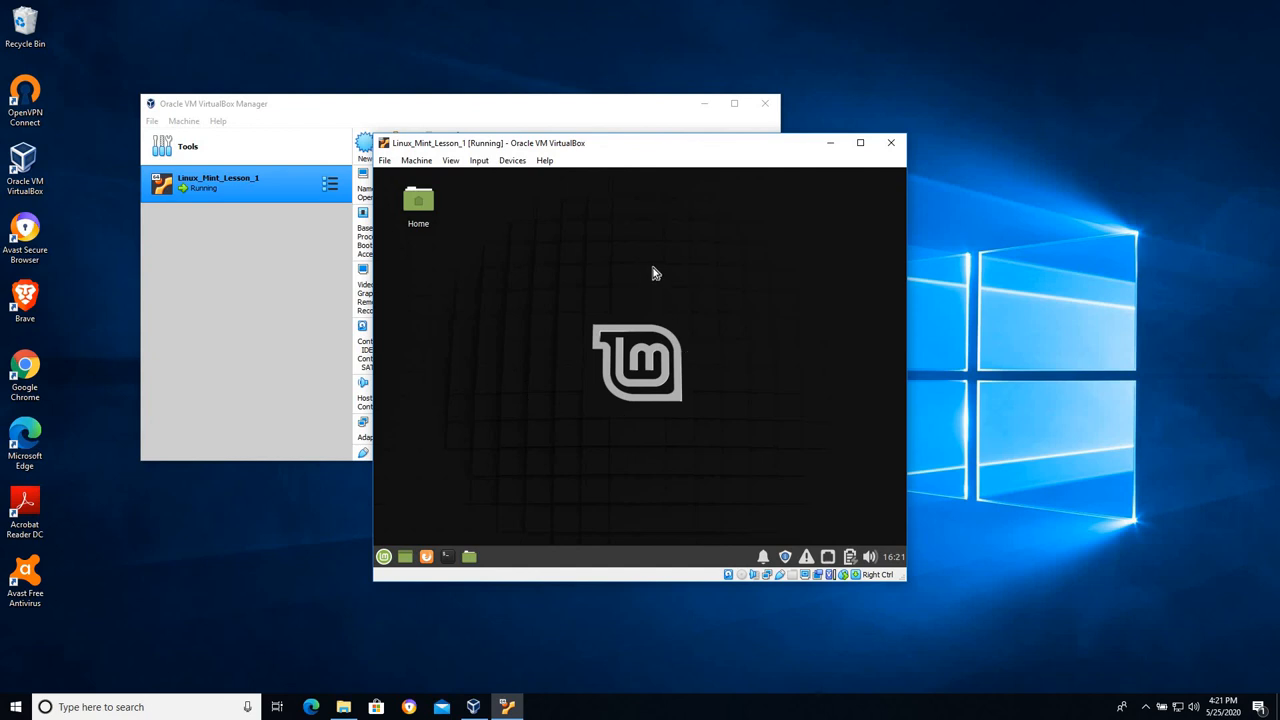
mouse_move(632, 390)
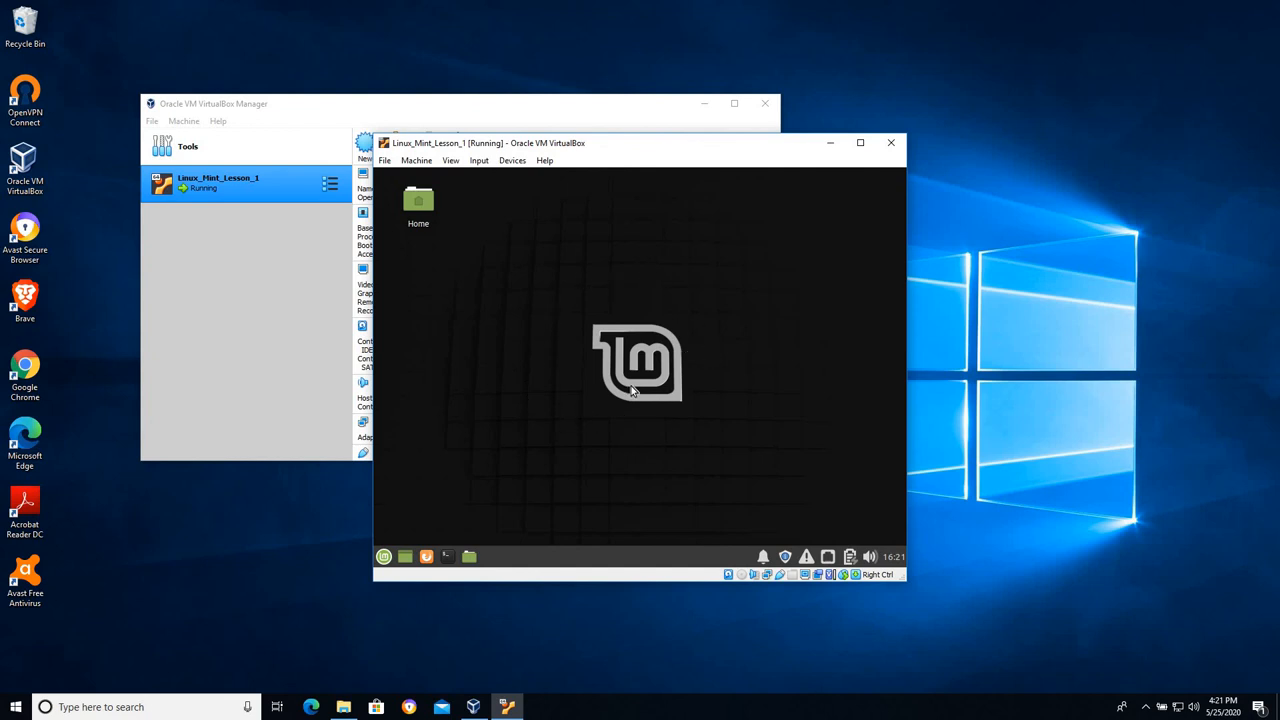
mouse_move(407, 277)
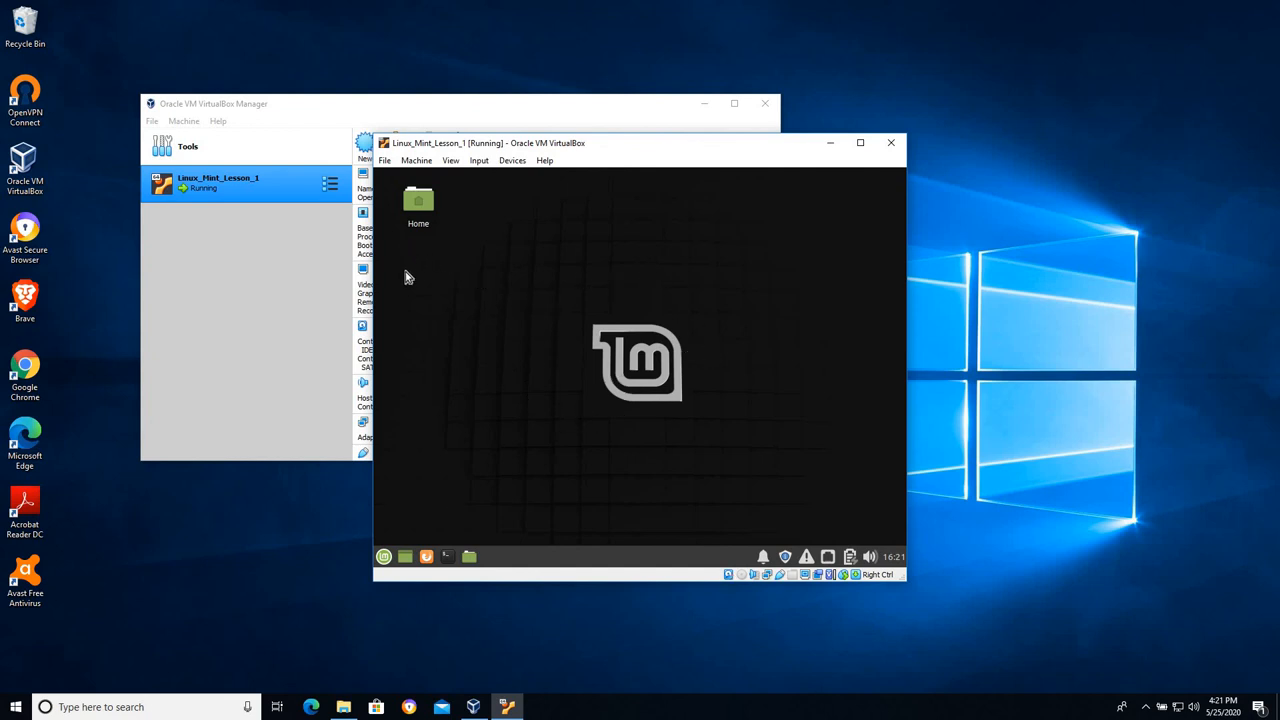
mouse_move(408, 250)
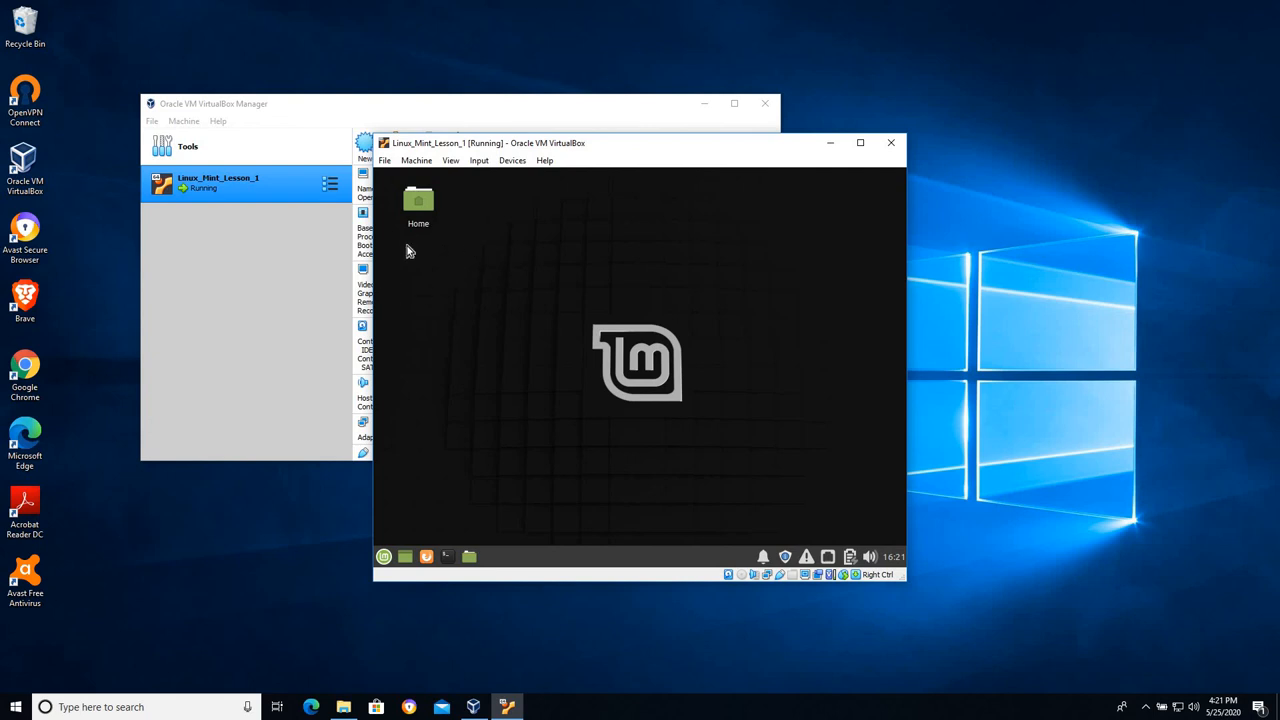
mouse_move(605, 316)
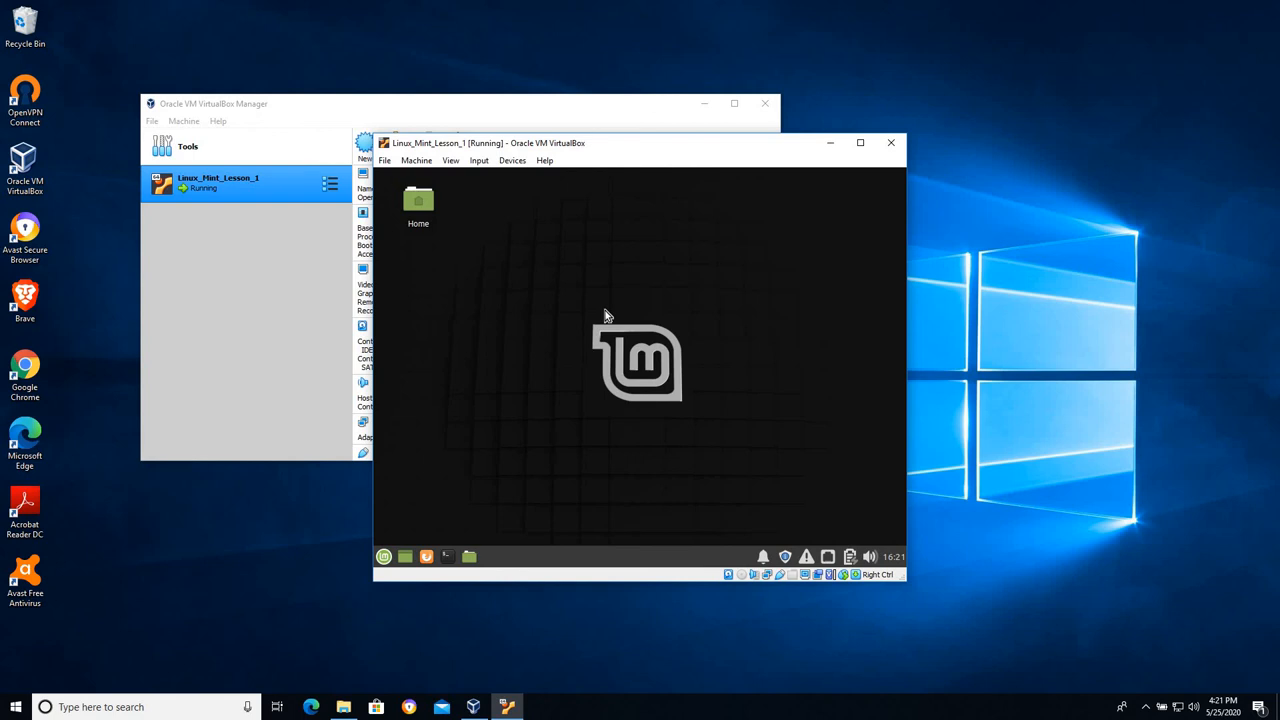
mouse_move(561, 279)
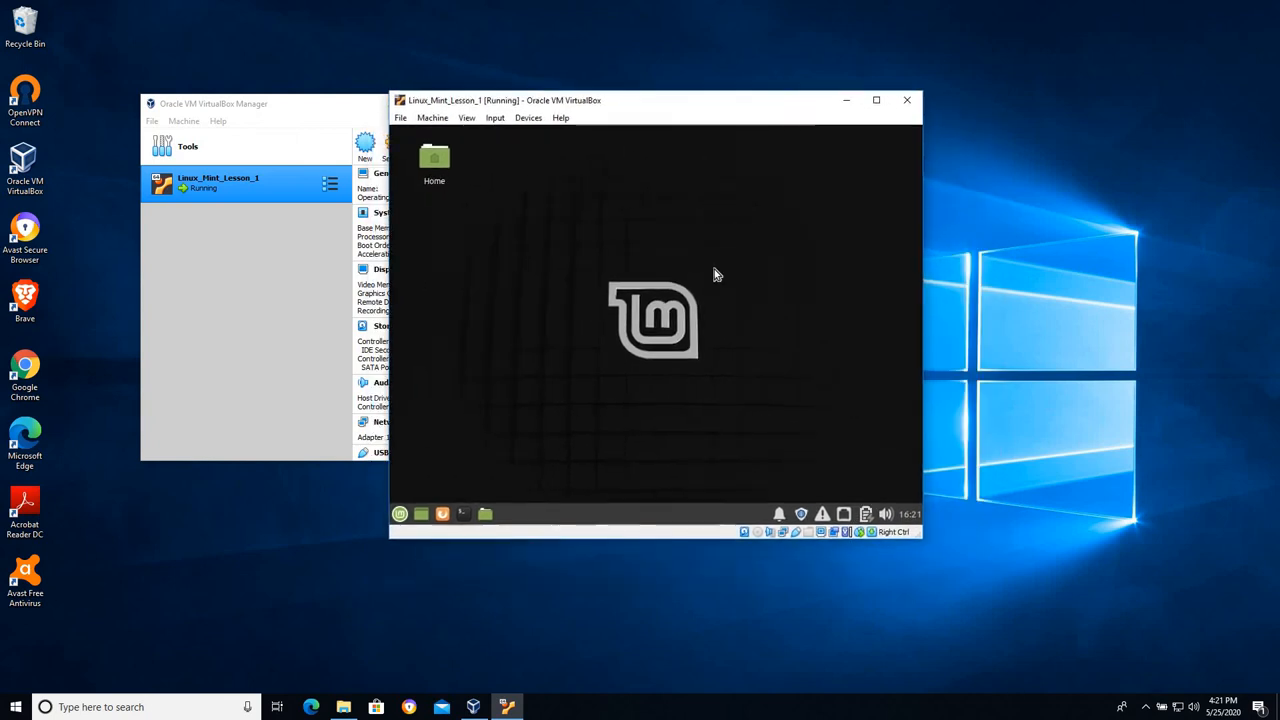
mouse_move(680, 280)
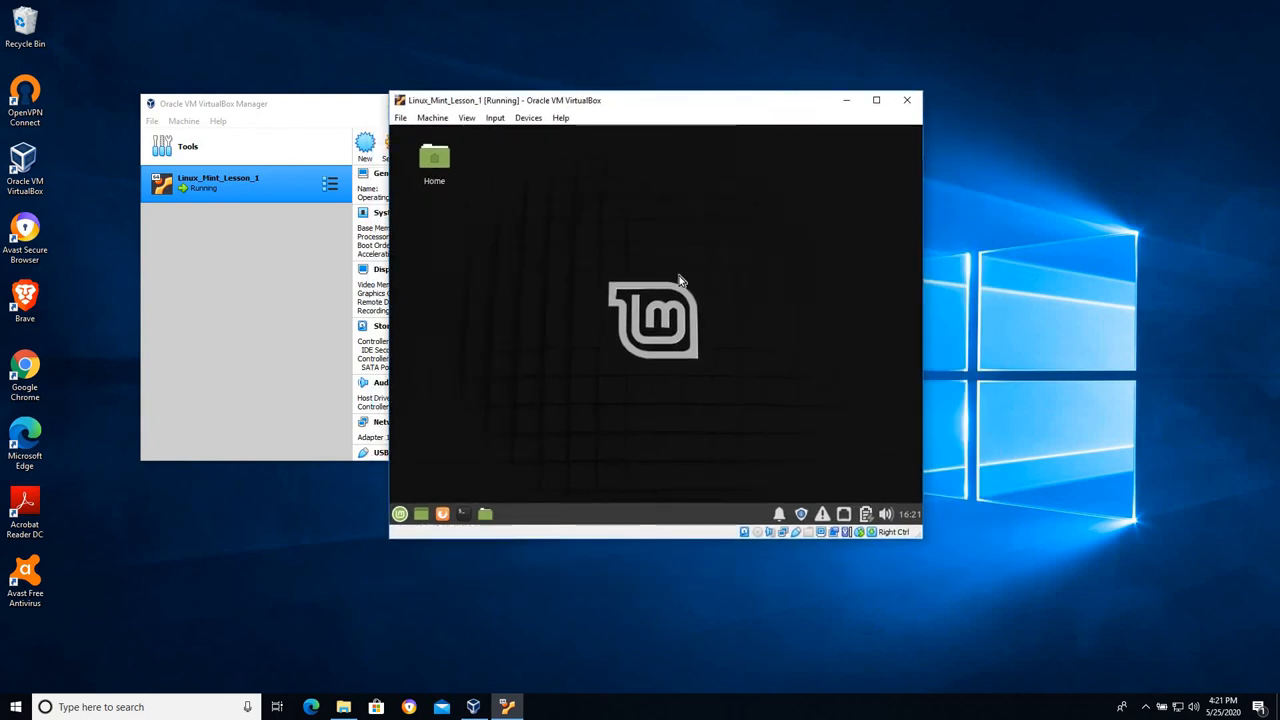
mouse_move(670, 287)
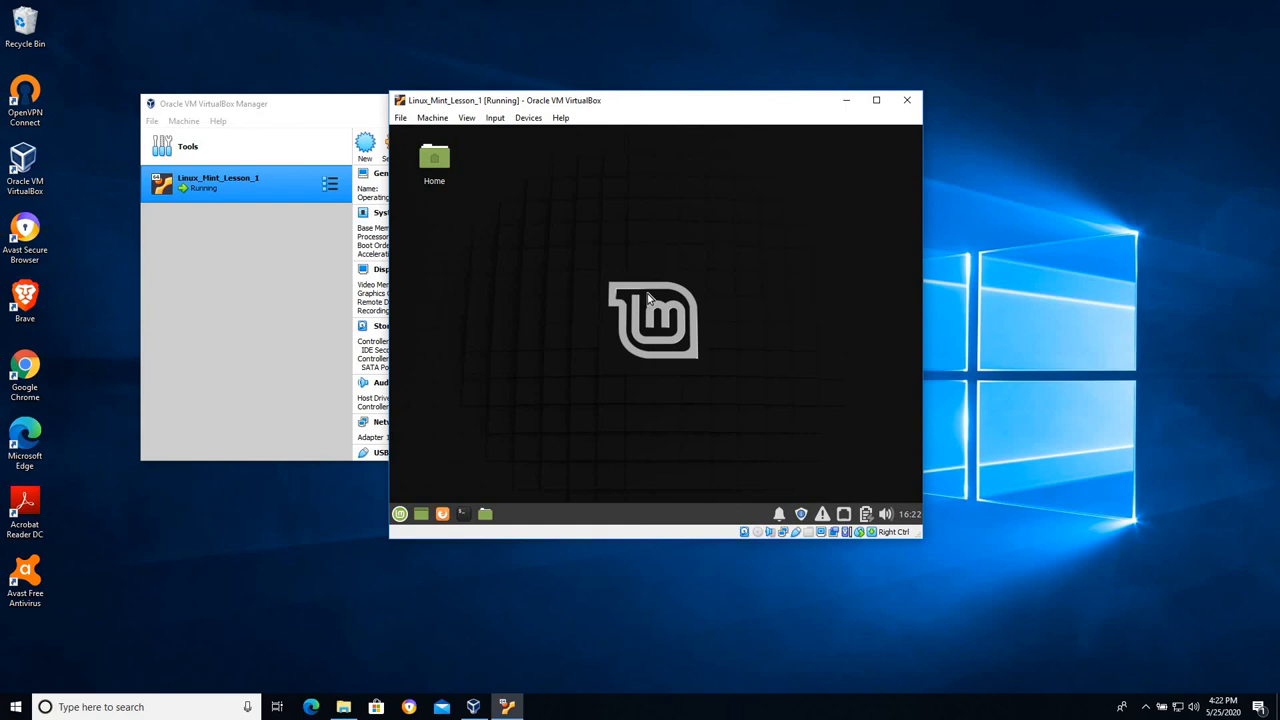
mouse_move(649, 334)
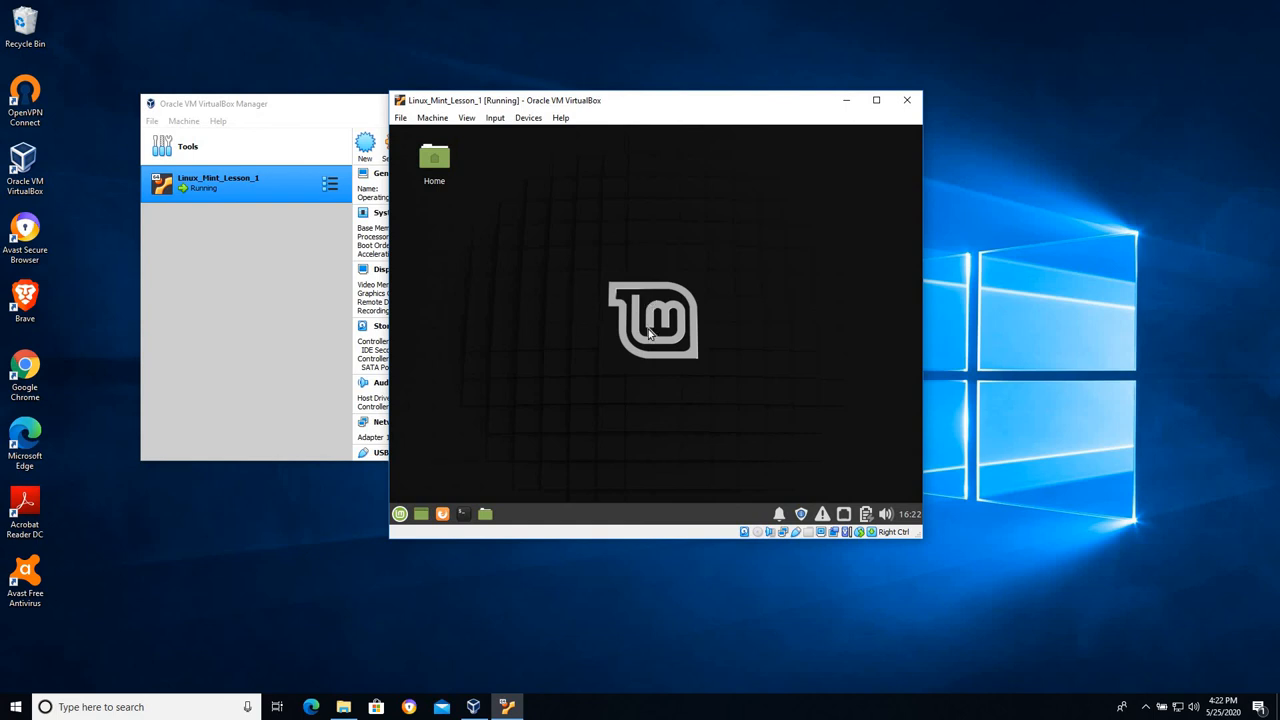